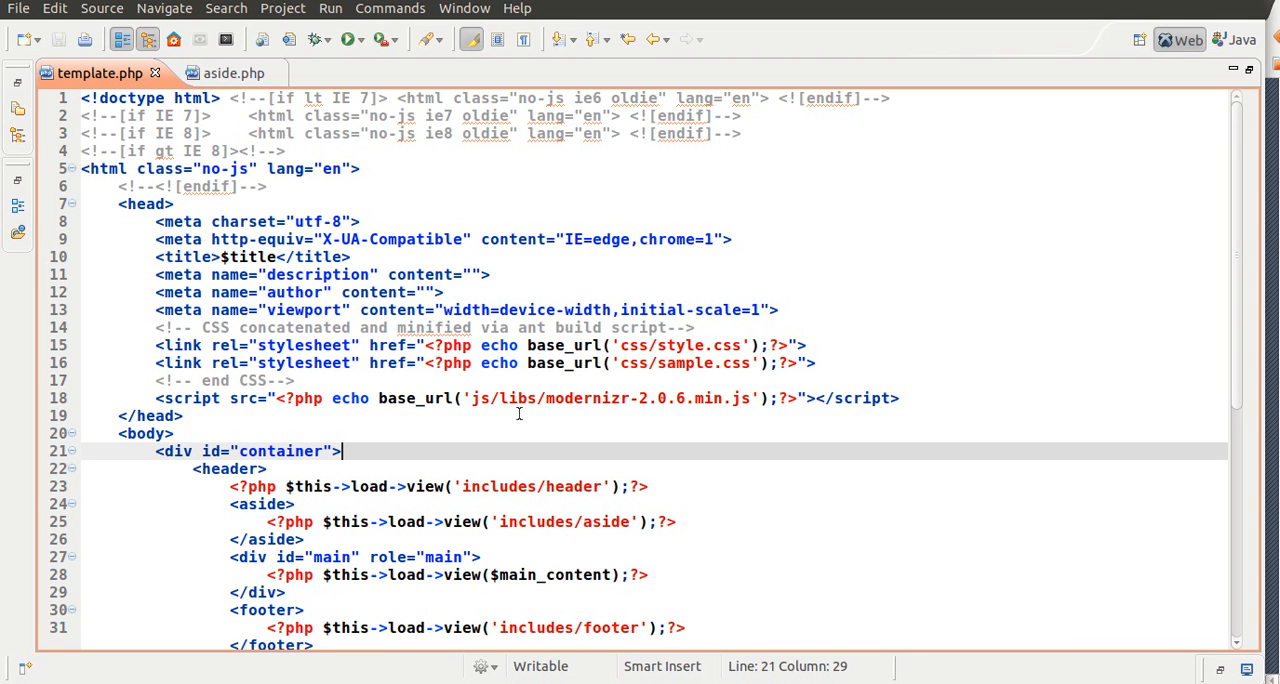
- Wrap the js/plugins.js script src in <?php echo base_url('js/plugins.js');?>
left_click(398, 486)
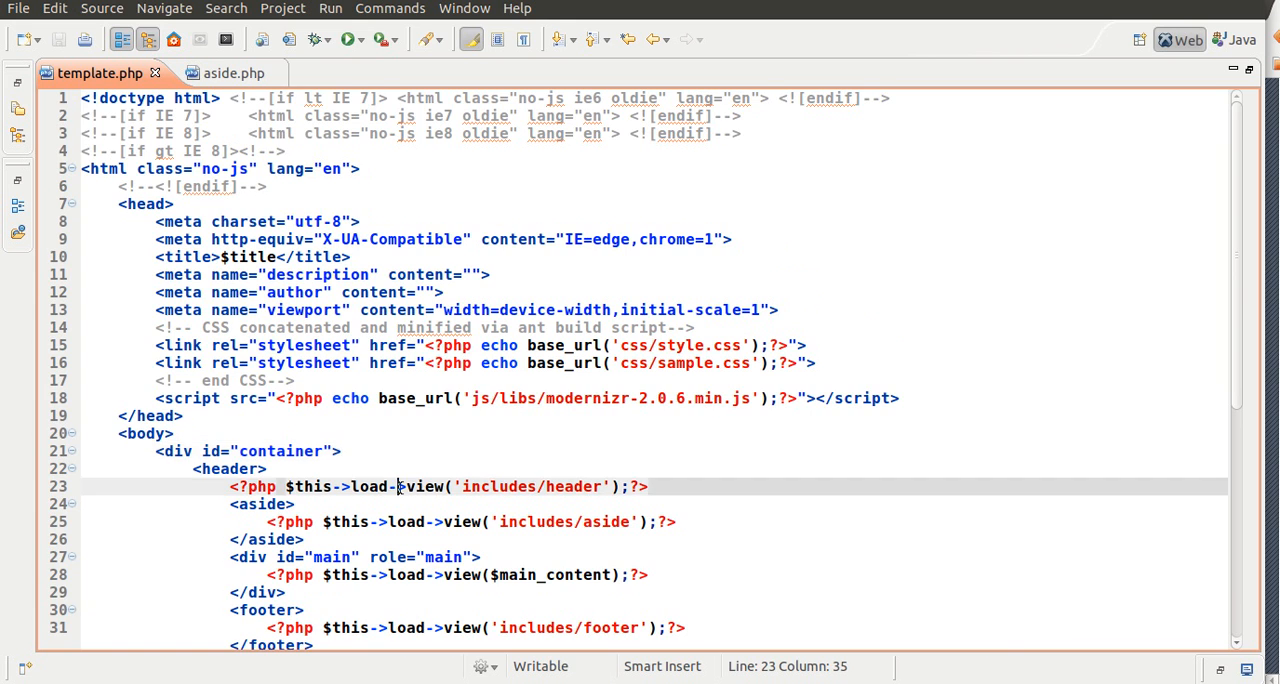
scroll("down", 3)
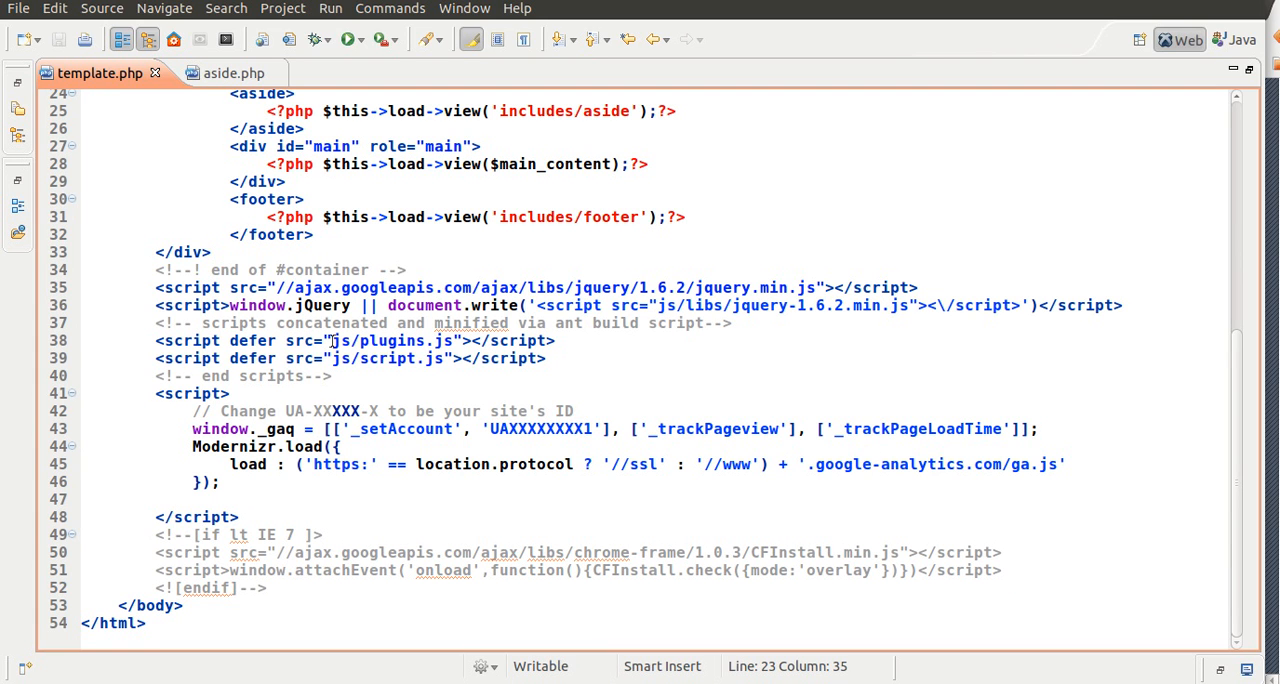
type("<?php echo $var?>")
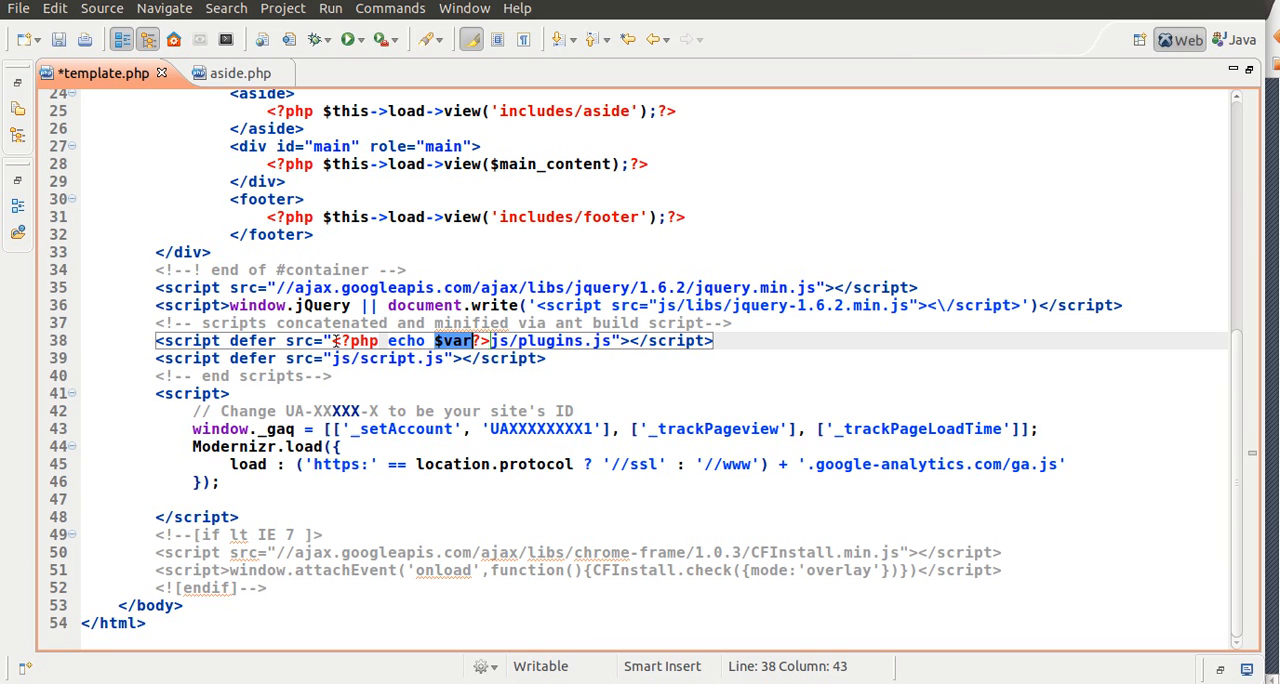
type("base)")
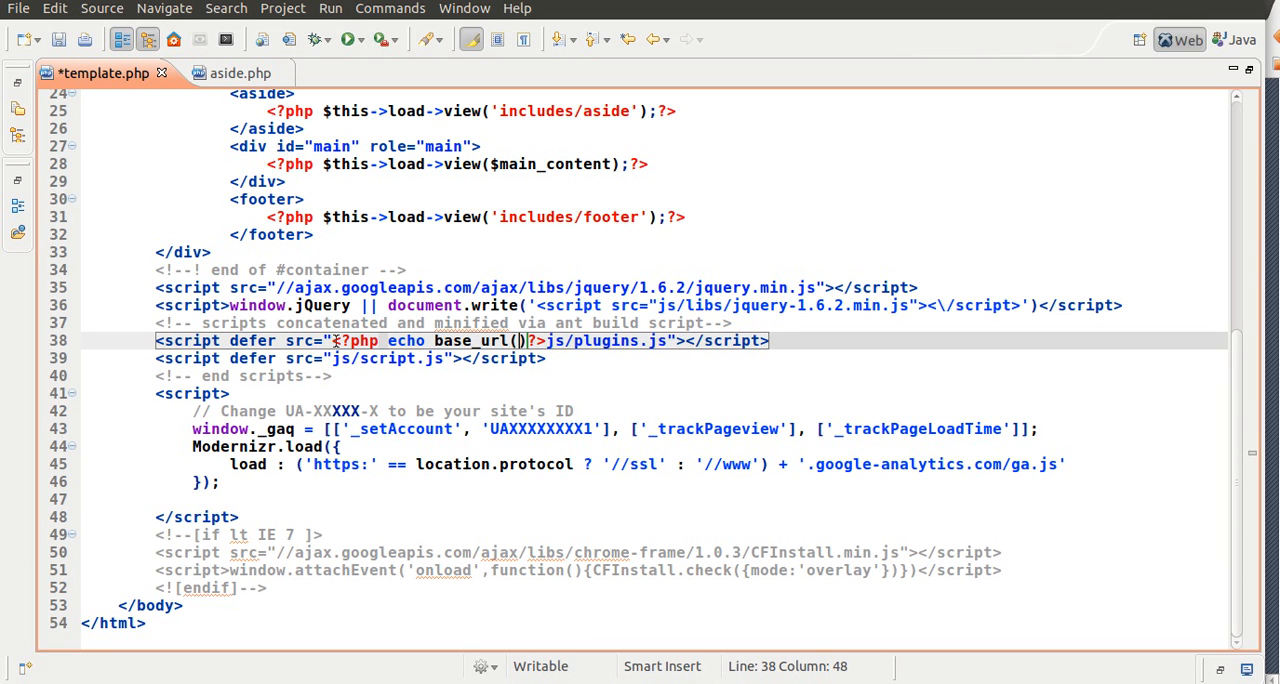
type("'")
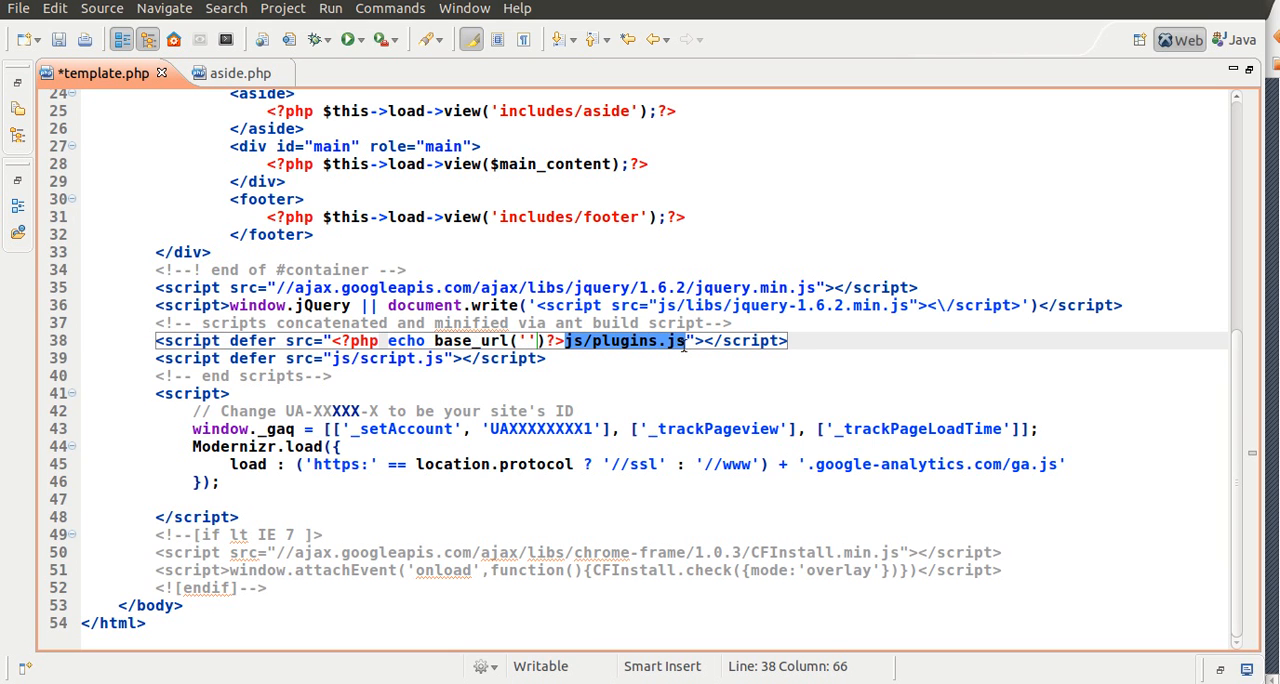
key("Delete")
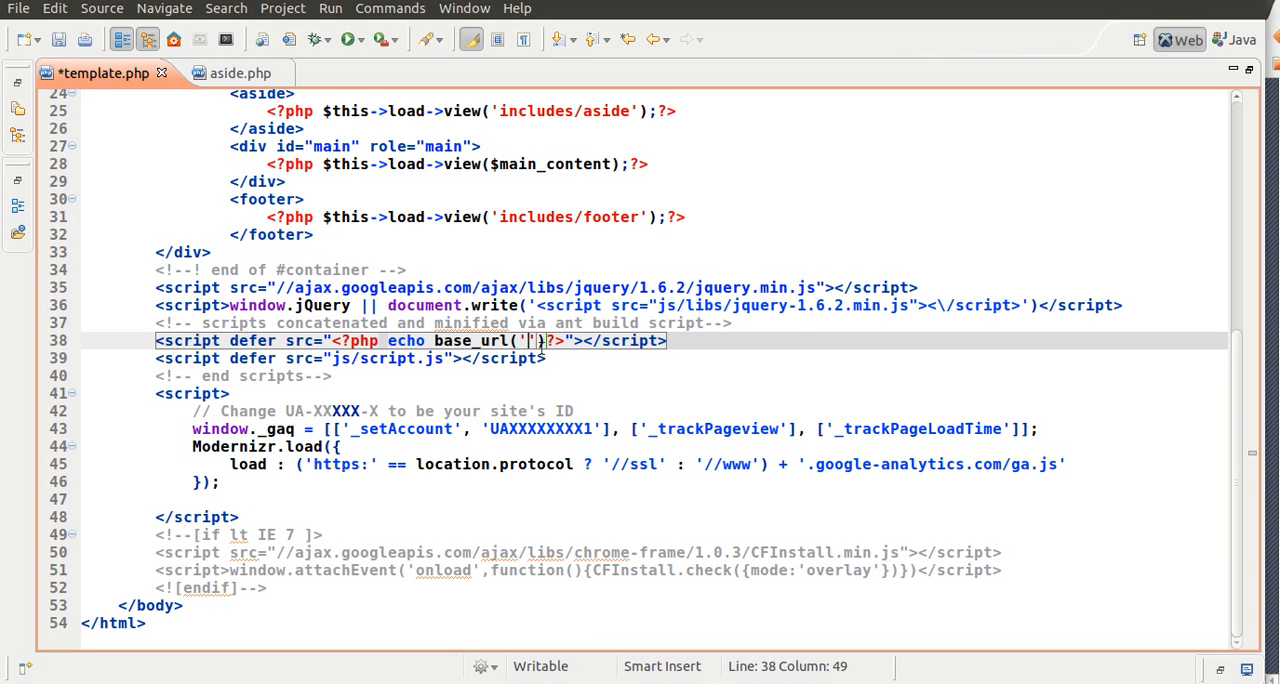
type("js/plugins.js")
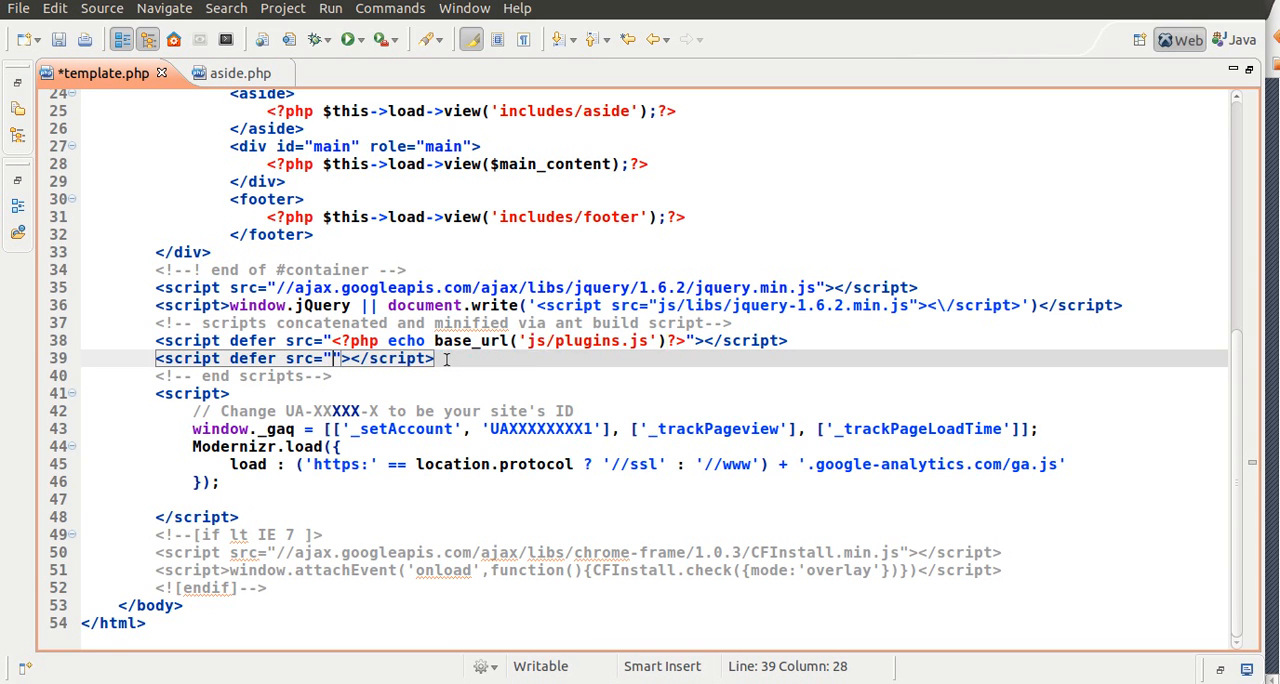
- Wrap the js/script.js script src in <?php echo base_url('js/script.js');?> as well
type("base_")
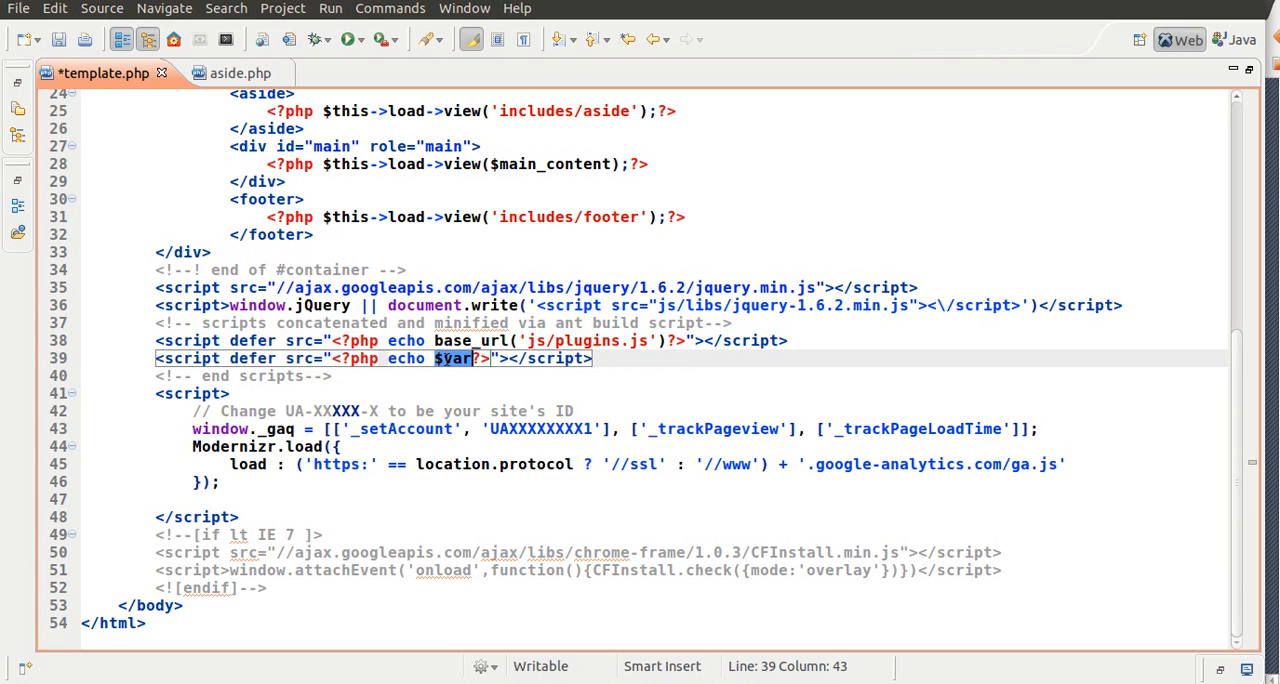
type("base_url")
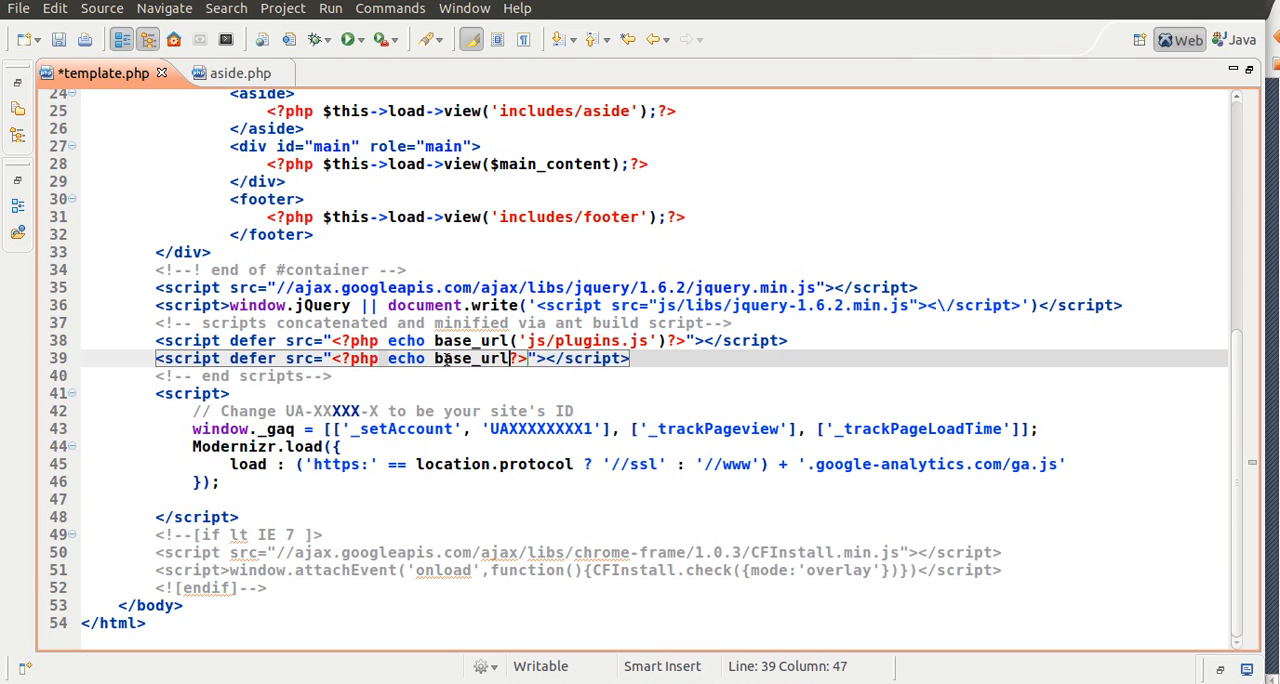
type("('js/script.js'")
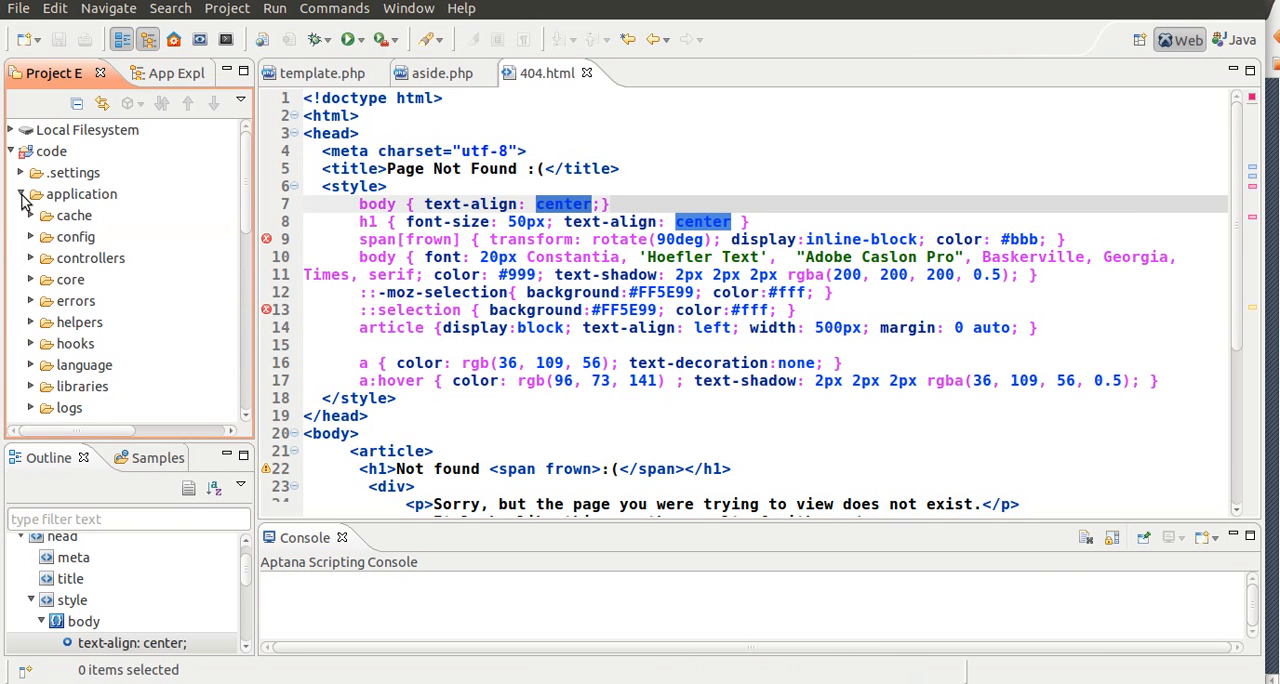
- Replace application/errors/error_404.php contents with the 404.html markup, save and close it
left_click(32, 300)
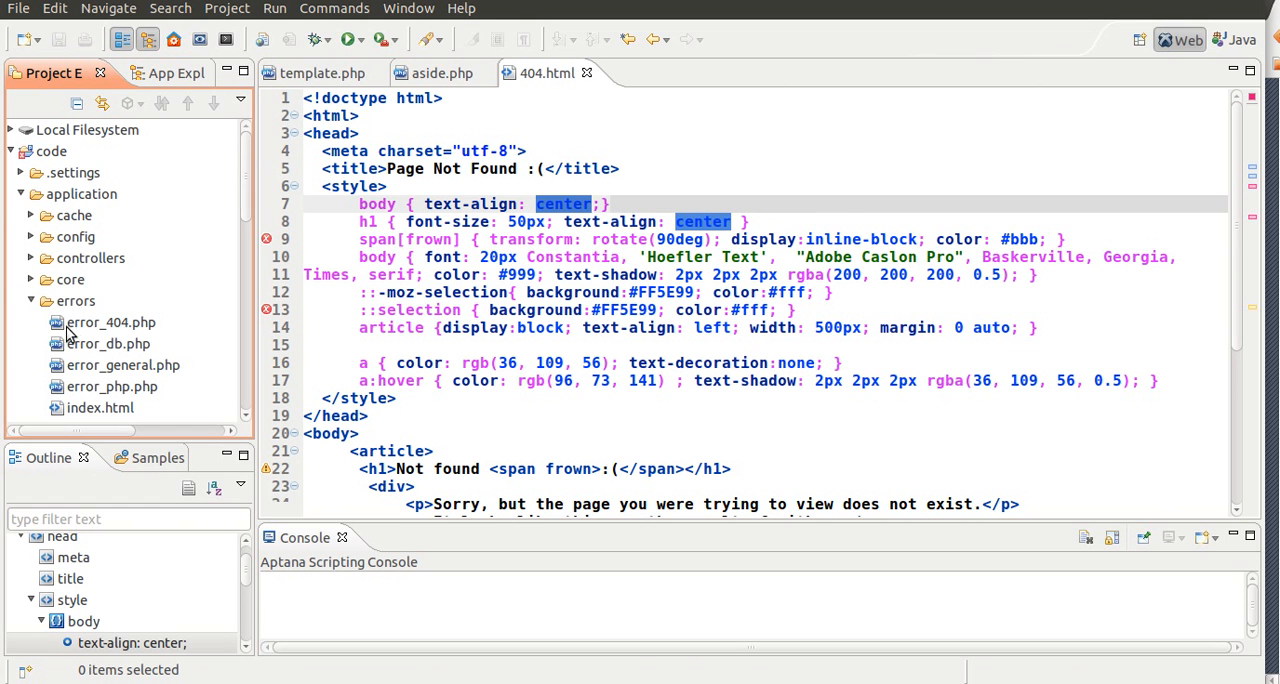
double_click(112, 322)
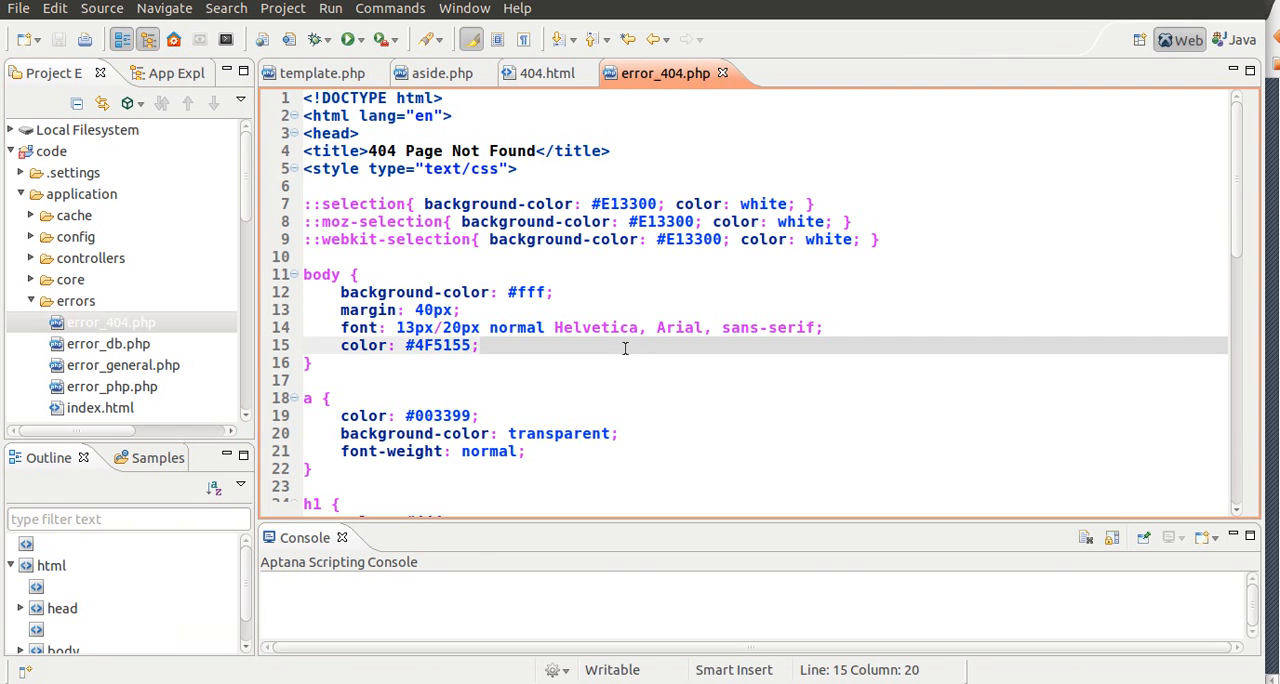
key("ctrl+a")
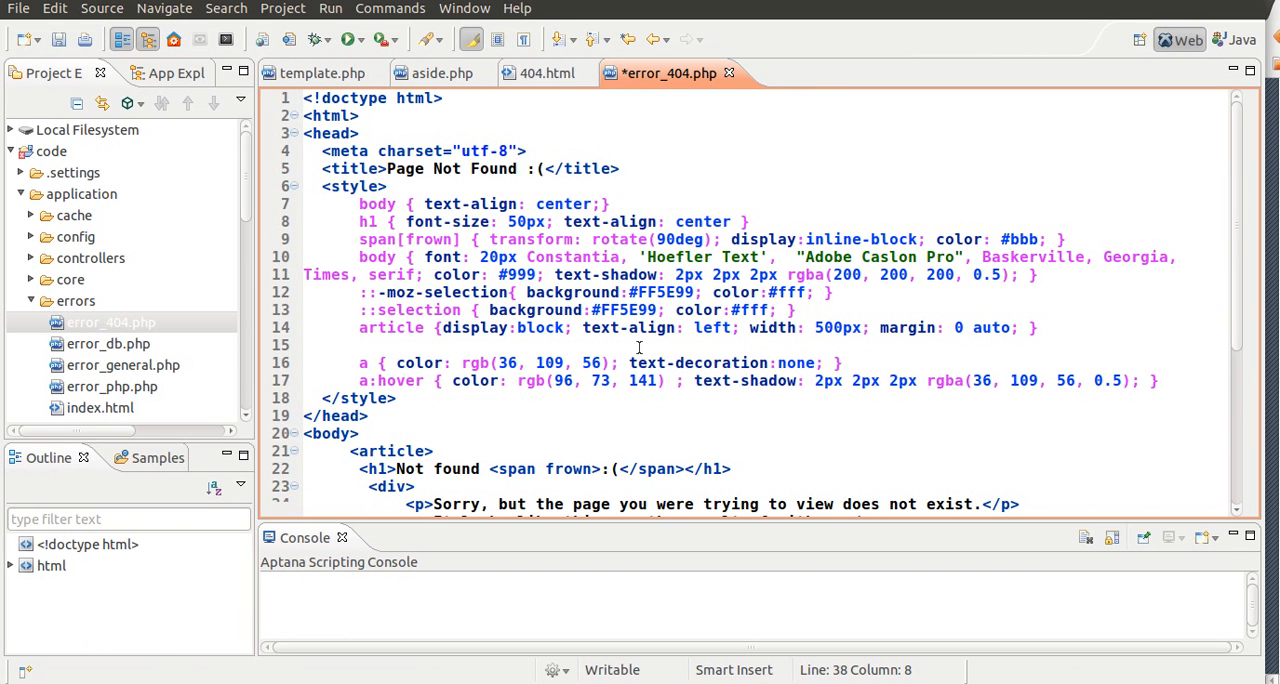
key("ctrl+s")
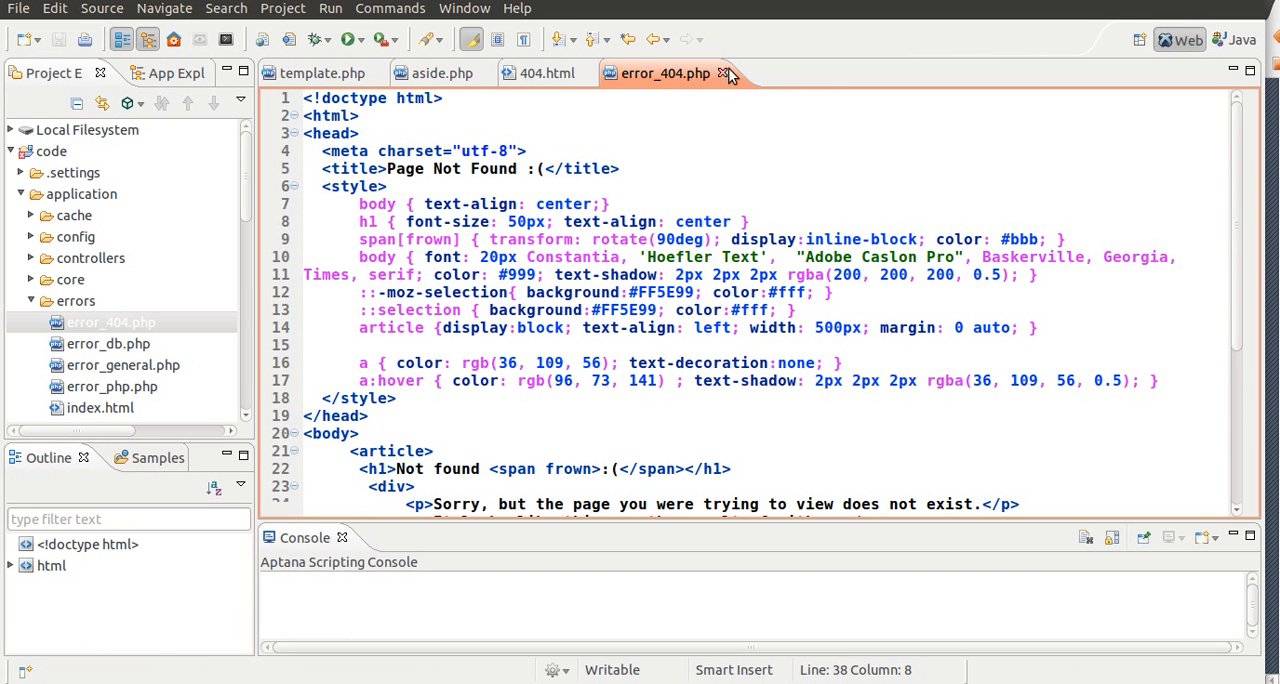
left_click(724, 72)
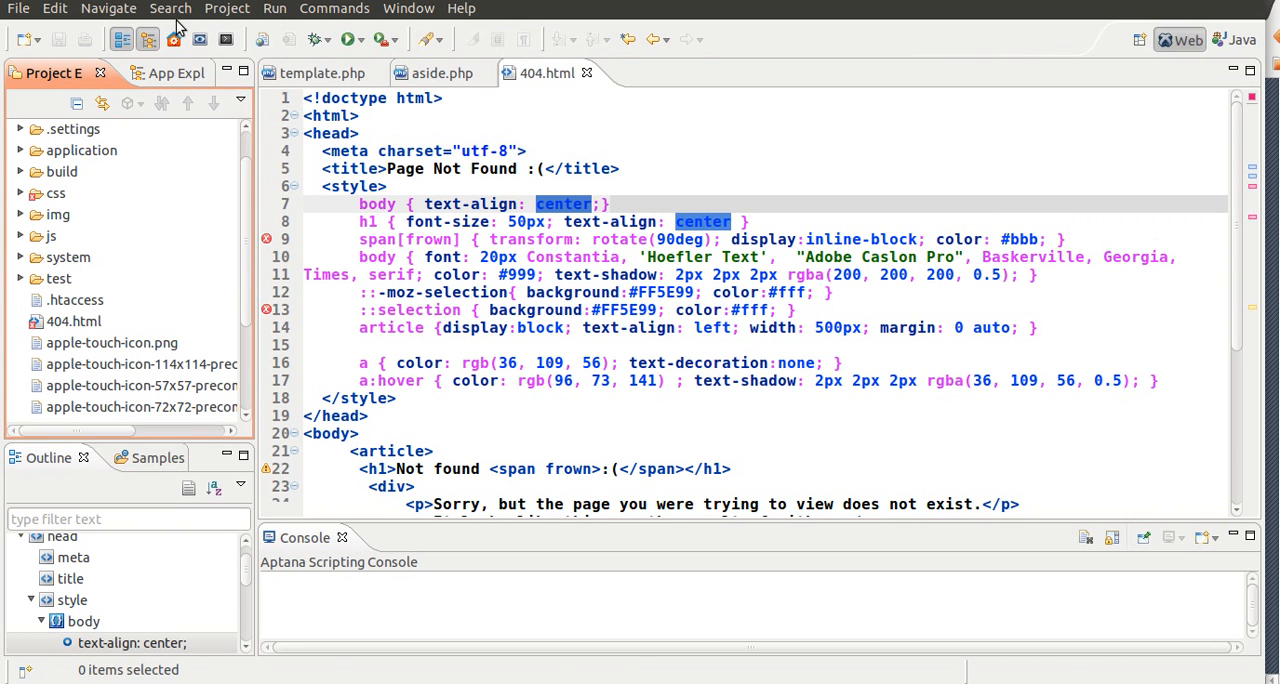
- Launch a terminal and run the sudo apt-get install ant-contrib command with the password
double_click(678, 256)
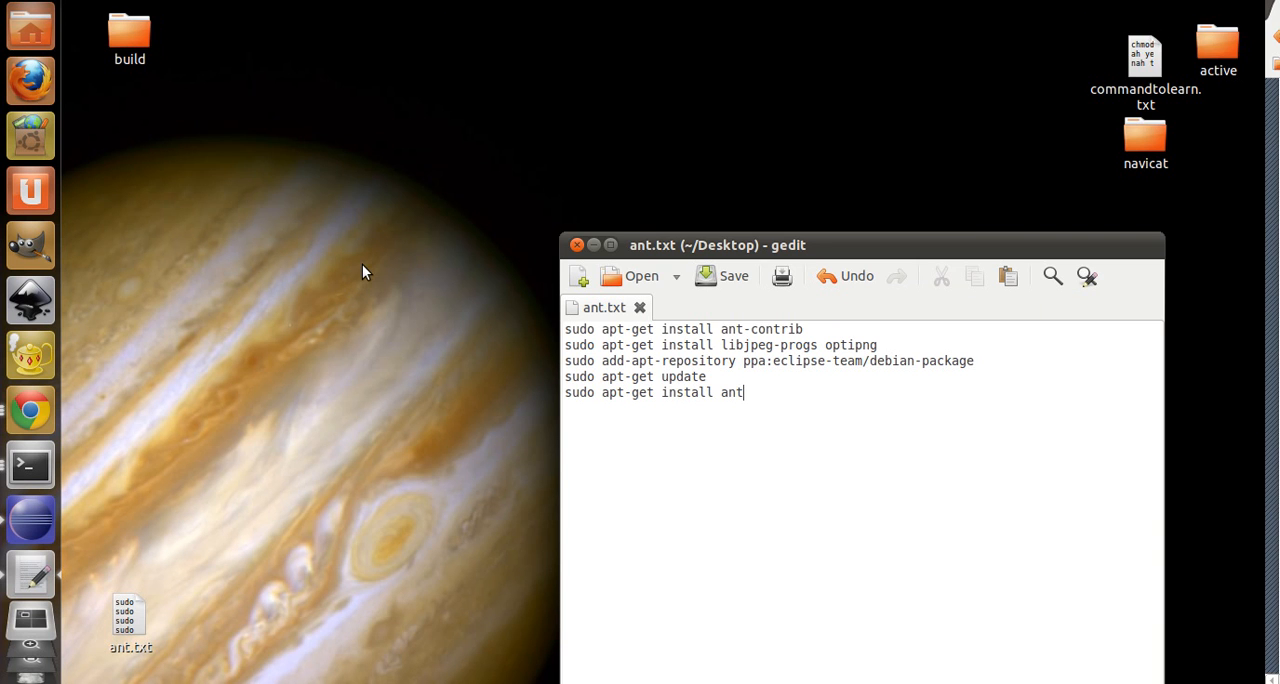
key("ctrl+a")
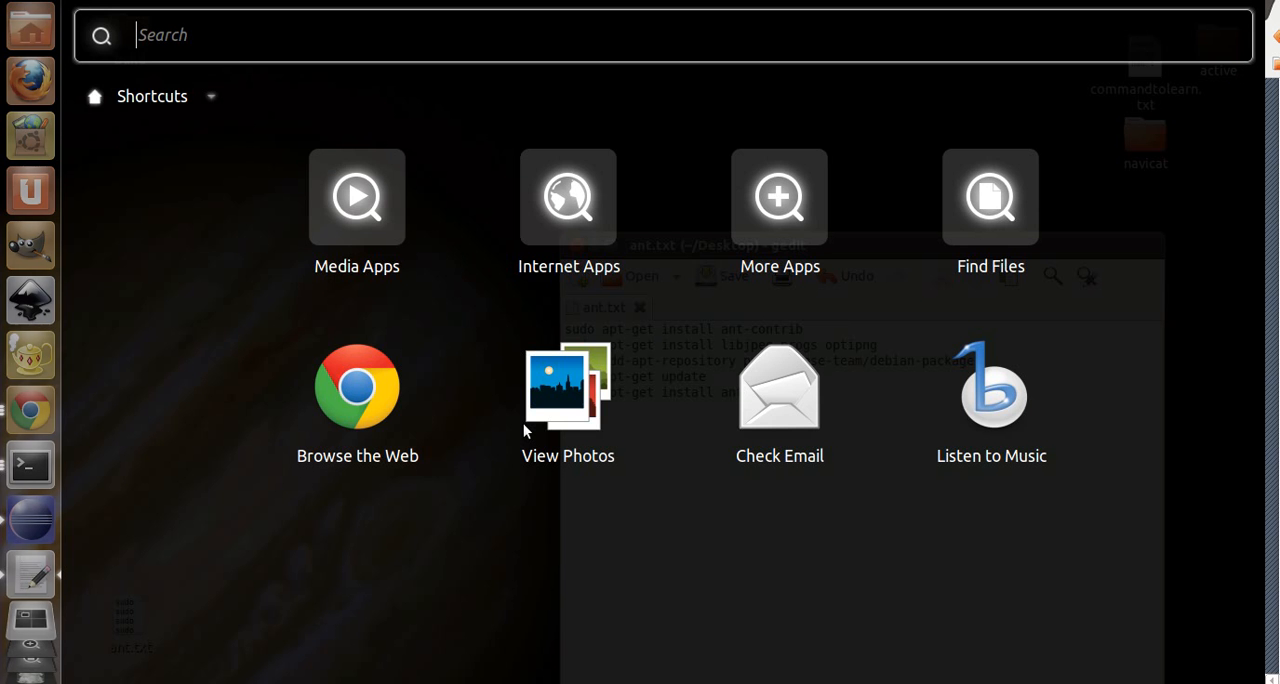
type("termi")
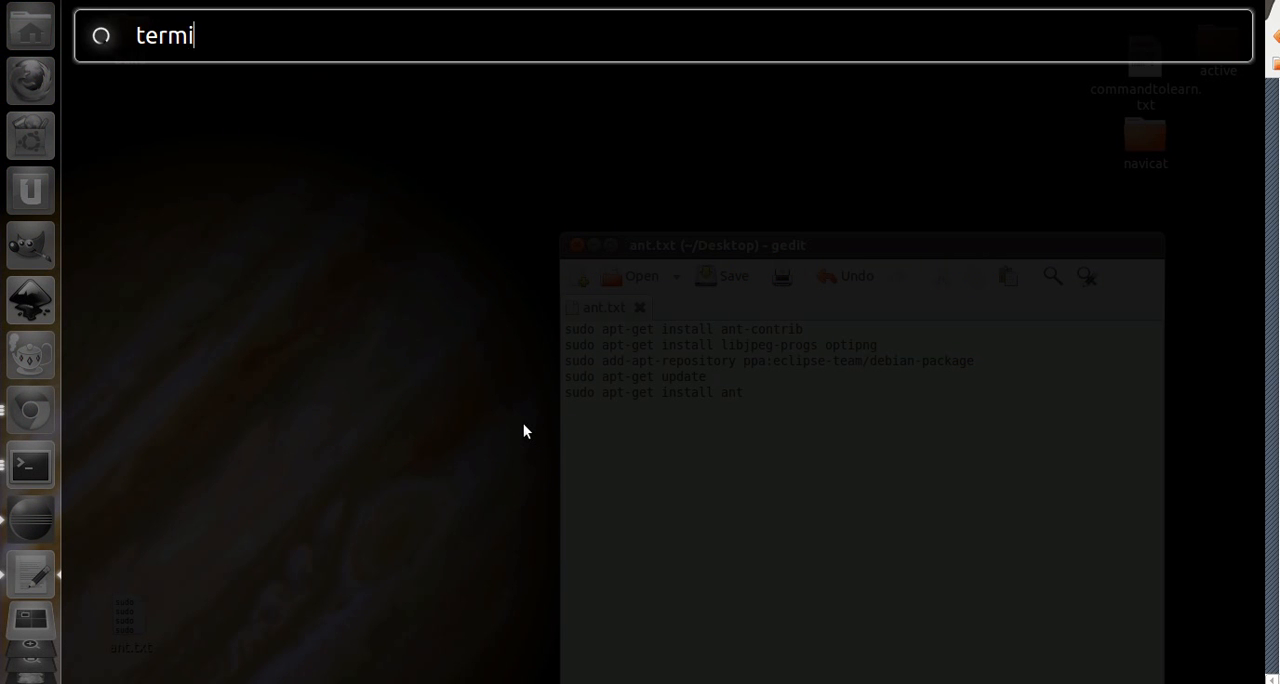
key("Return")
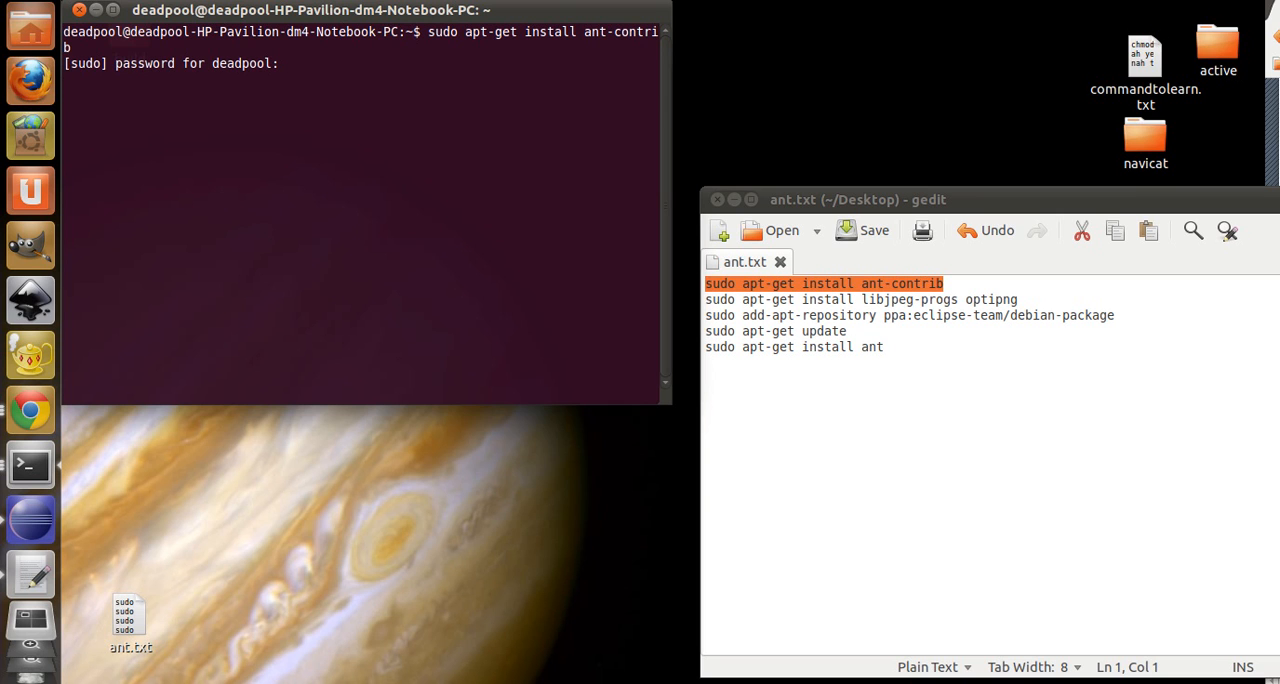
key("Return")
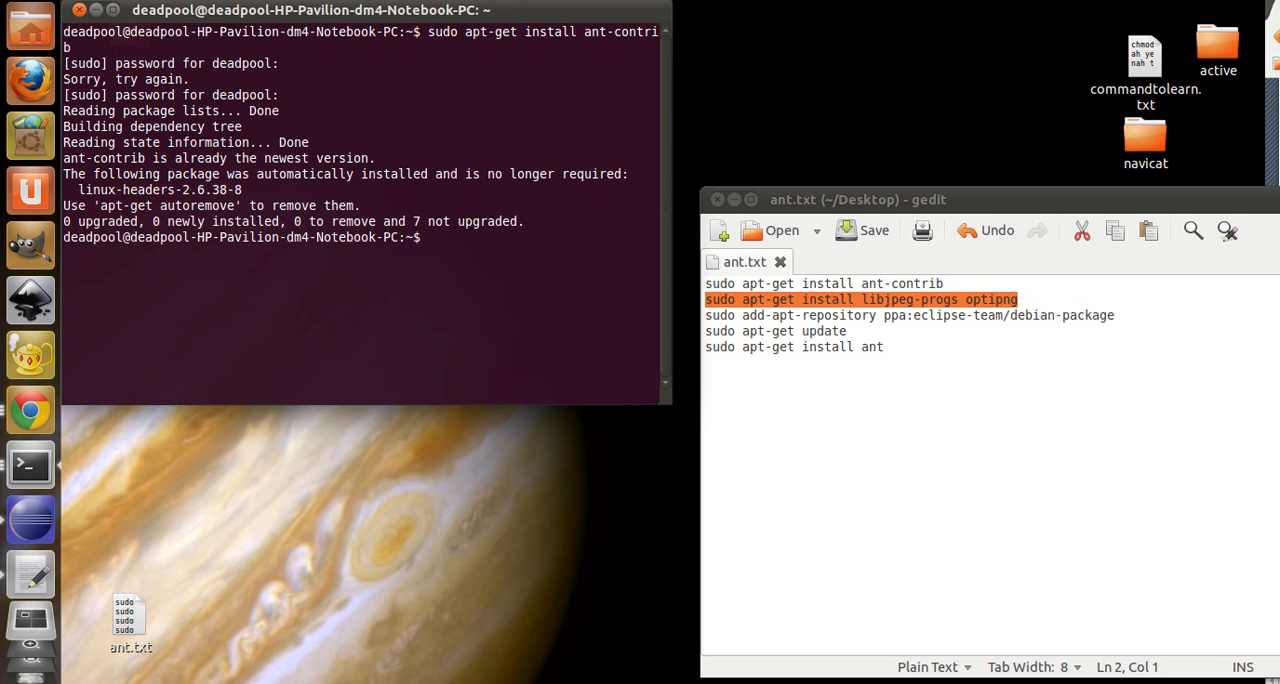
- Install libjpeg-progs and optipng, then add the eclipse-team repository pasted from ant.txt
type("sudo apt-get install libjpeg-progs optipng")
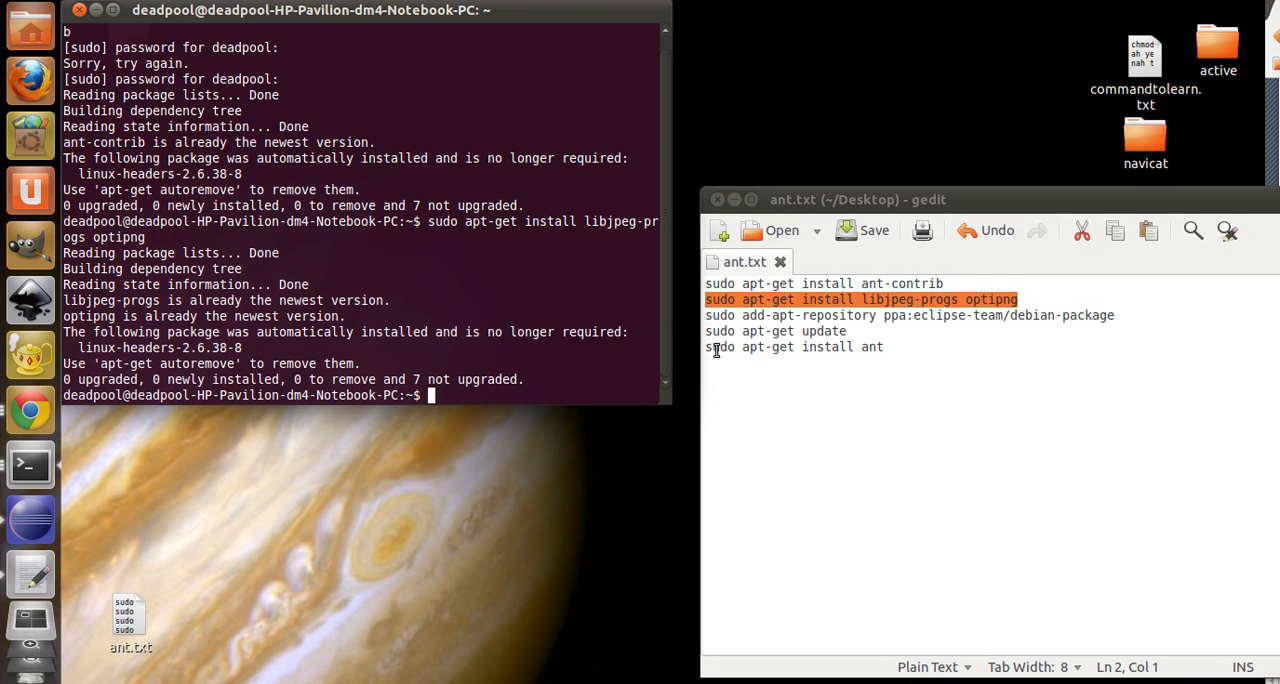
left_click(1118, 316)
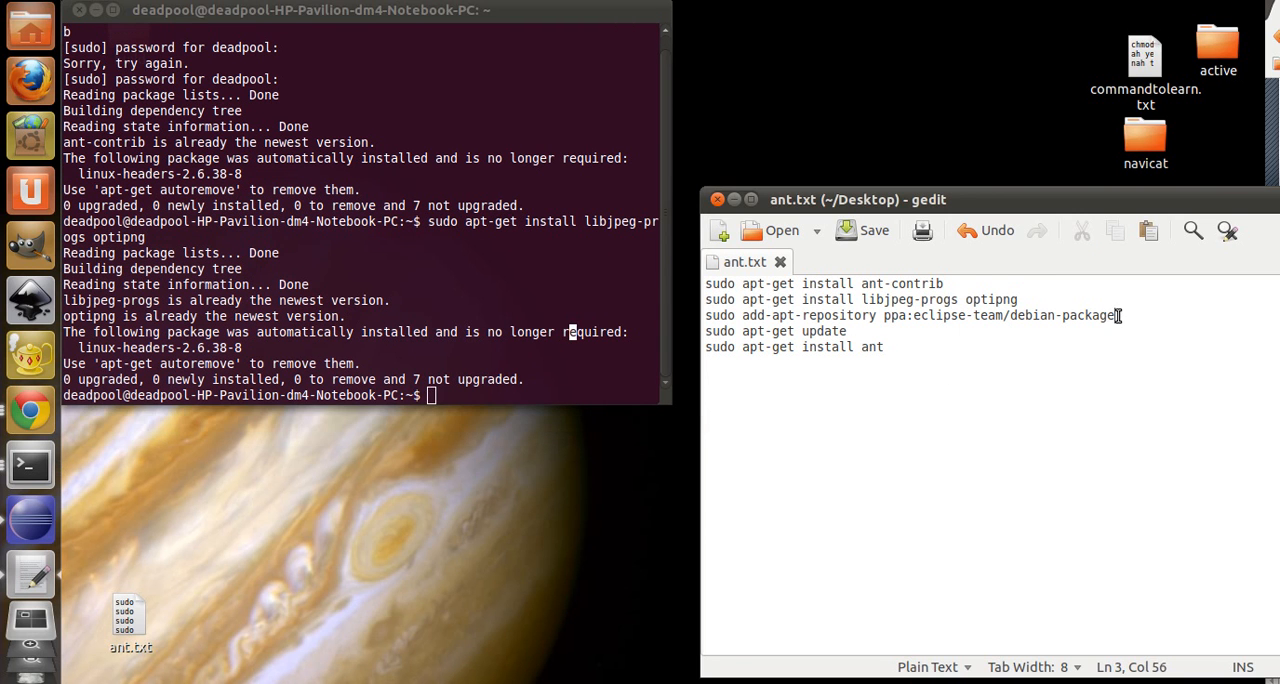
right_click(910, 316)
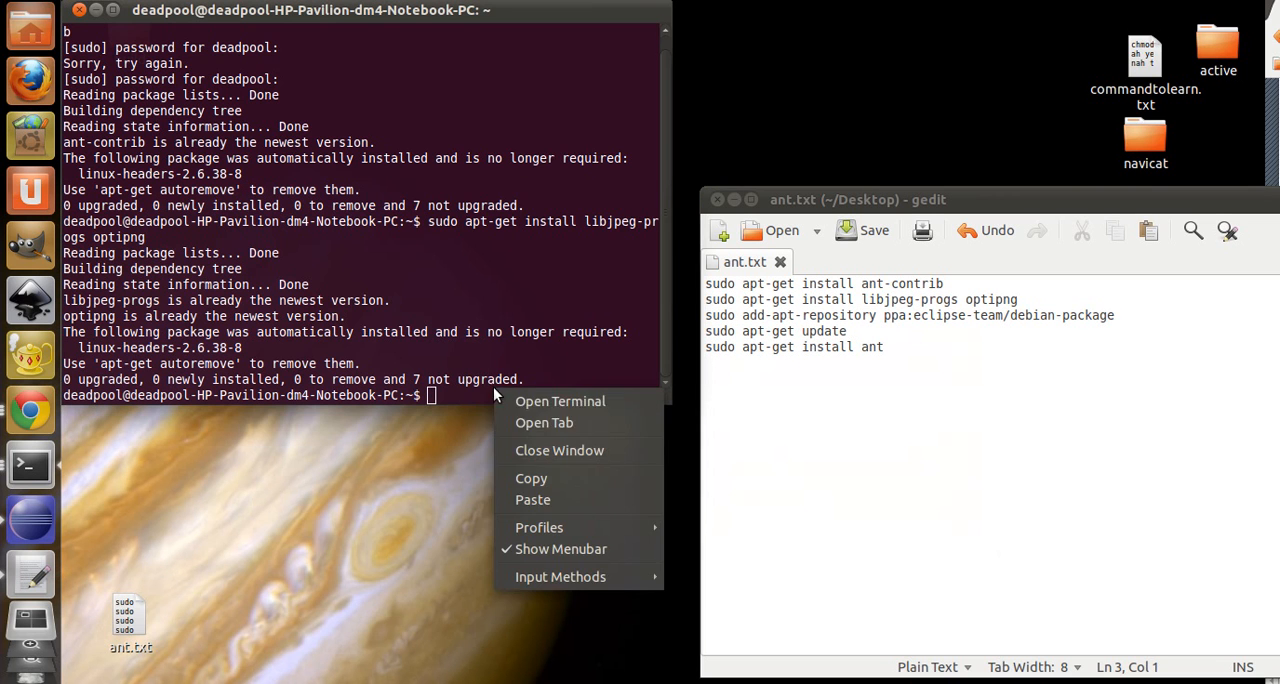
left_click(532, 500)
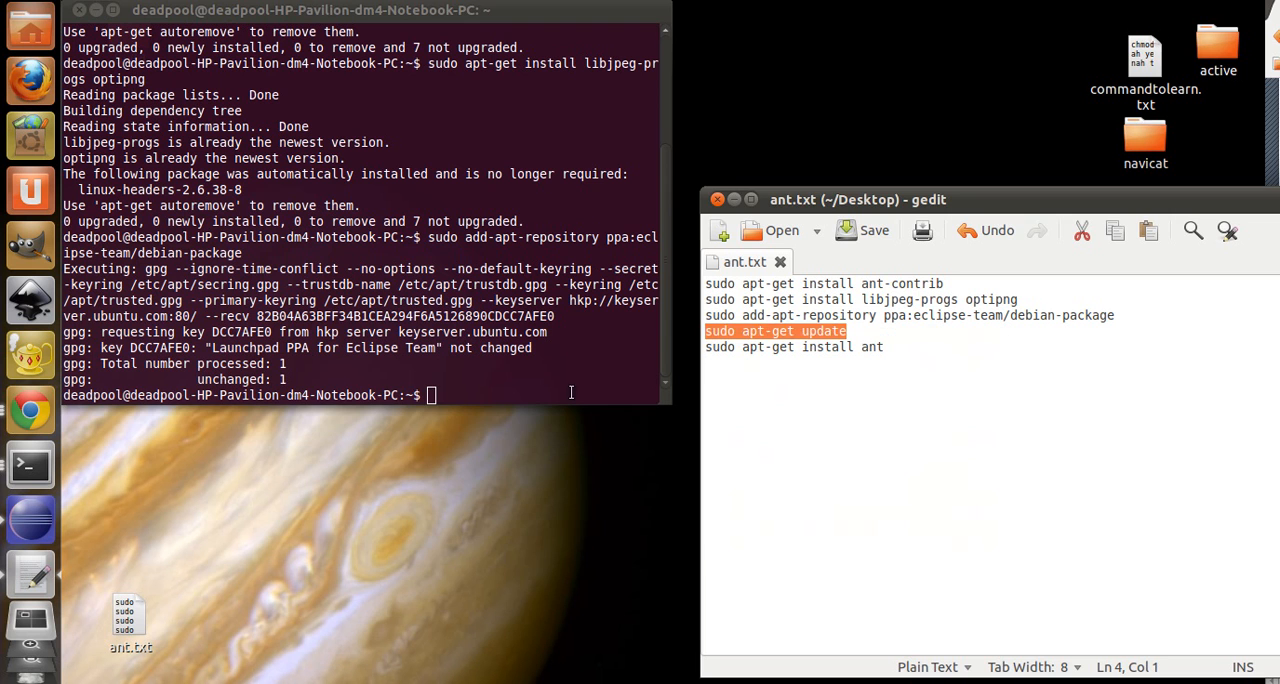
- Run sudo apt-get update followed by sudo apt-get install ant
type("sudo apt-get update")
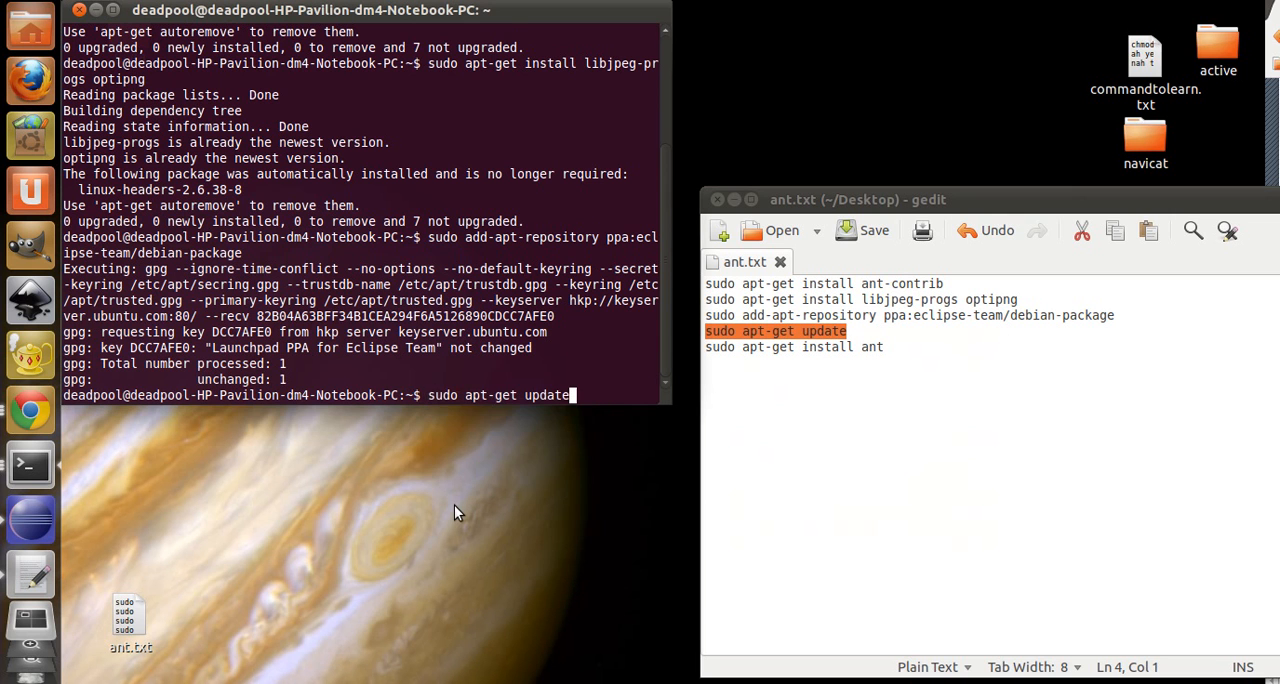
key("Return")
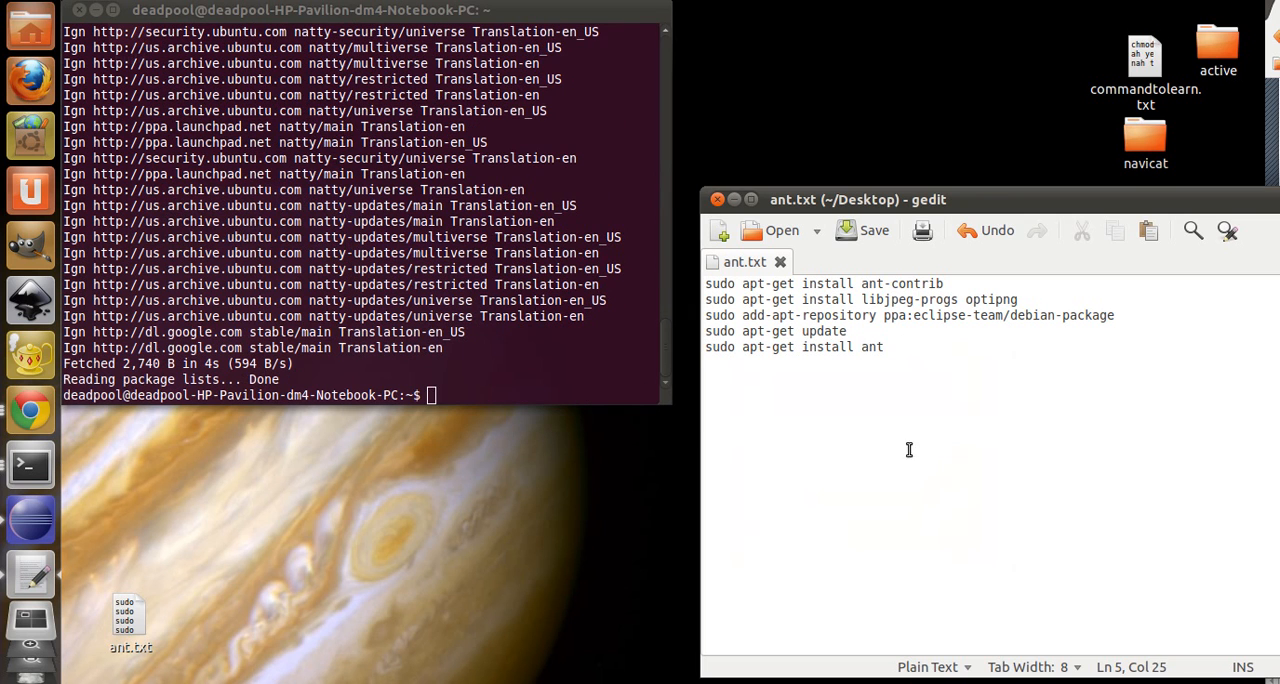
type("sudo apt-get install ant")
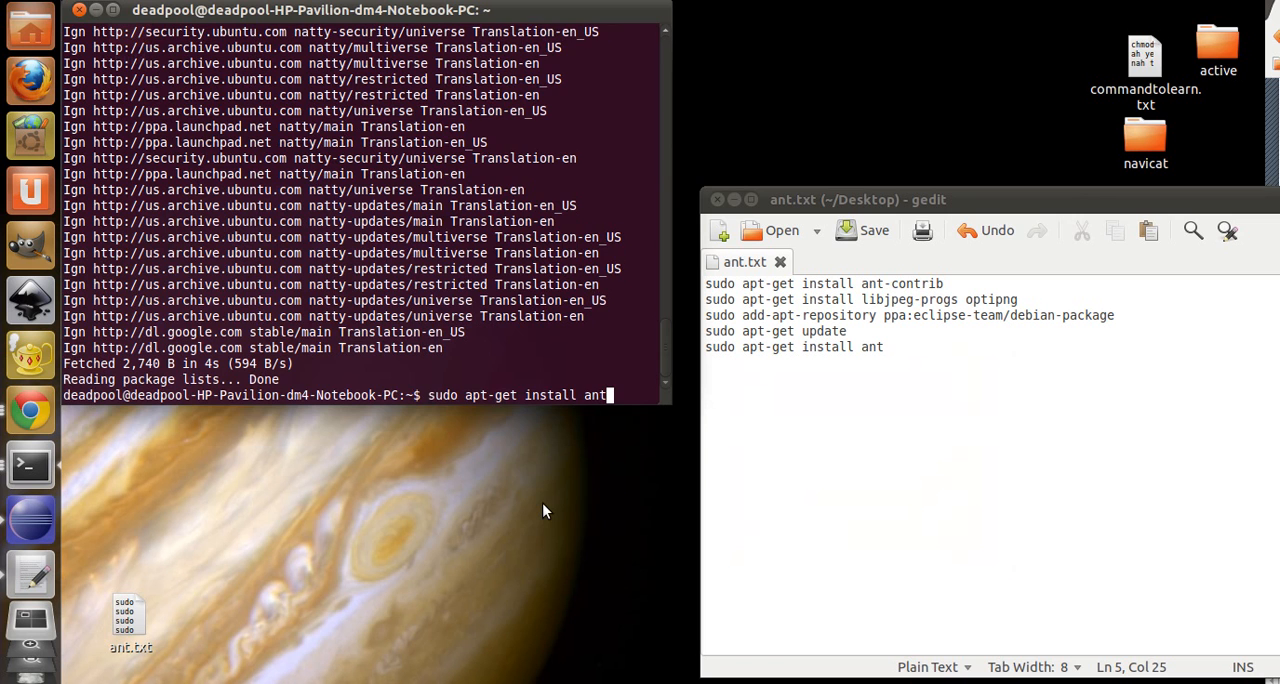
key("Return")
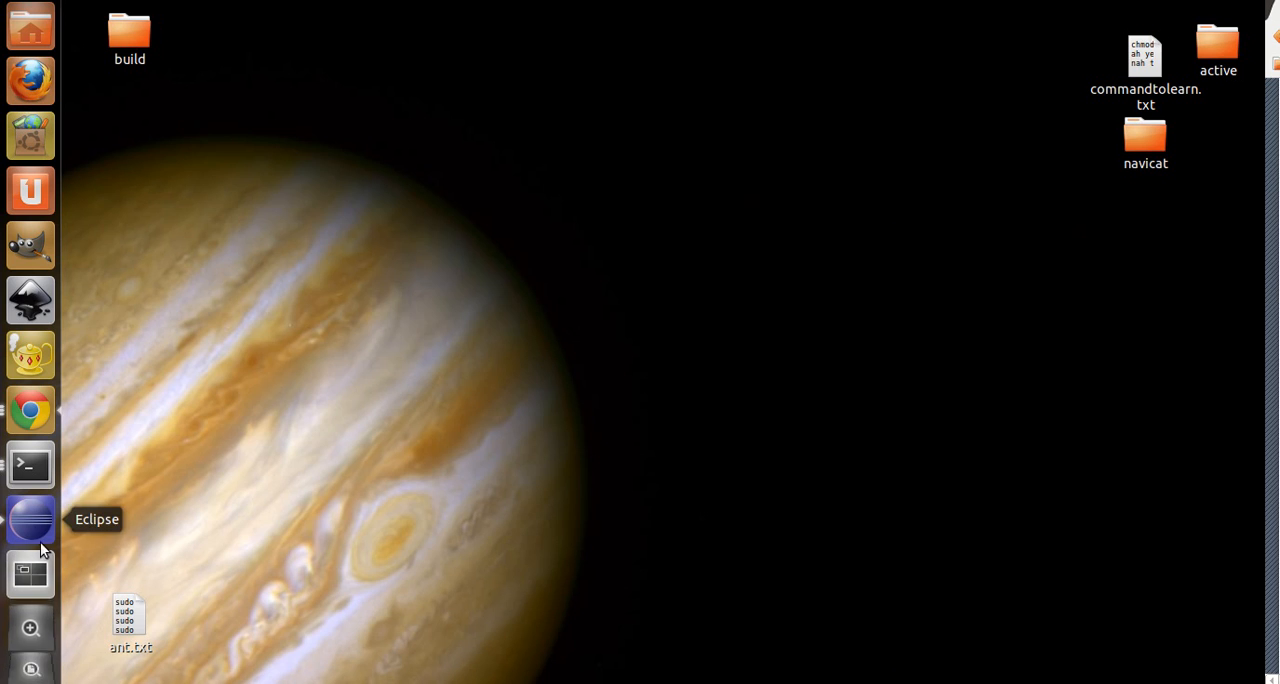
- Append ', sample.css' after style.css on the file.stylesheets line of project.properties
left_click(30, 520)
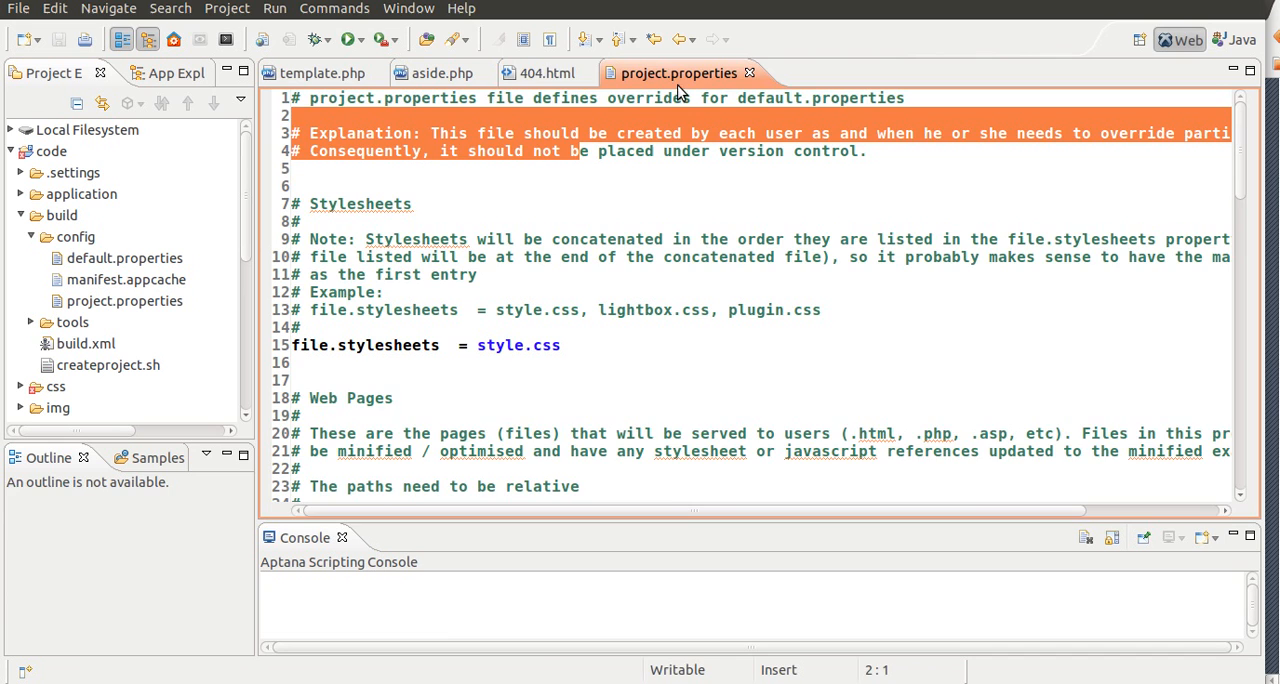
left_click(578, 110)
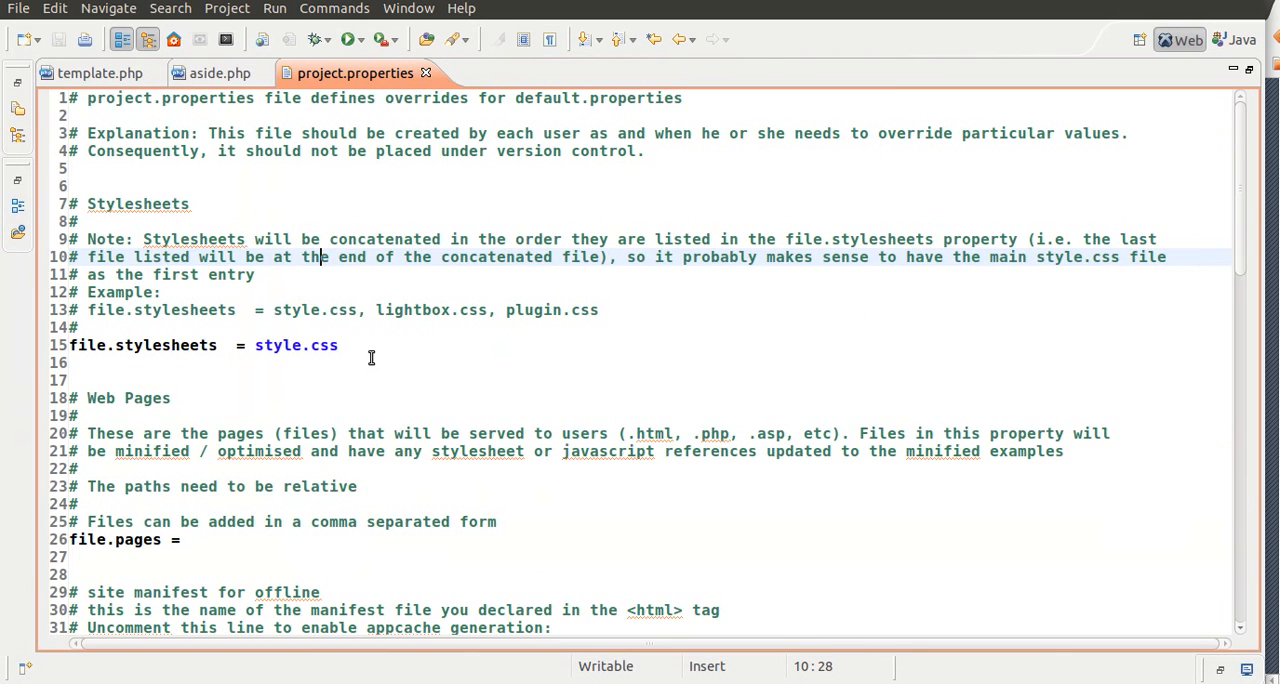
scroll("down", 3)
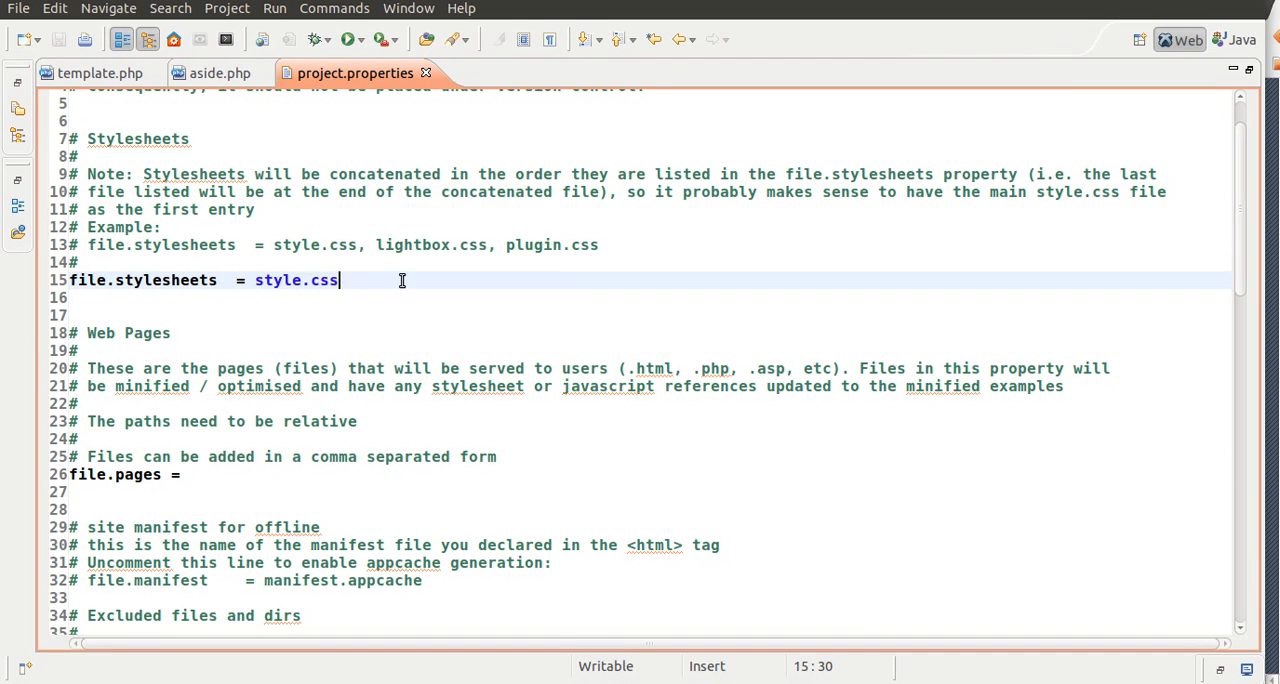
type(",")
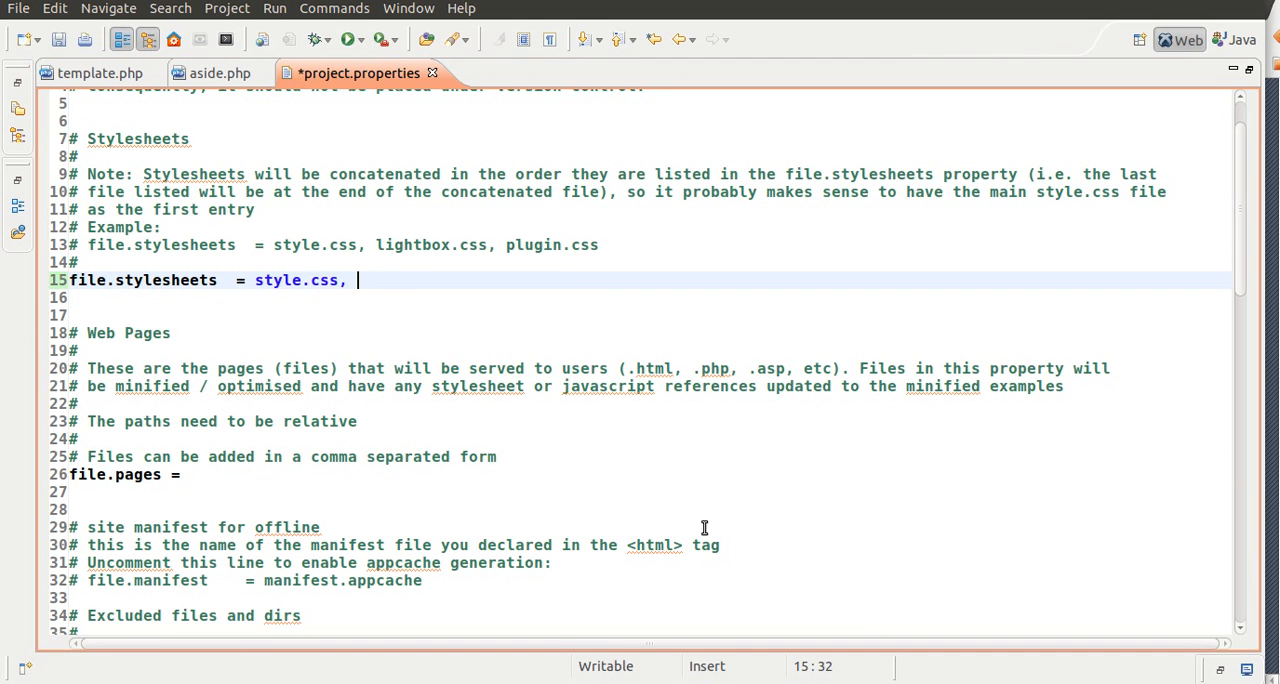
type("sample.css")
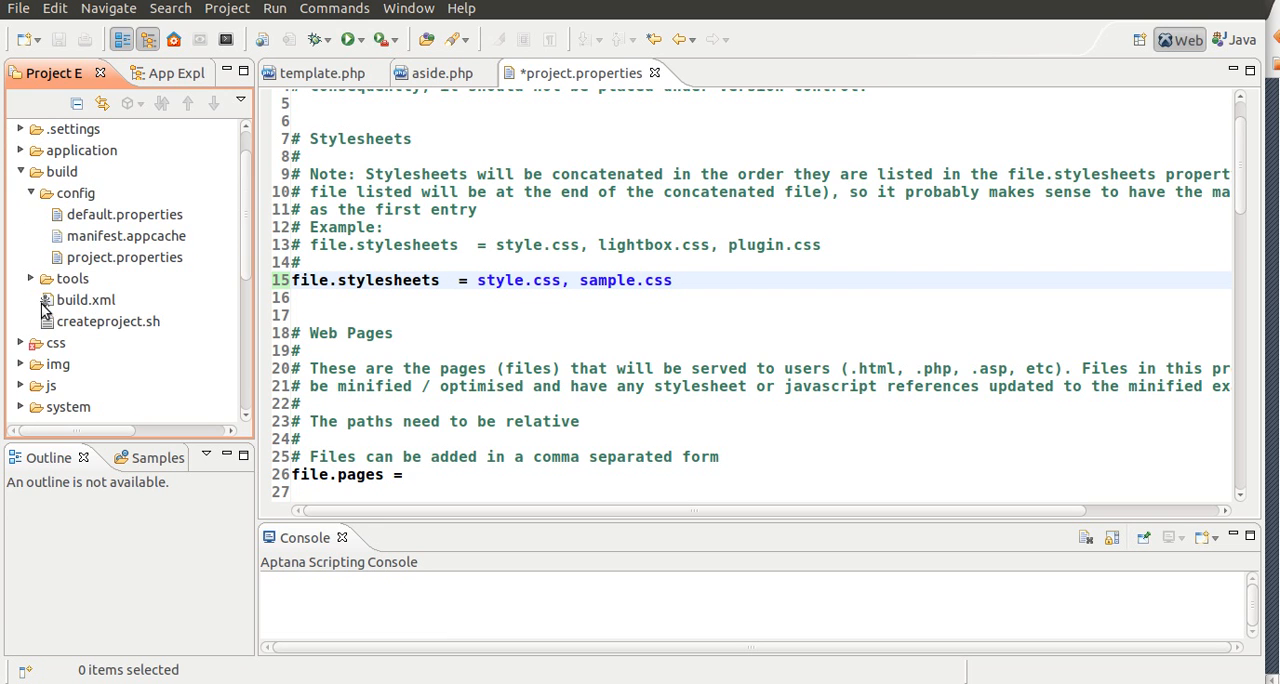
- Create a new file sample.css inside the css folder
left_click(34, 342)
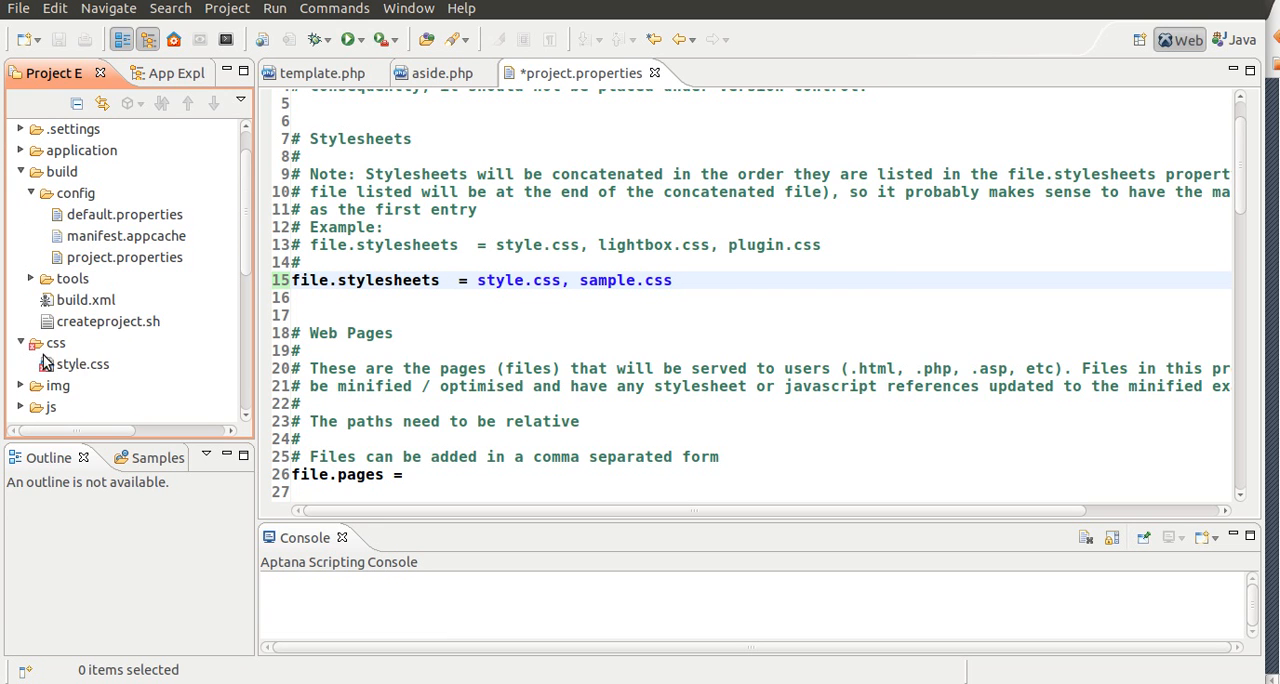
left_click(56, 256)
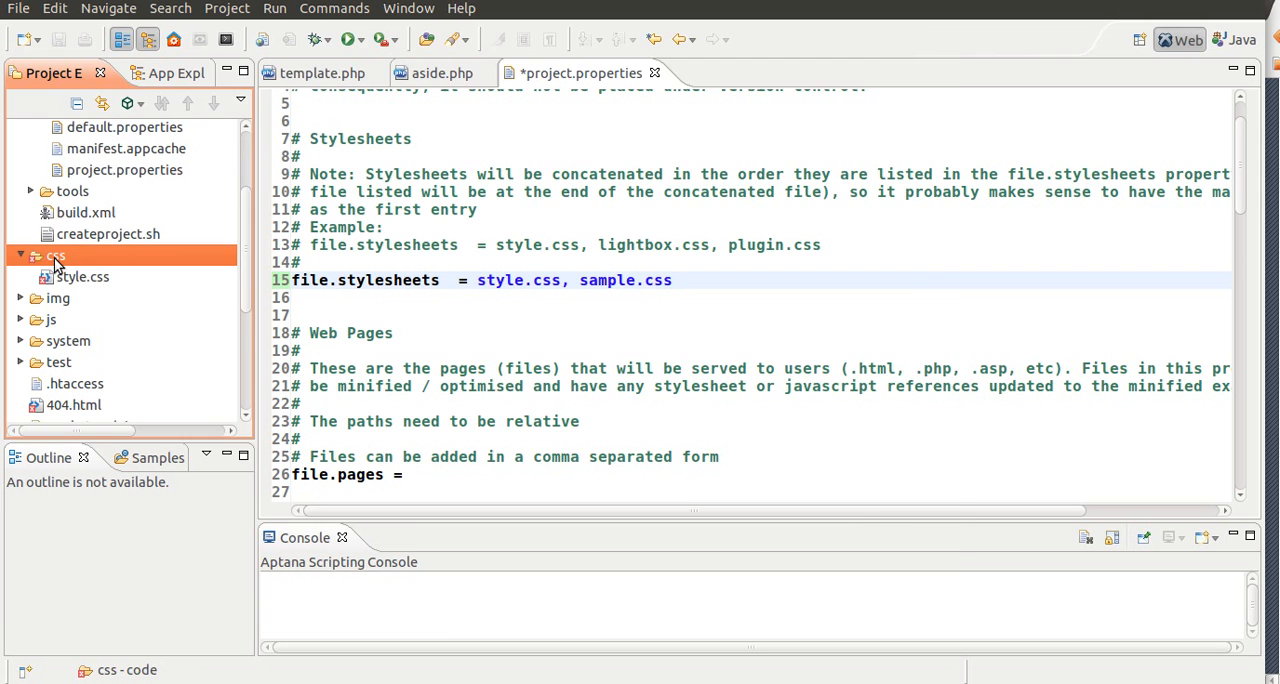
type("sampl")
type("body {")
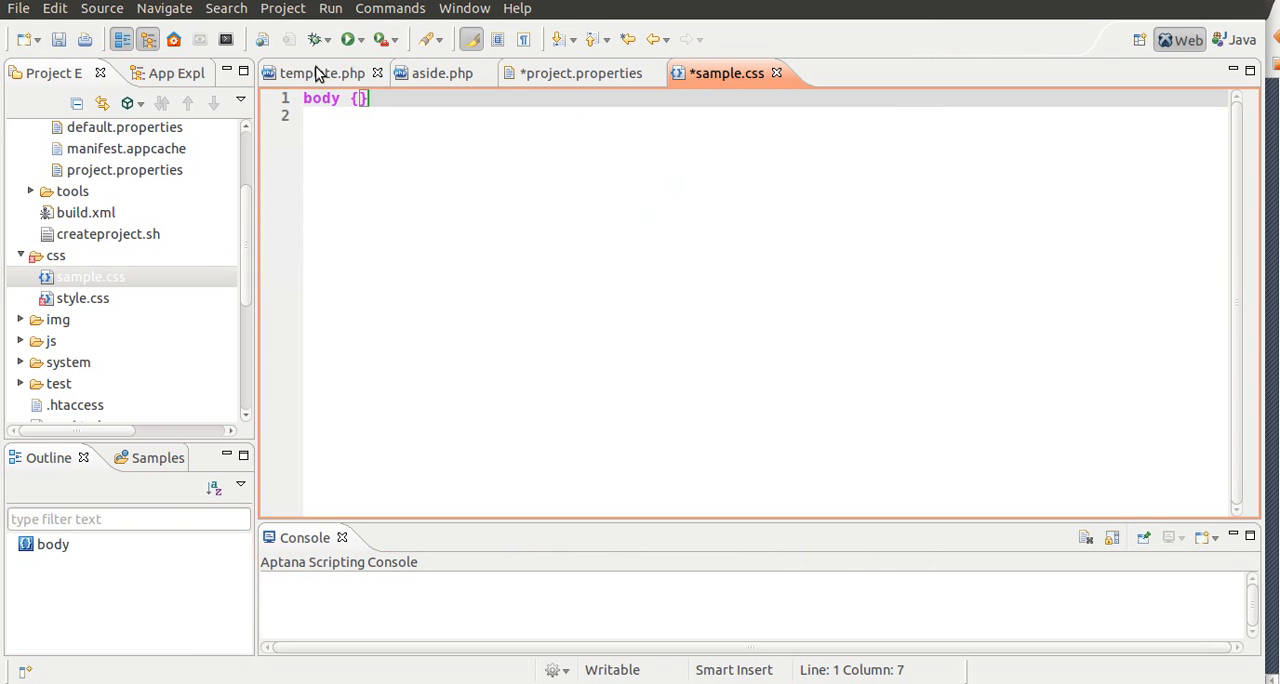
- Write the body rule with color: white; and background: black; in sample.css
type("color")
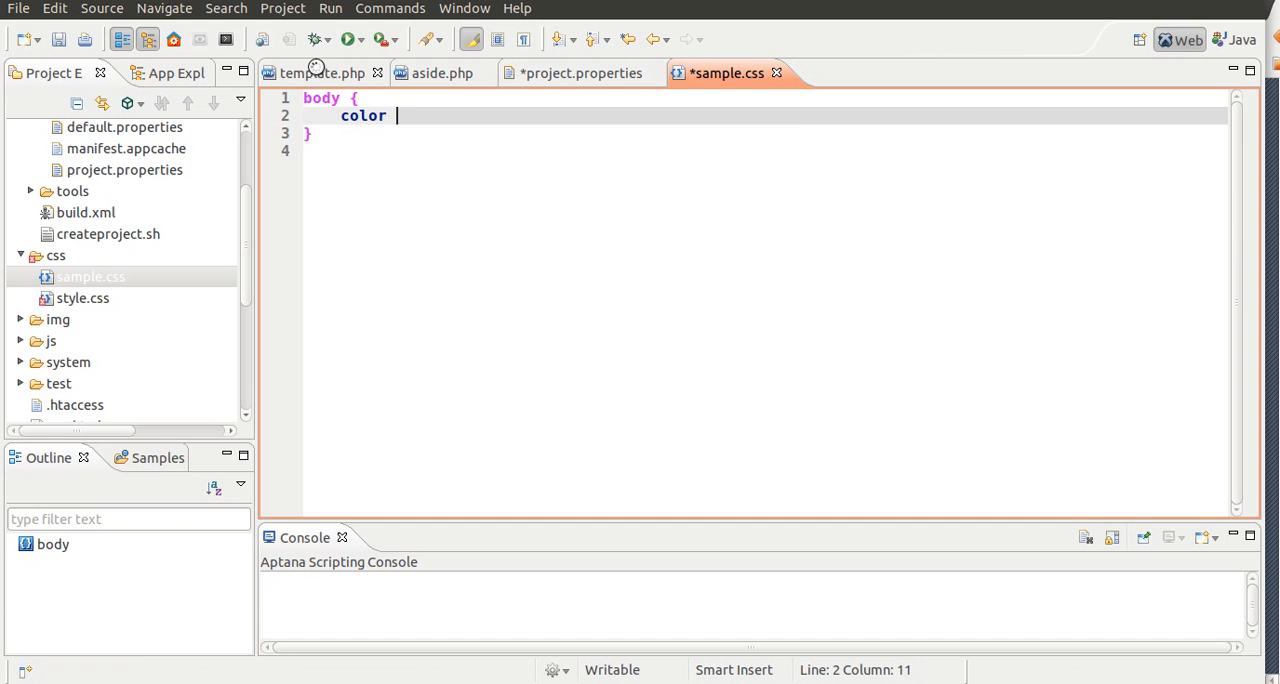
type(":")
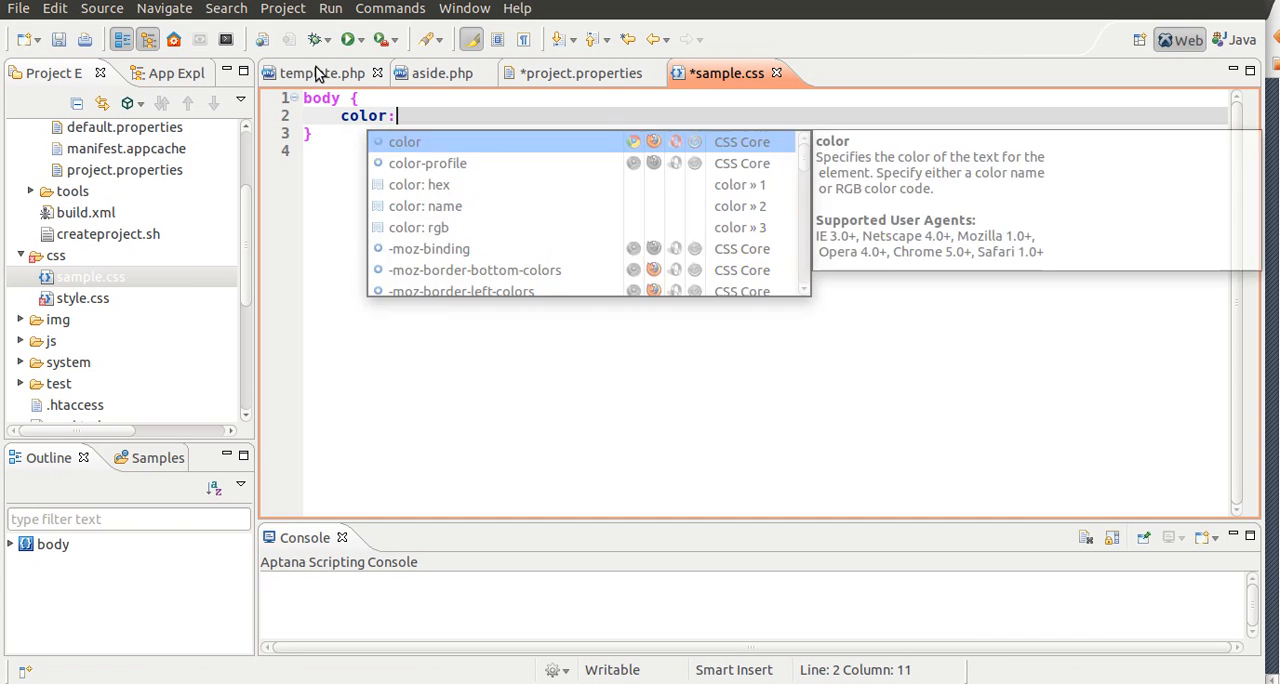
type("white;")
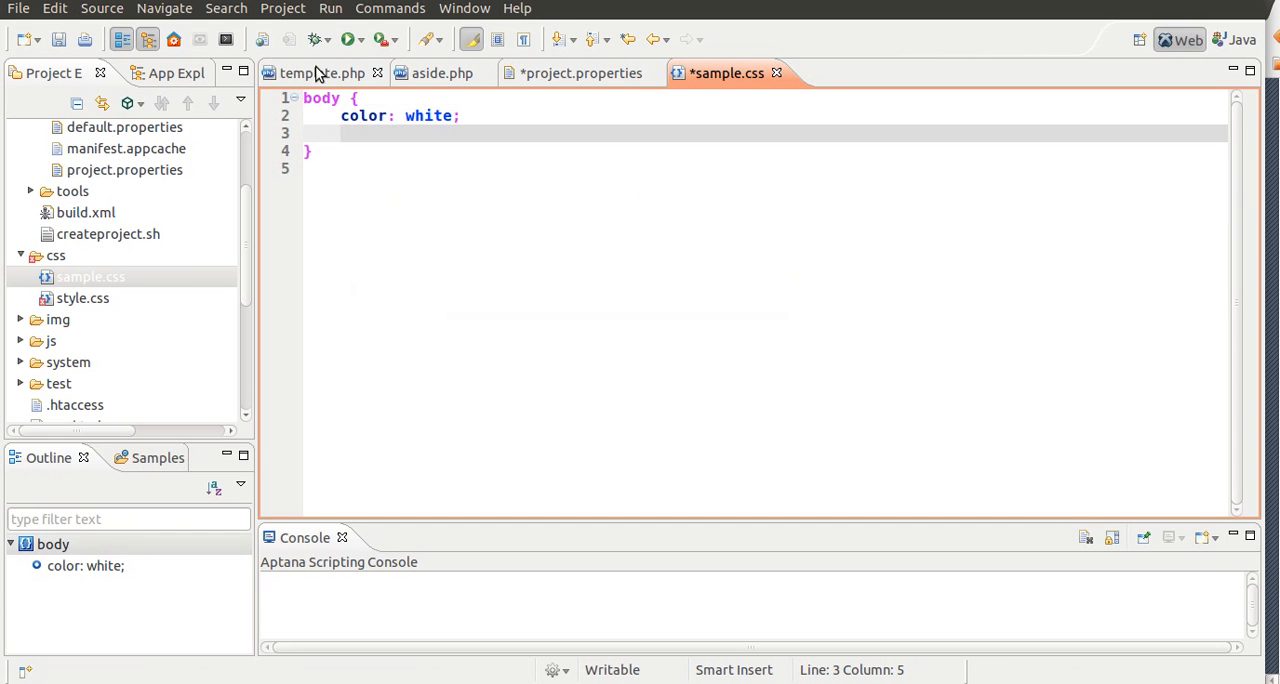
type("background:")
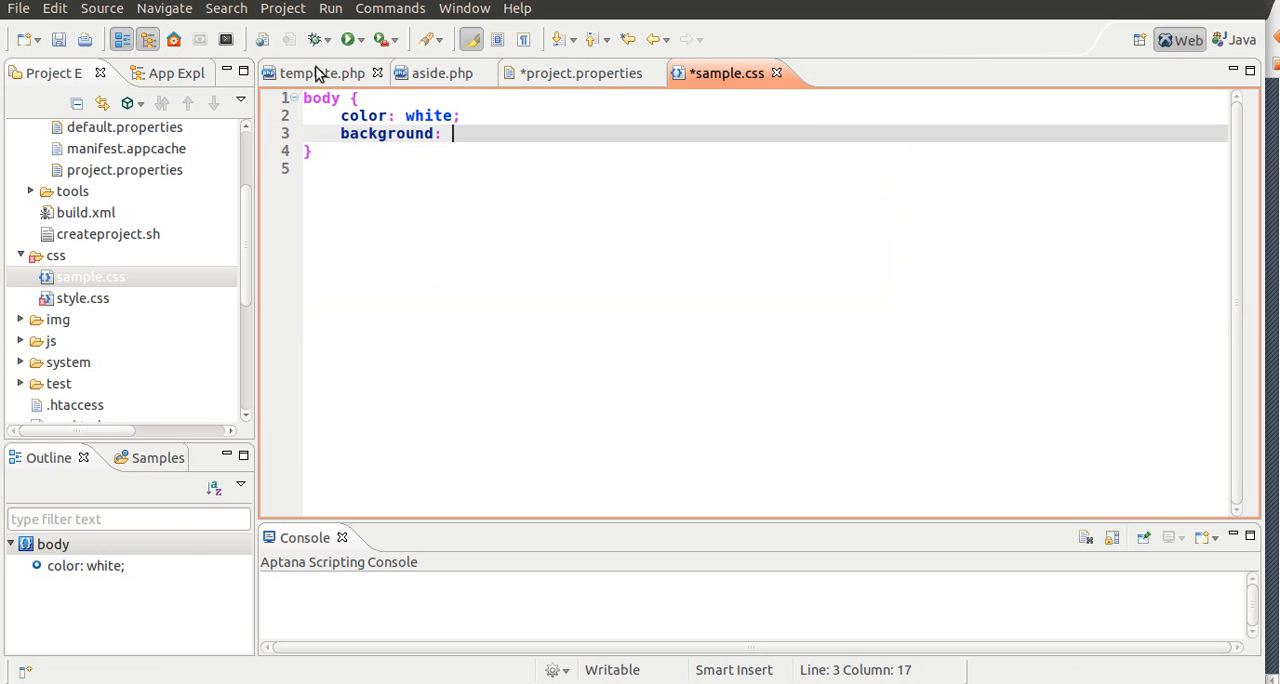
type("bal")
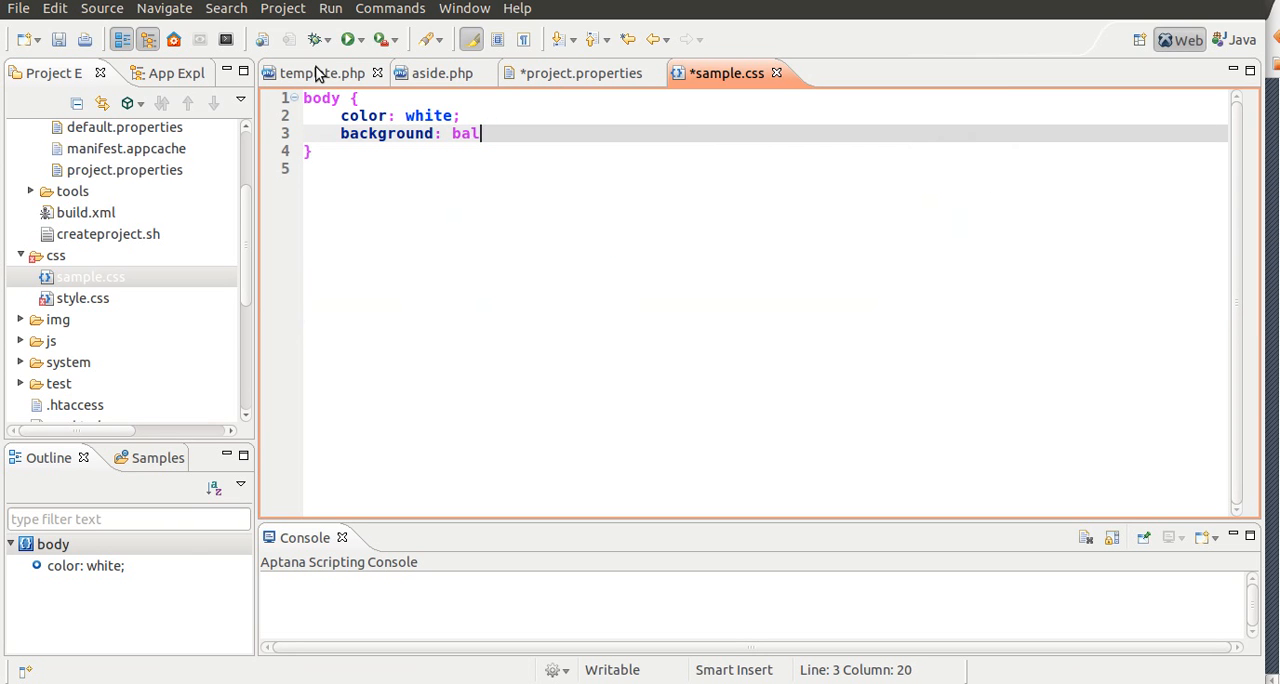
type("ck;")
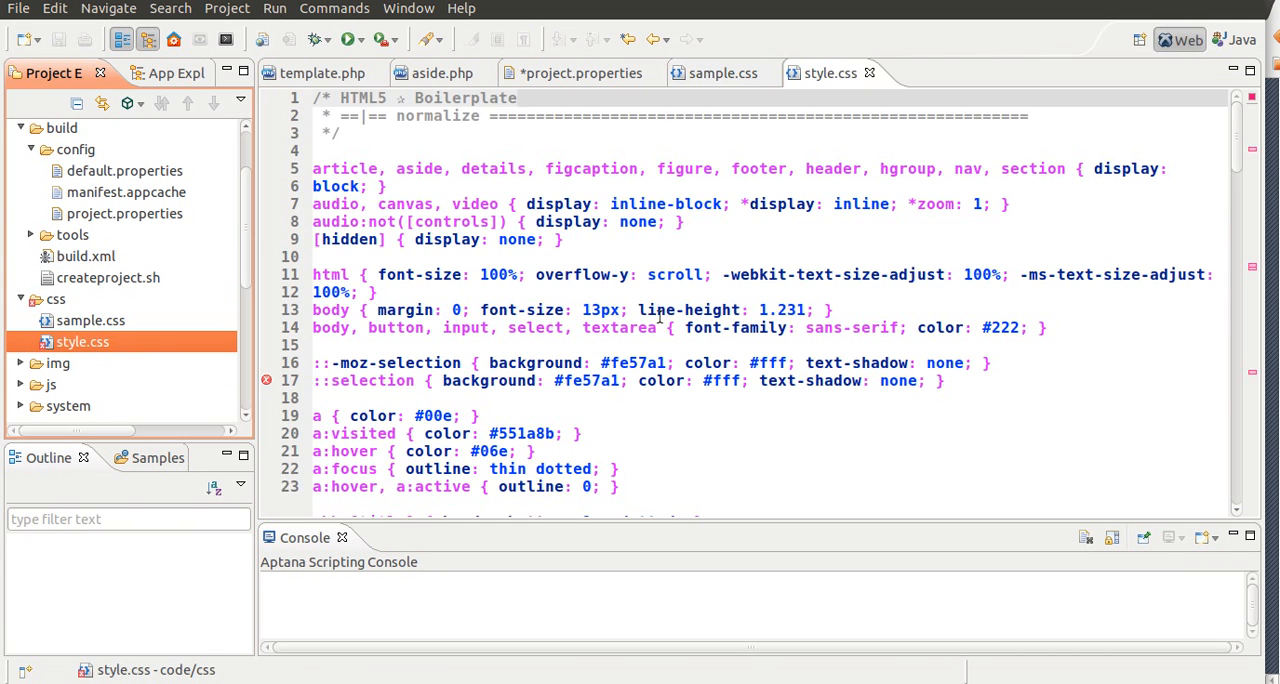
- Return to project.properties and expand application > views in the Project Explorer
left_click(720, 72)
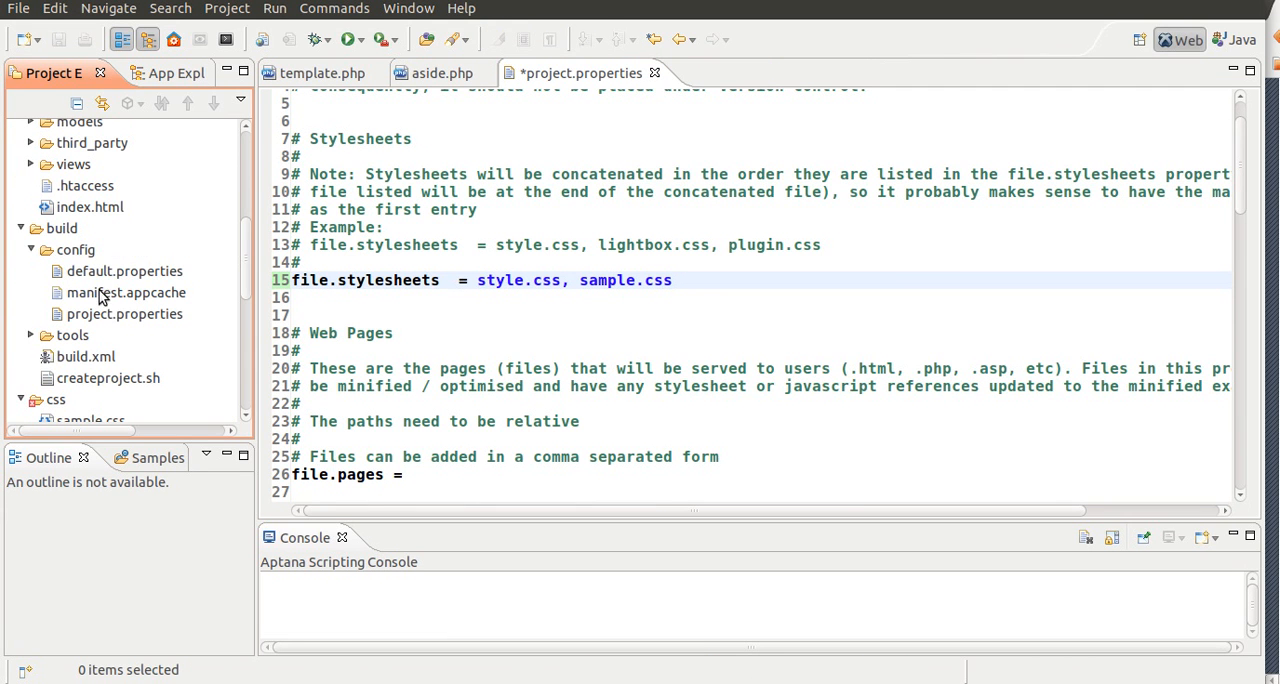
left_click(32, 164)
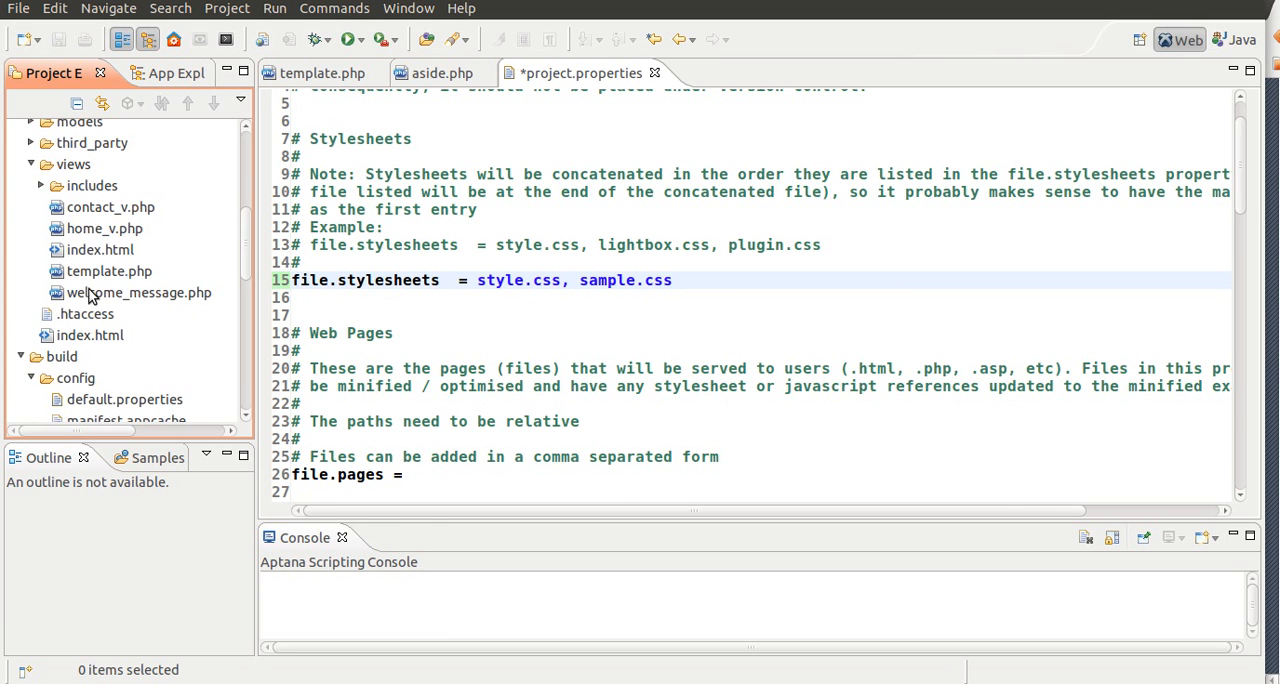
left_click(320, 72)
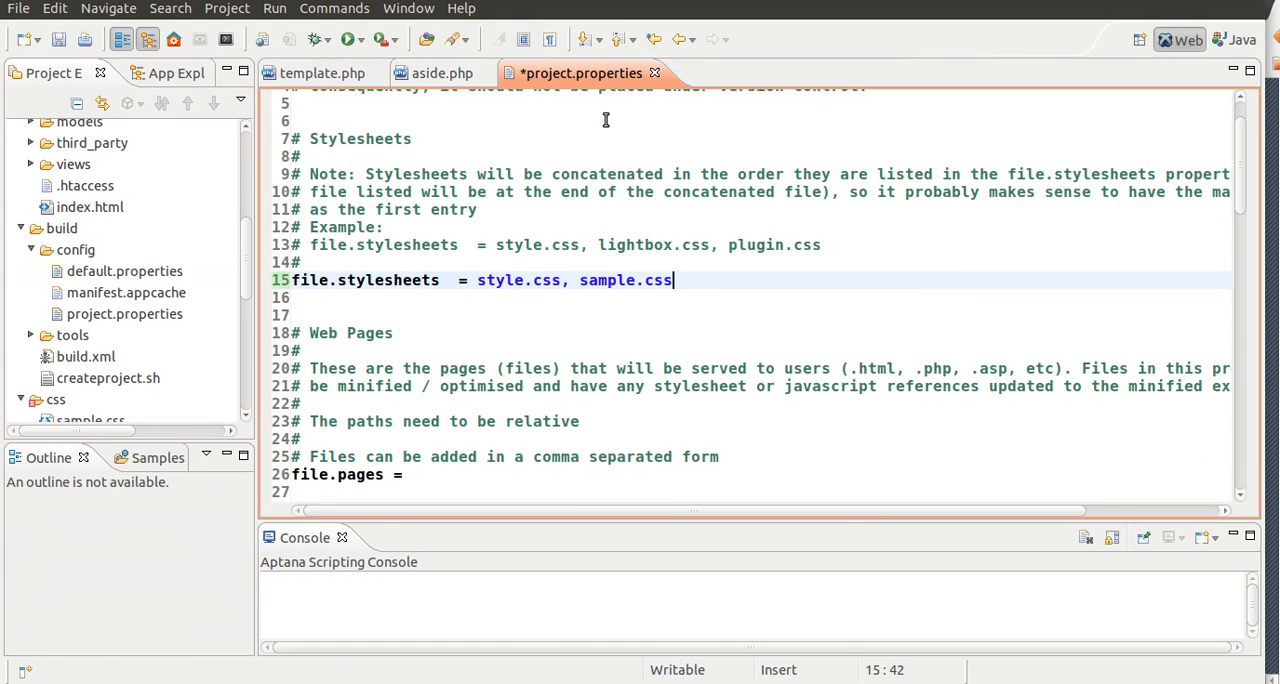
- Add application/views/template.php to the file.pages line
scroll("down", 3)
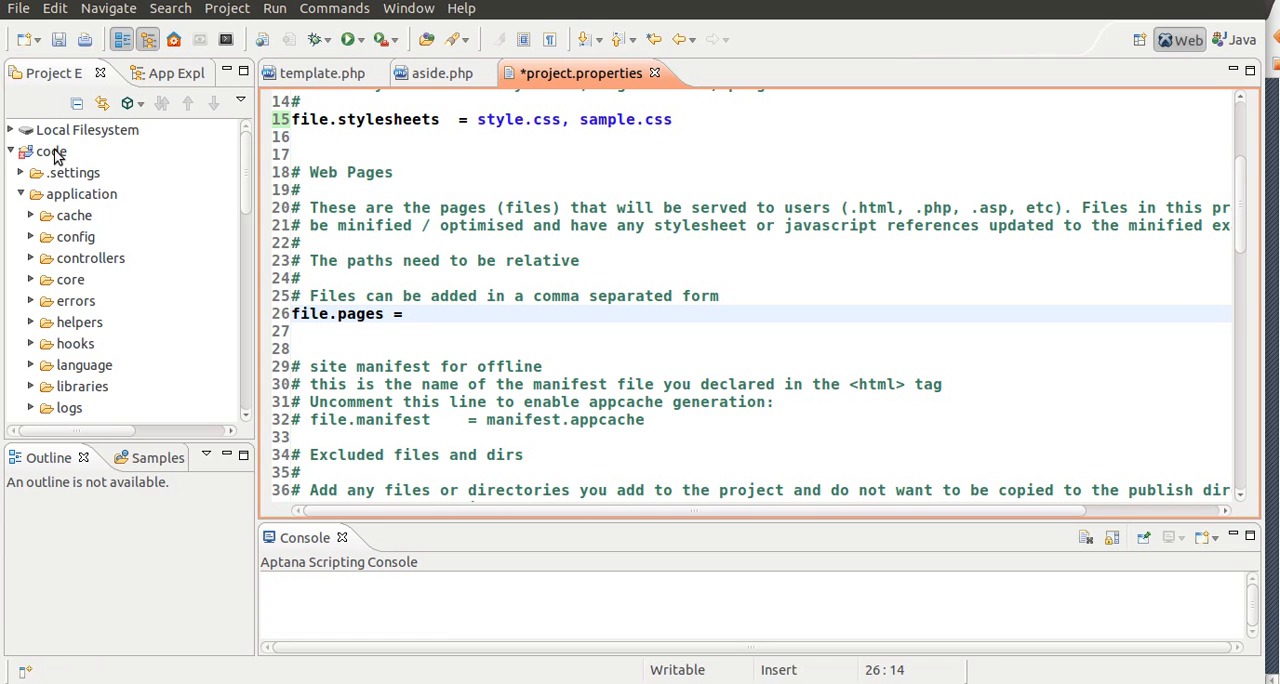
left_click(50, 152)
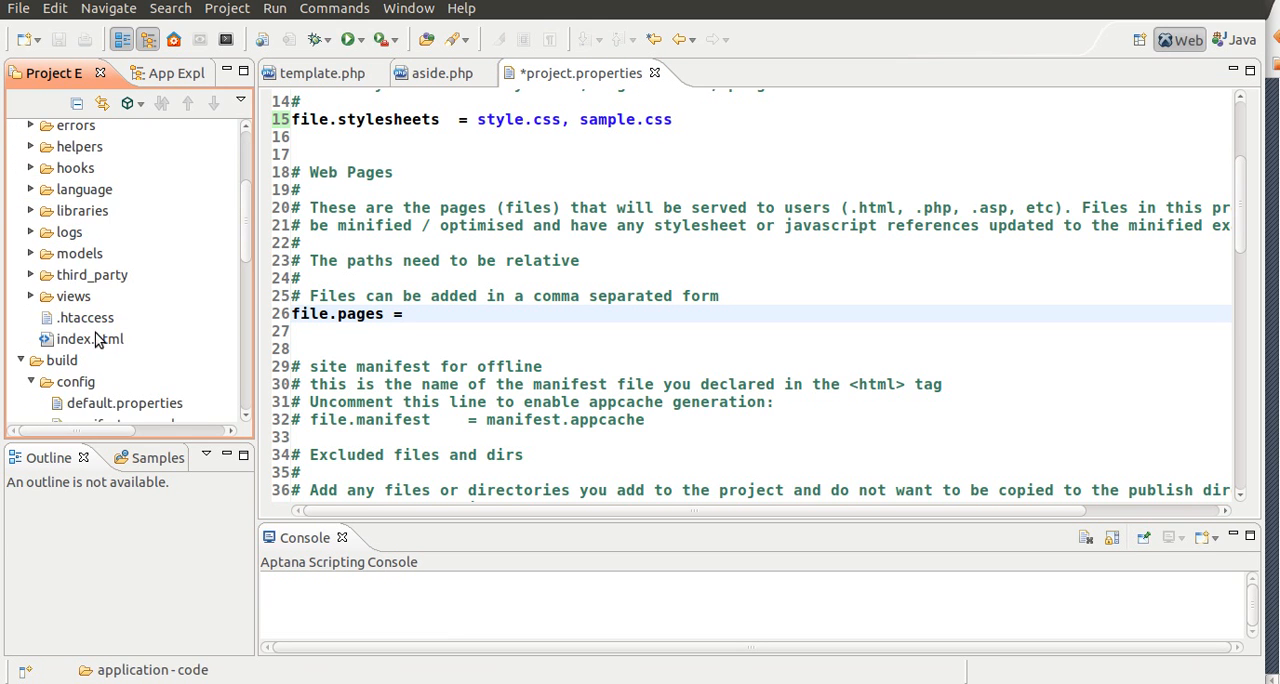
left_click(72, 296)
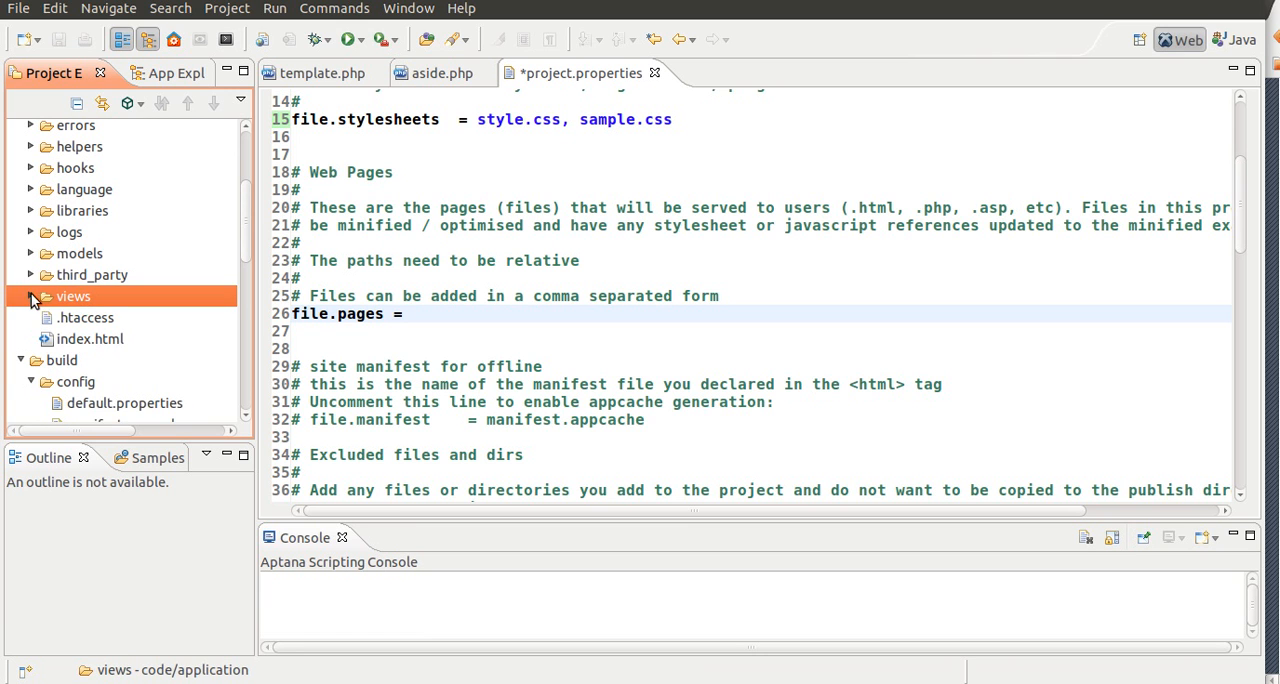
left_click(32, 296)
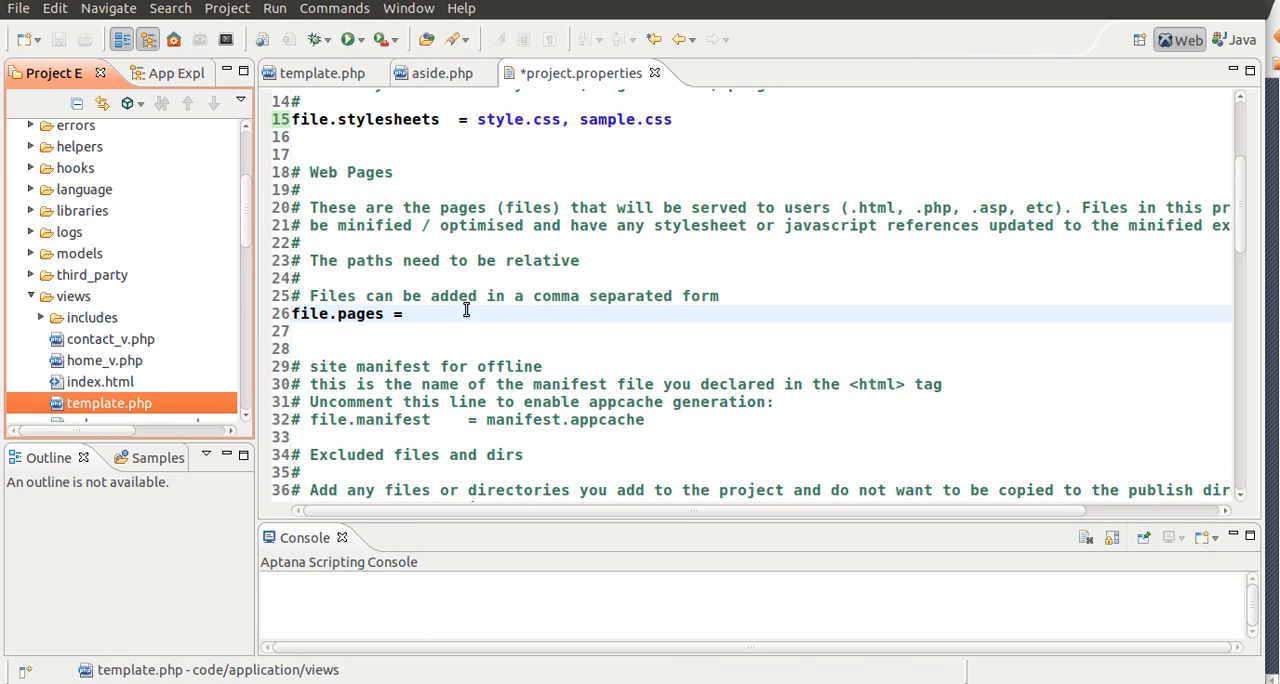
type("ap")
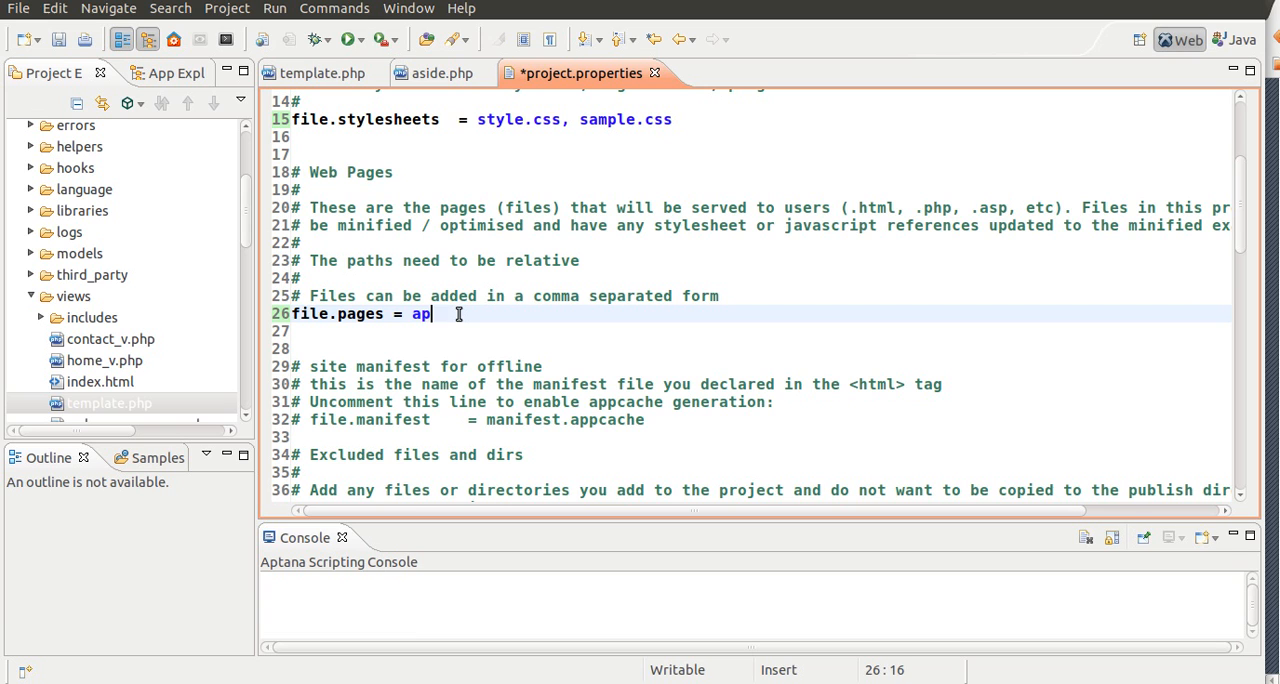
type("plication/")
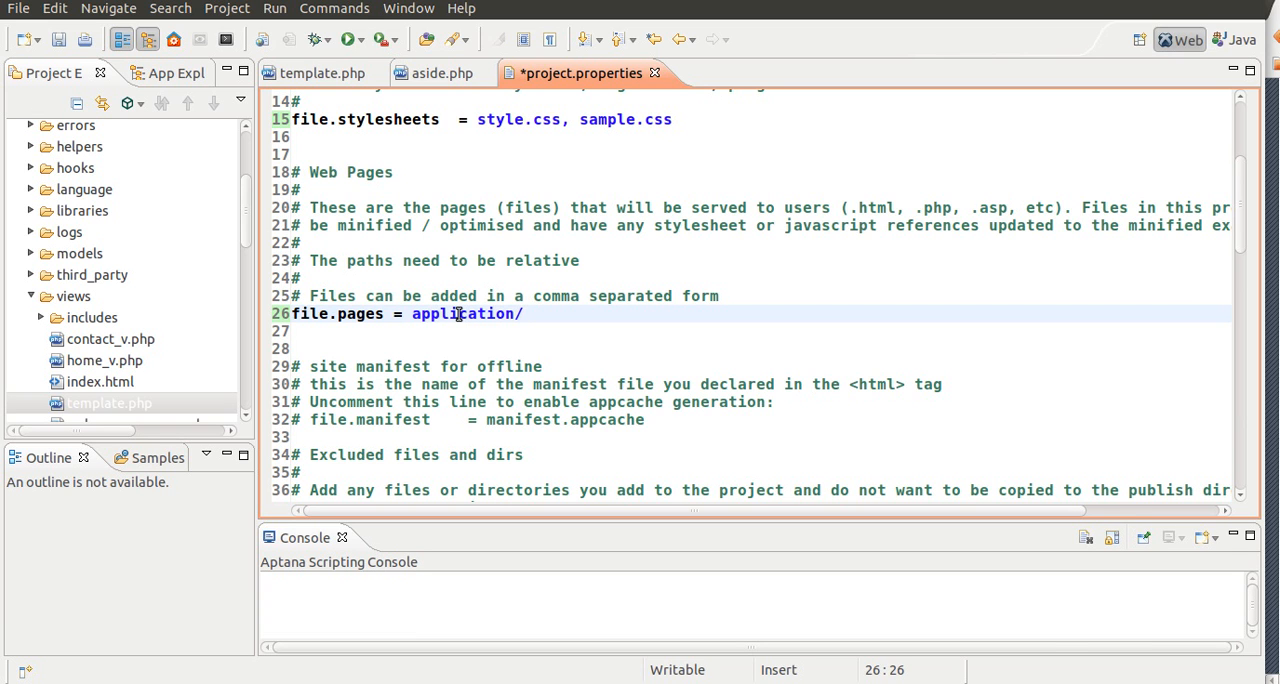
type("views/")
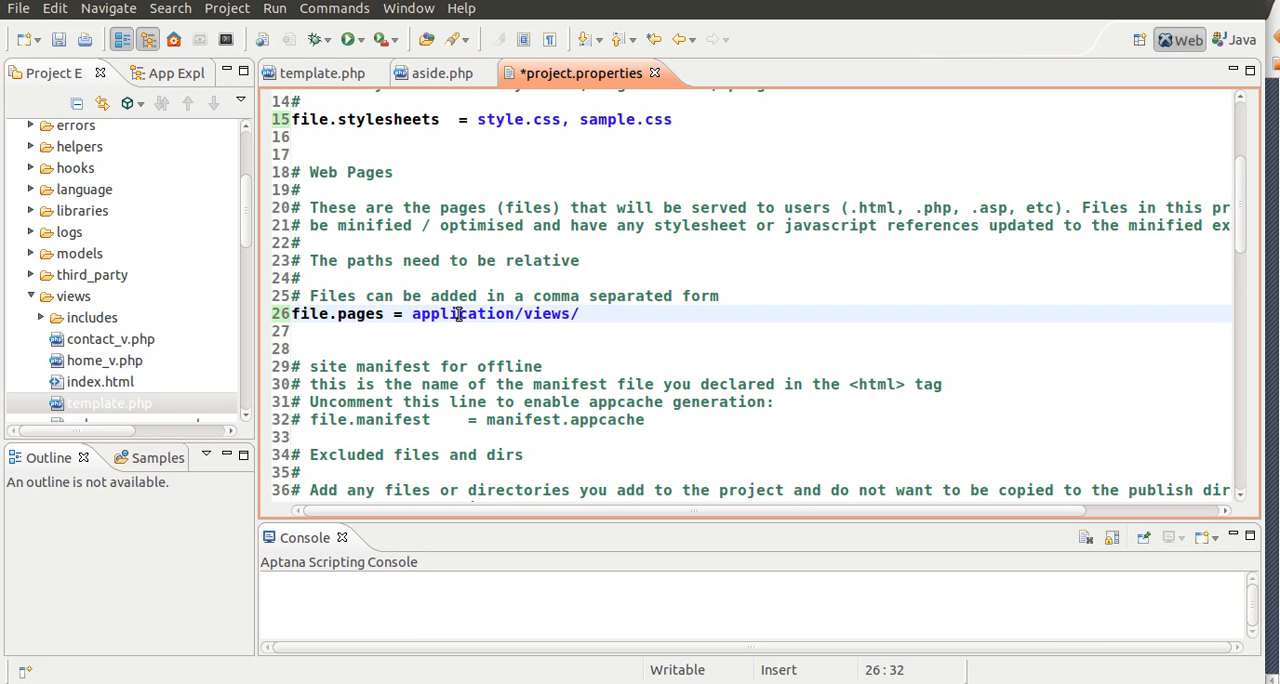
type("template.php")
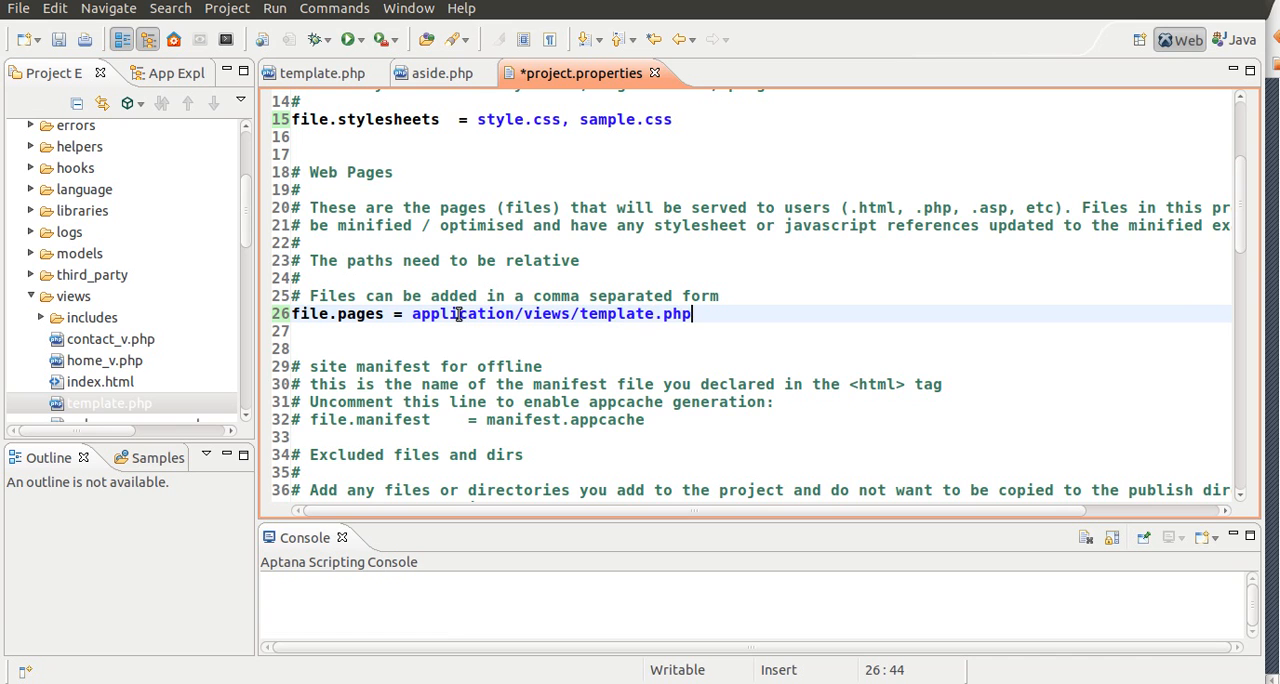
type(",")
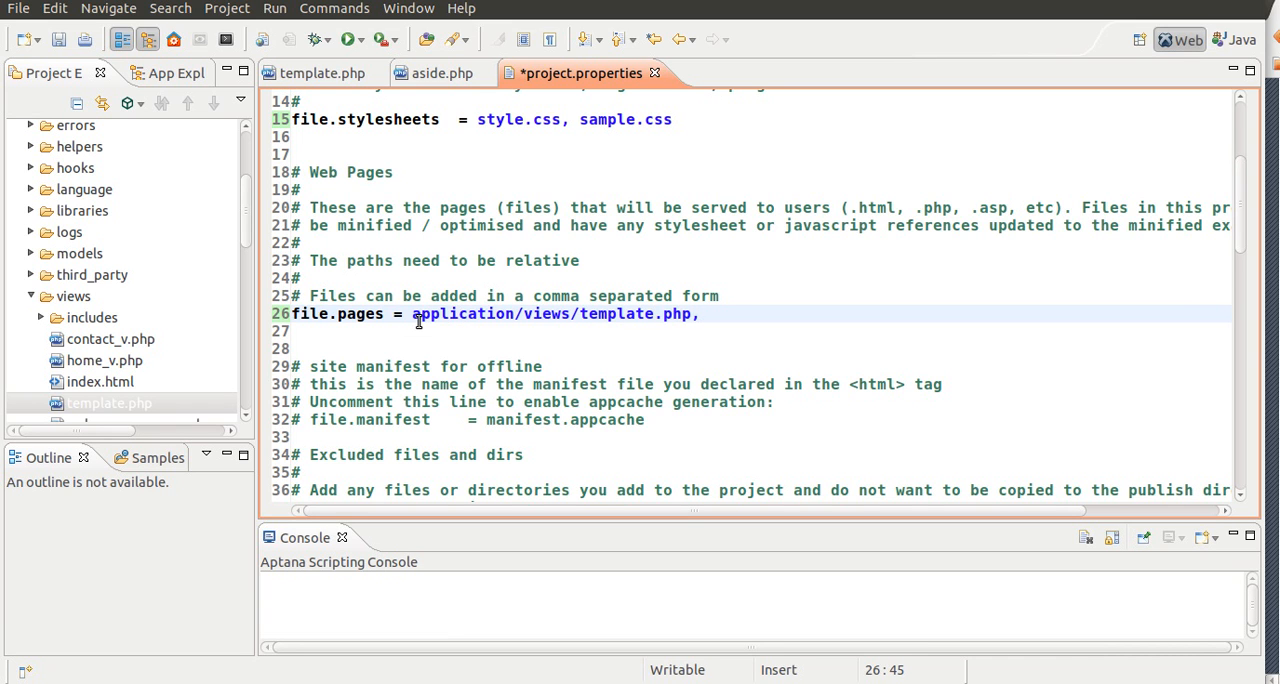
- Add application/views/includes/aside.php as the next page path, fixing a mistyped ending
left_click_drag(412, 312, 690, 312)
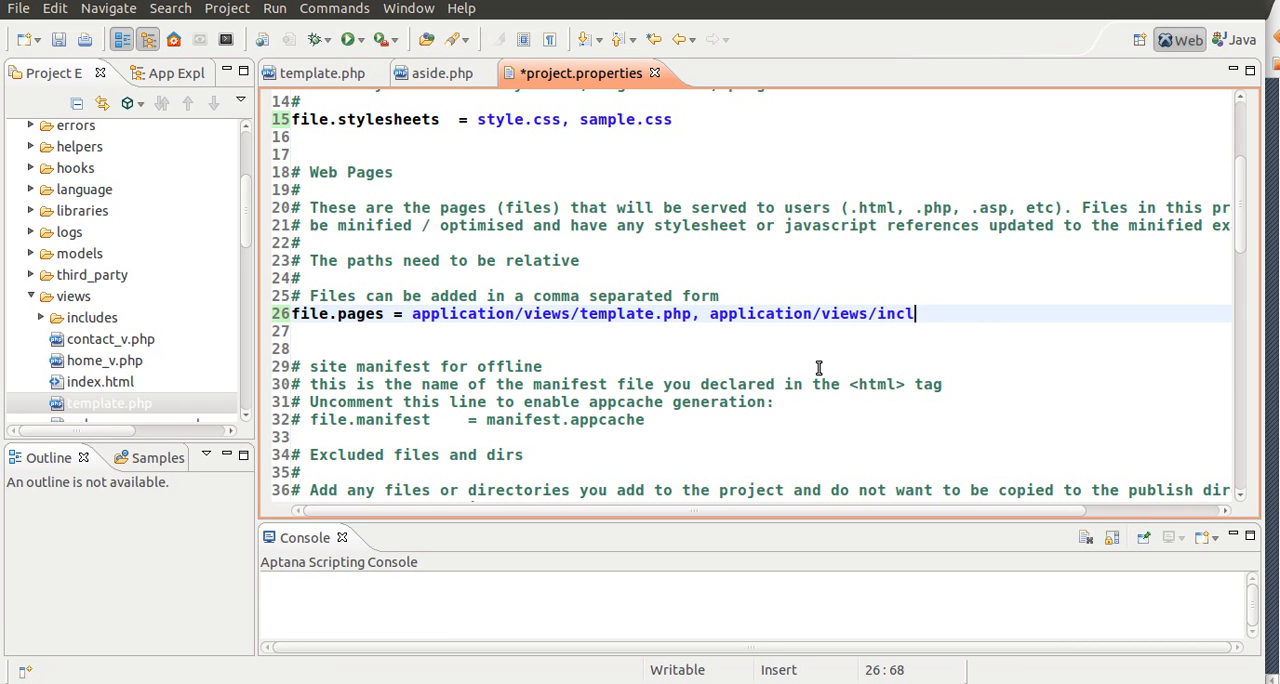
type("udes.php")
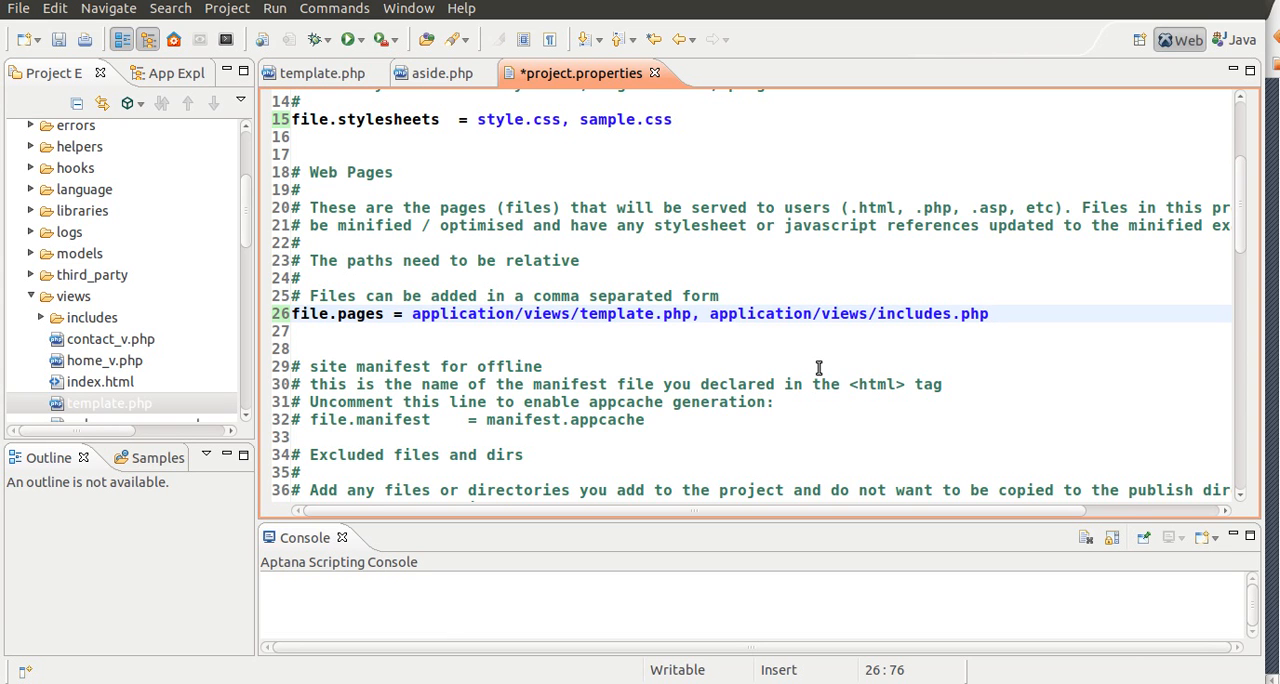
type("asi")
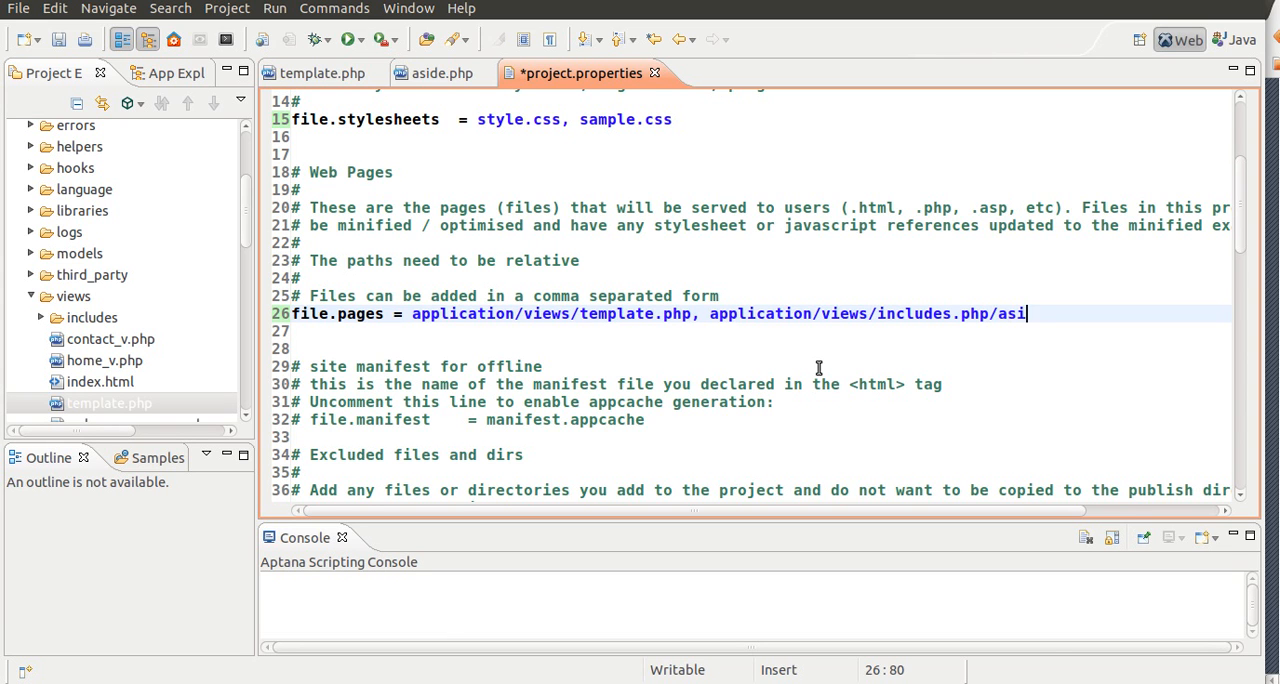
key("BackSpace")
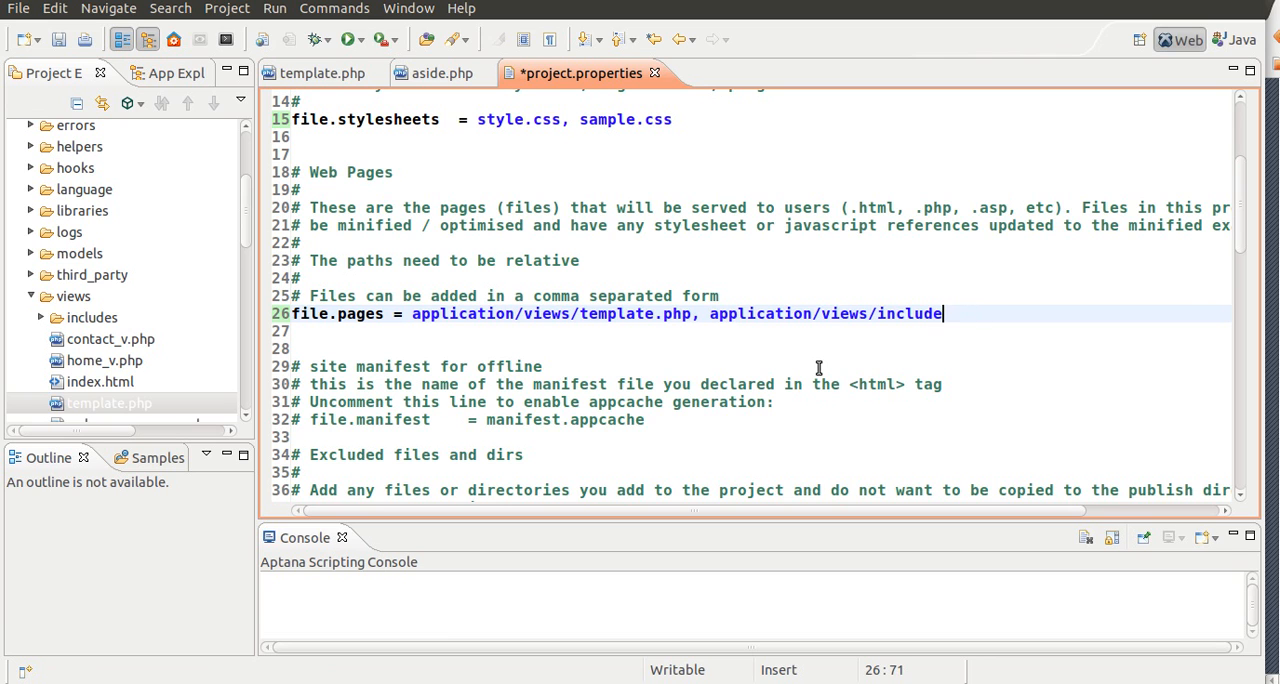
type("s/asidc")
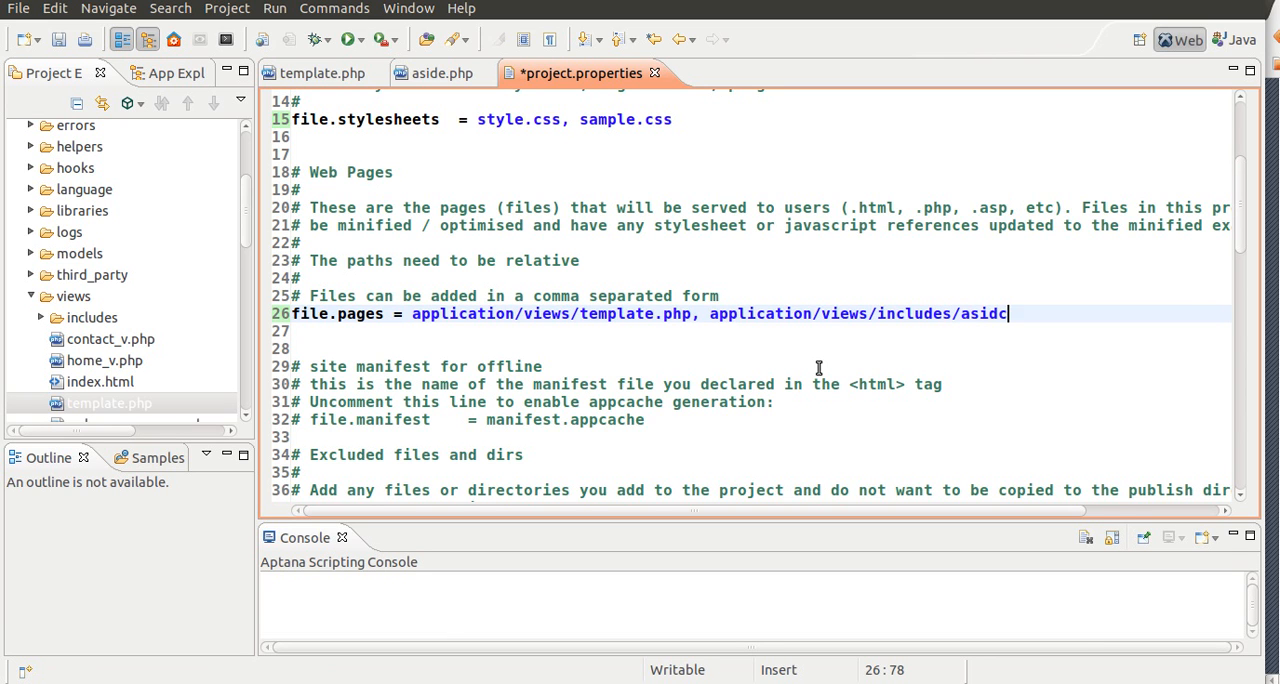
type(".php")
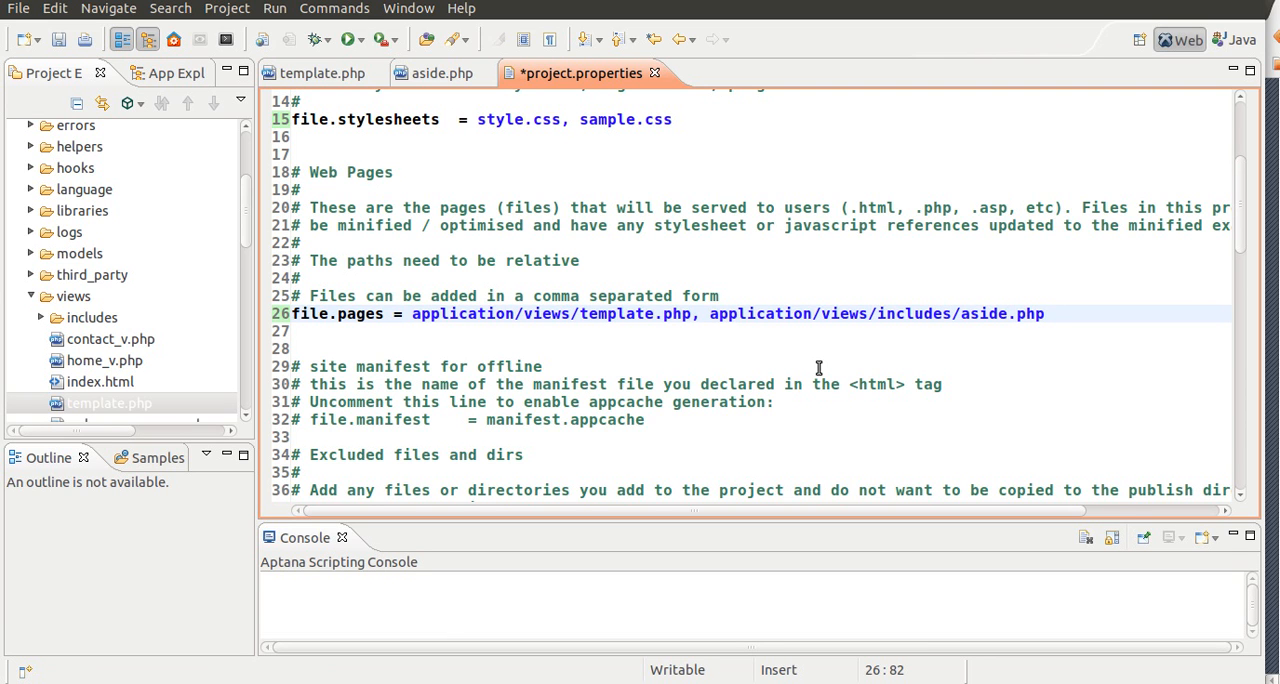
type(", application/views/template.ph")
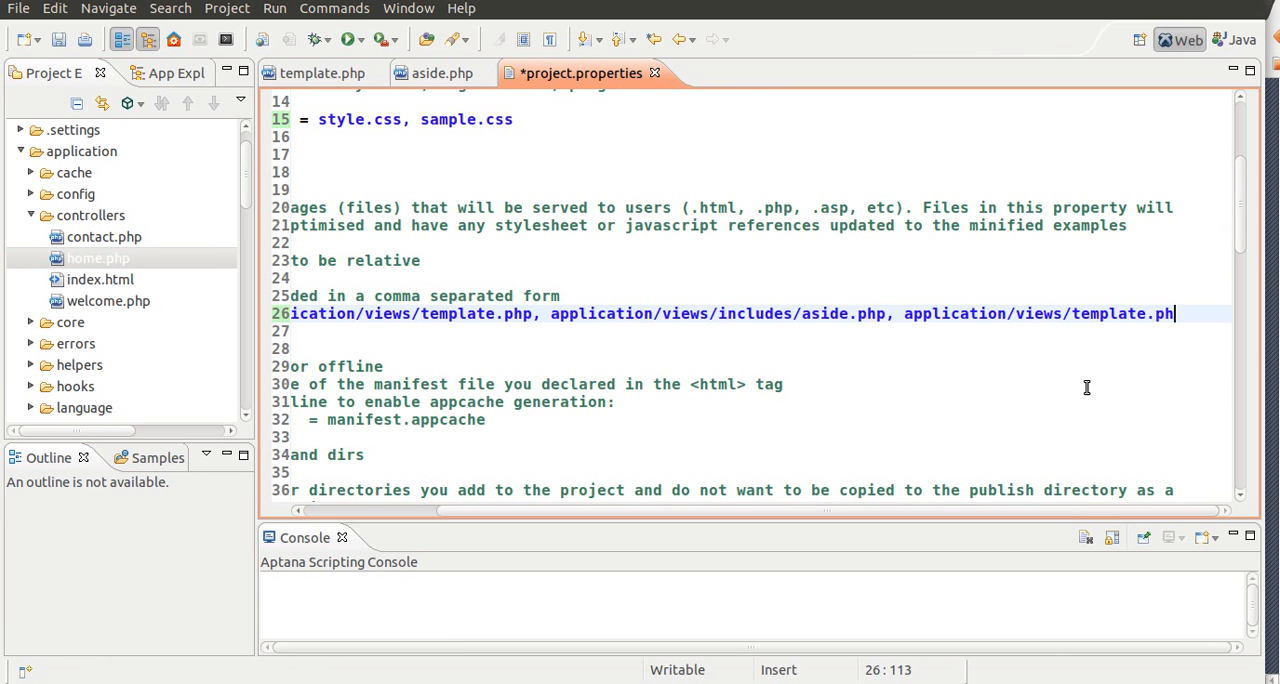
- Add application/controllers/home.php to file.pages and save the properties file
key("BackSpace")
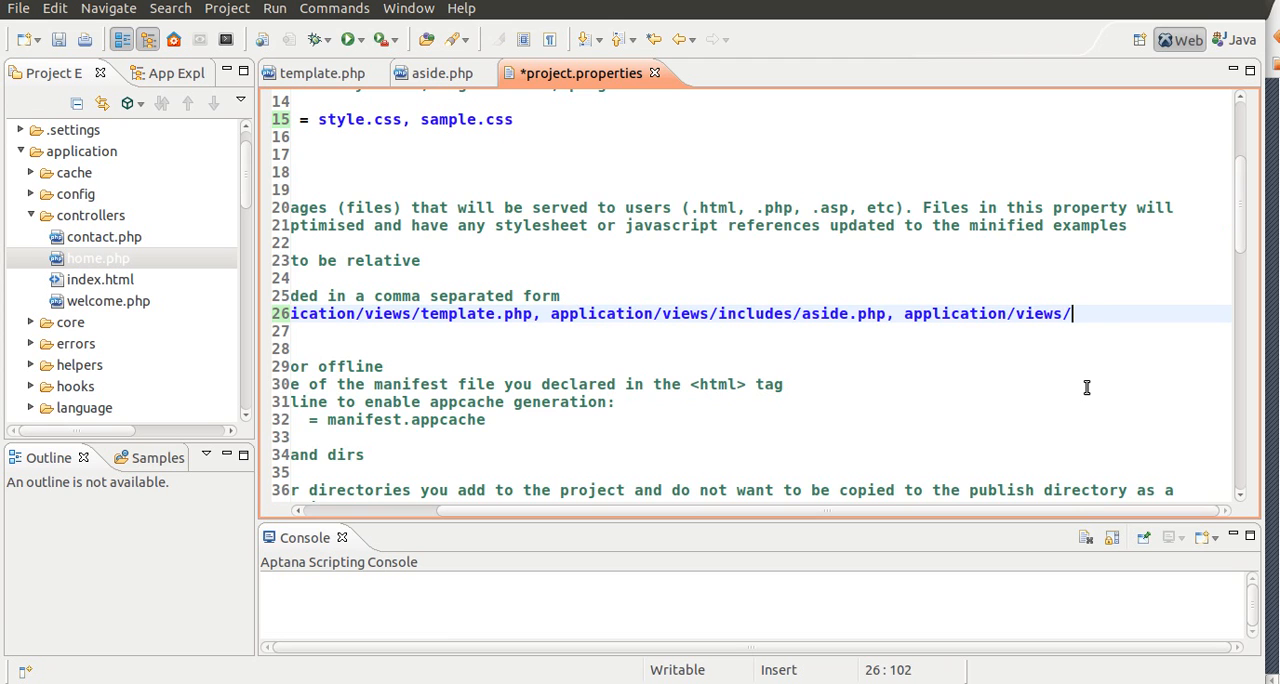
type("control")
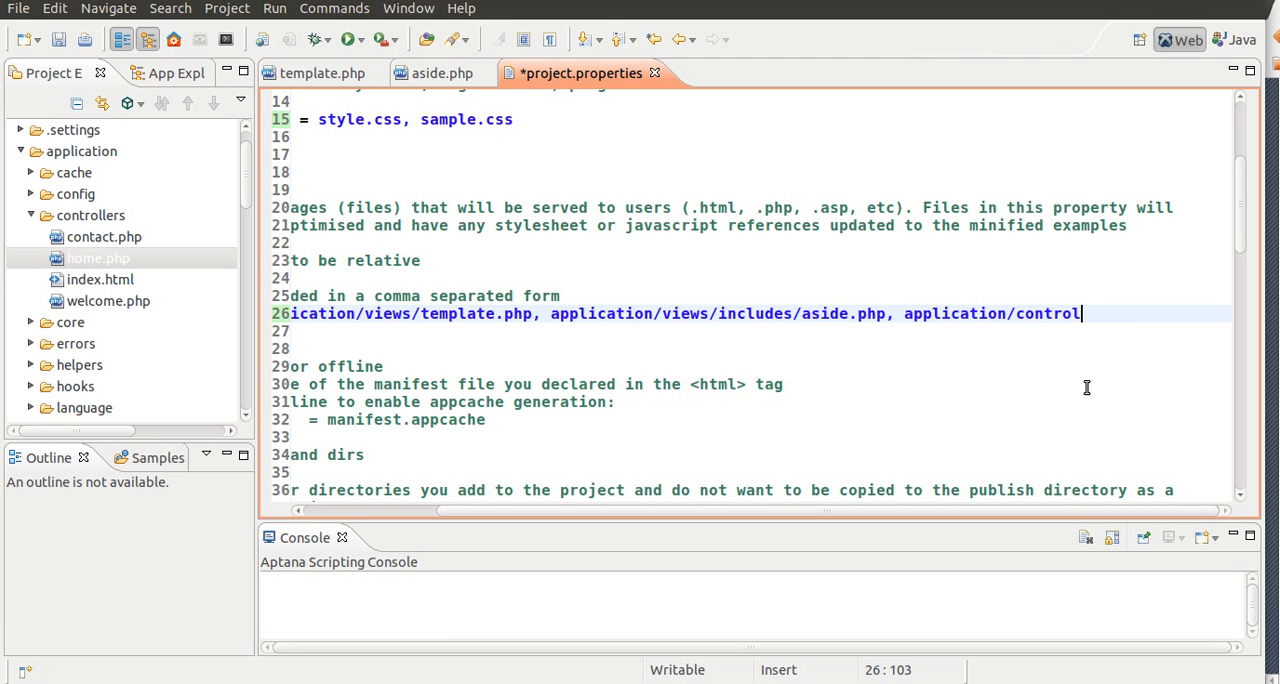
type("lers/home.ph")
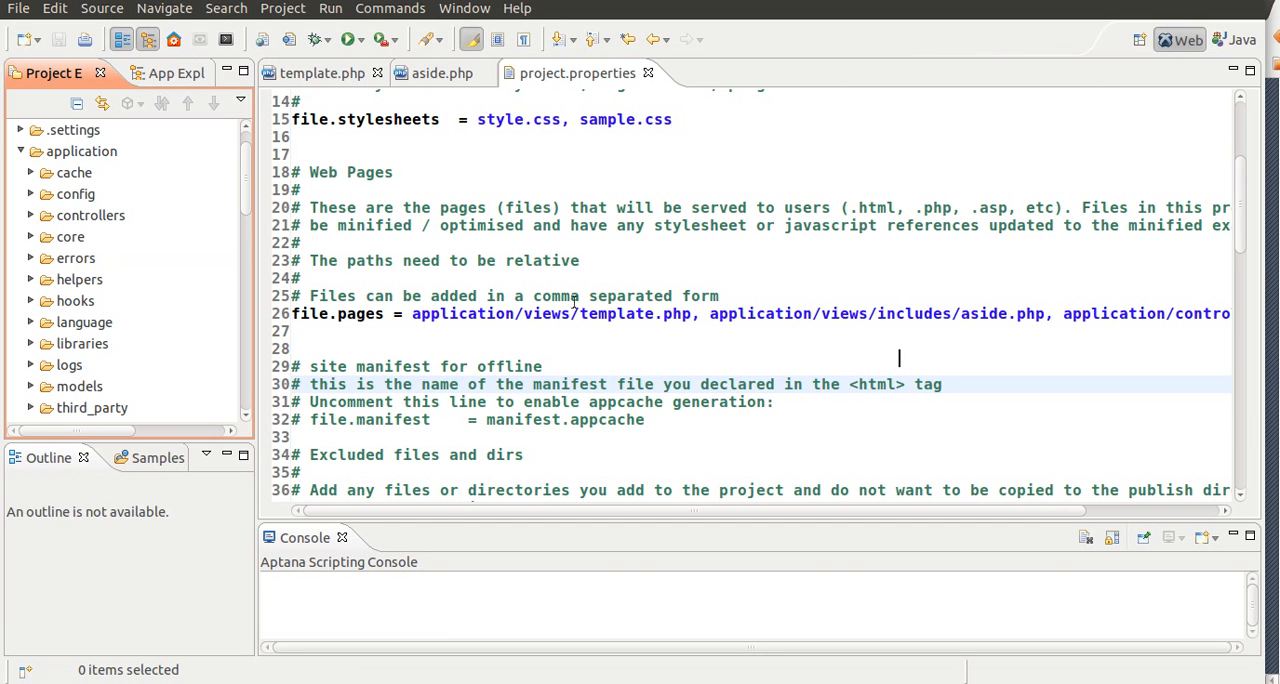
- Return to template.php and expand the build folder showing build.xml, config, tools and createproject.sh
left_click(322, 72)
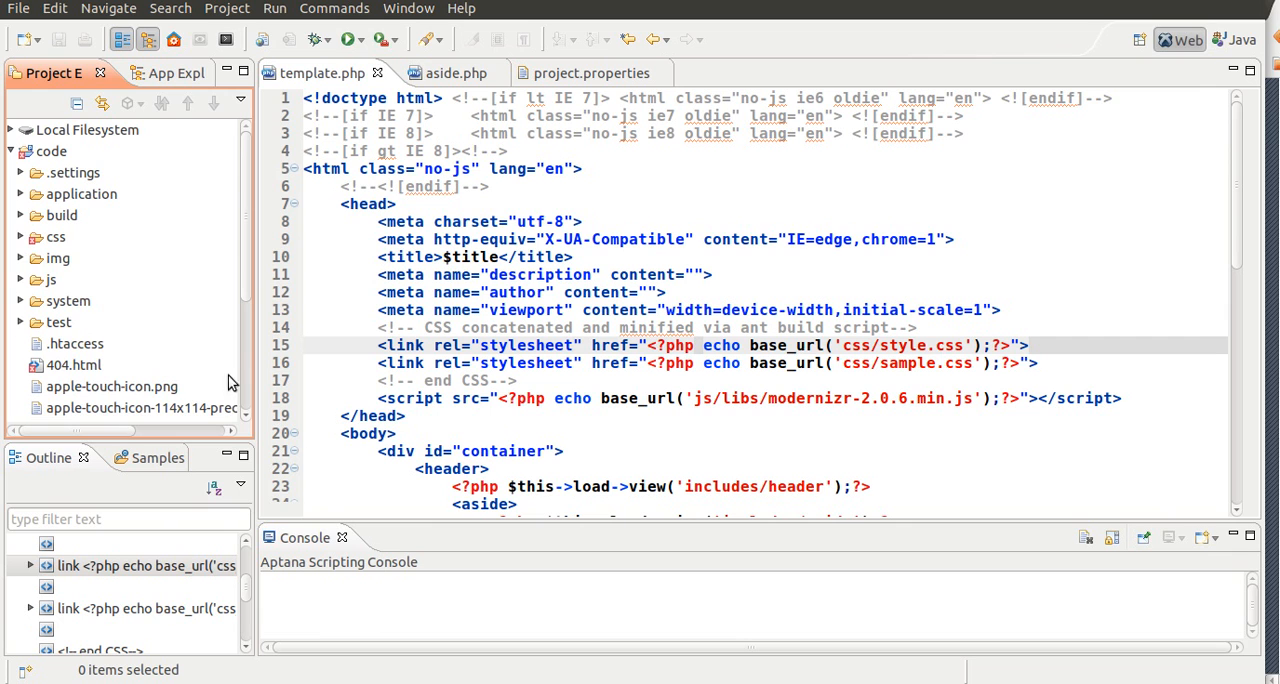
mouse_move(212, 340)
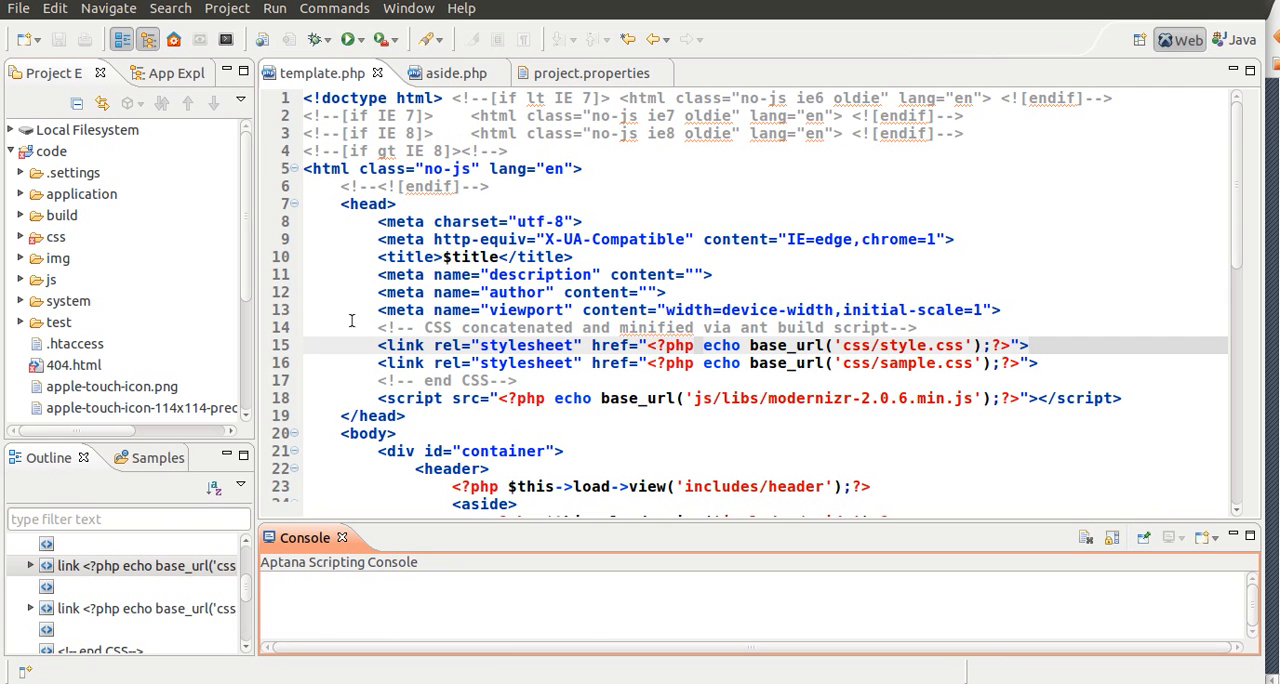
left_click(72, 172)
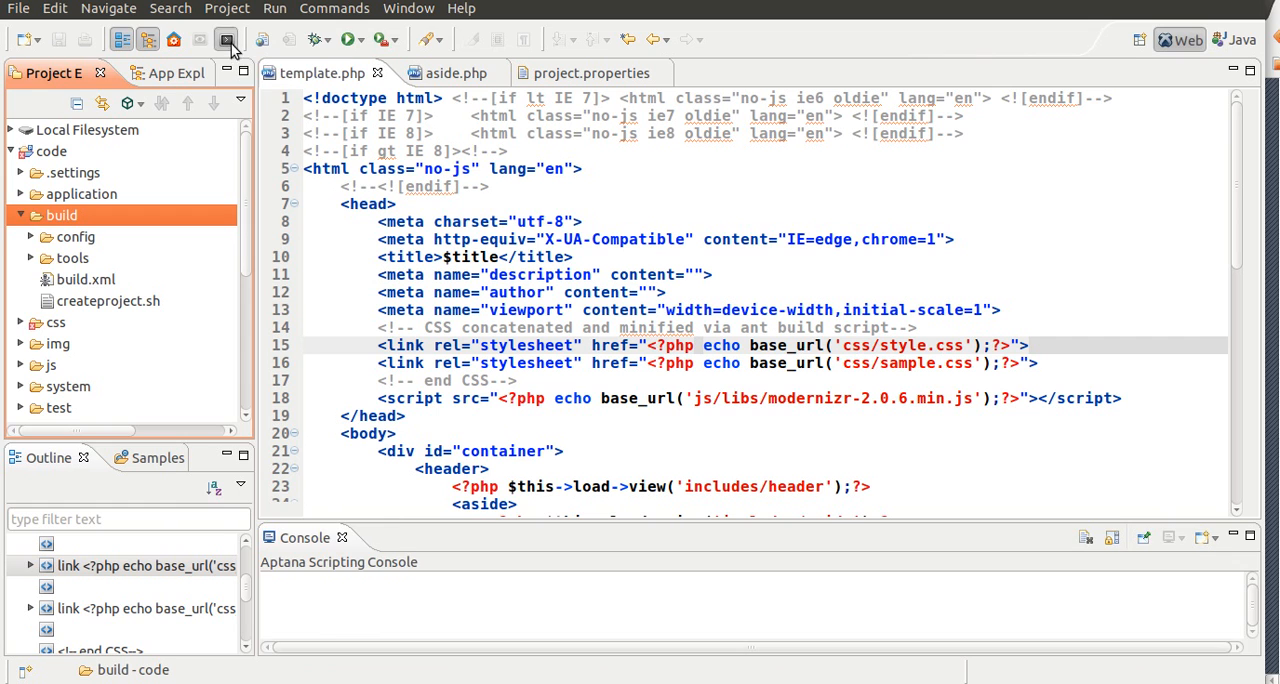
- Run 'ant minify' in a terminal on the build folder until BUILD SUCCESSFUL
left_click(224, 40)
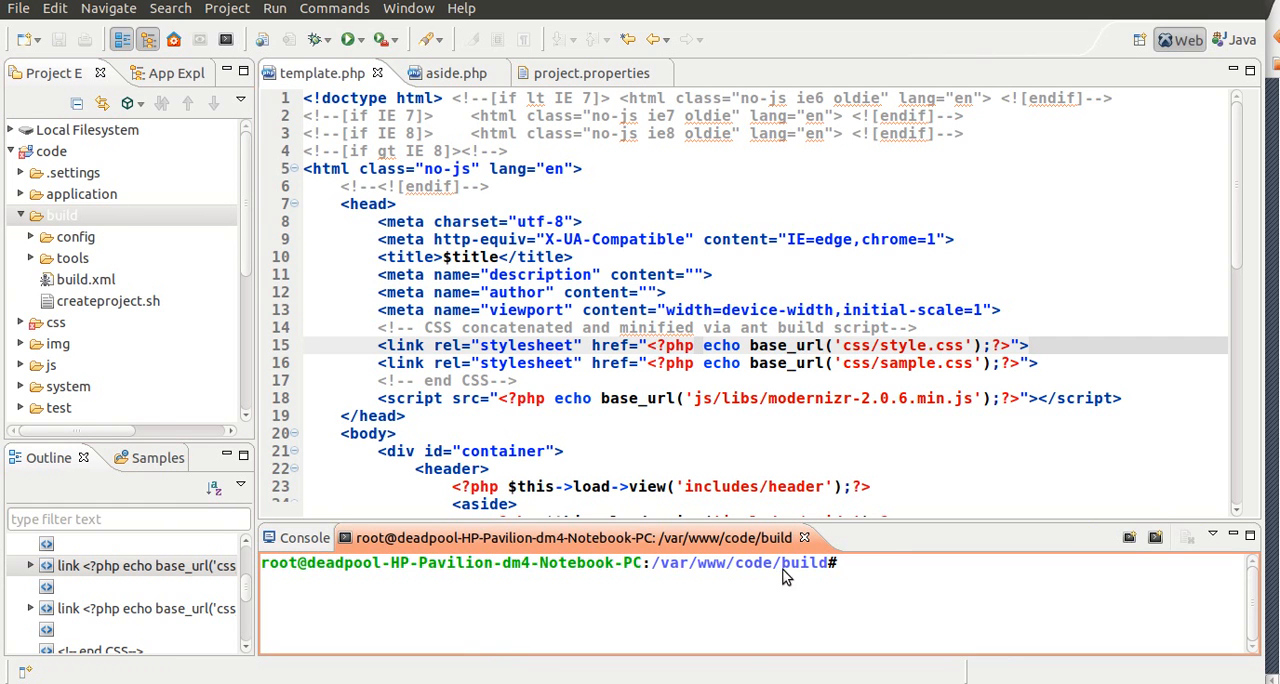
double_click(782, 562)
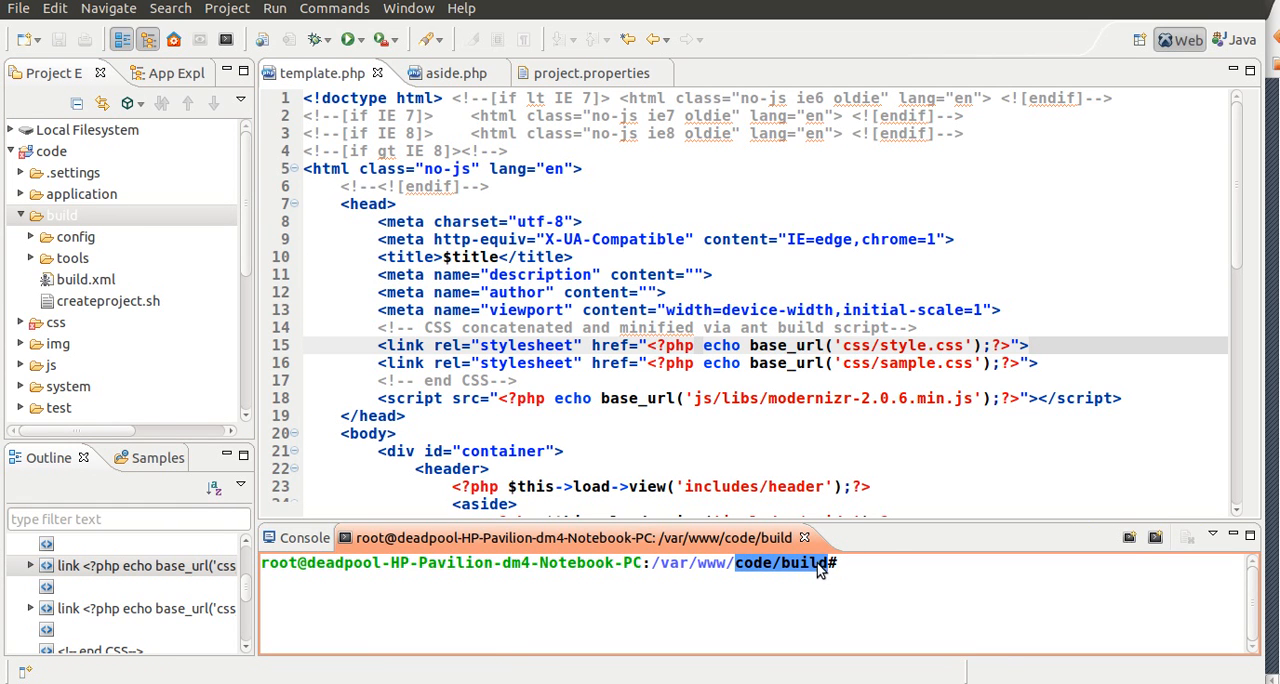
left_click(62, 216)
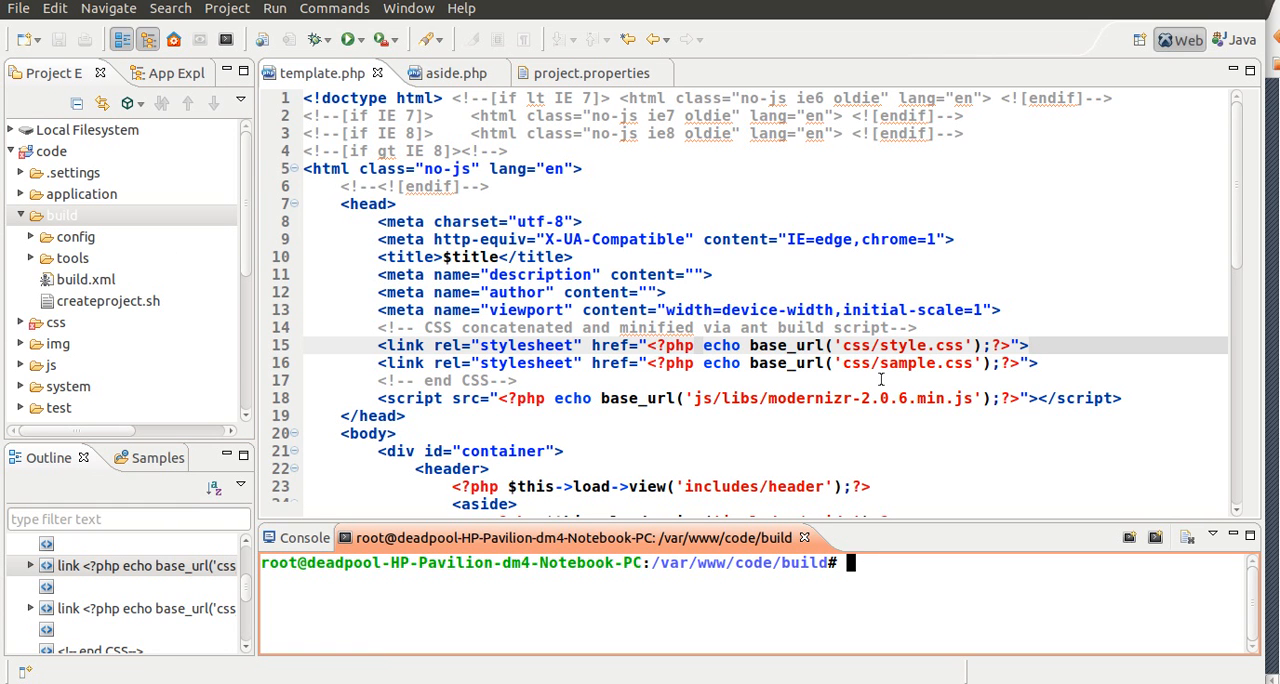
type("ant minify")
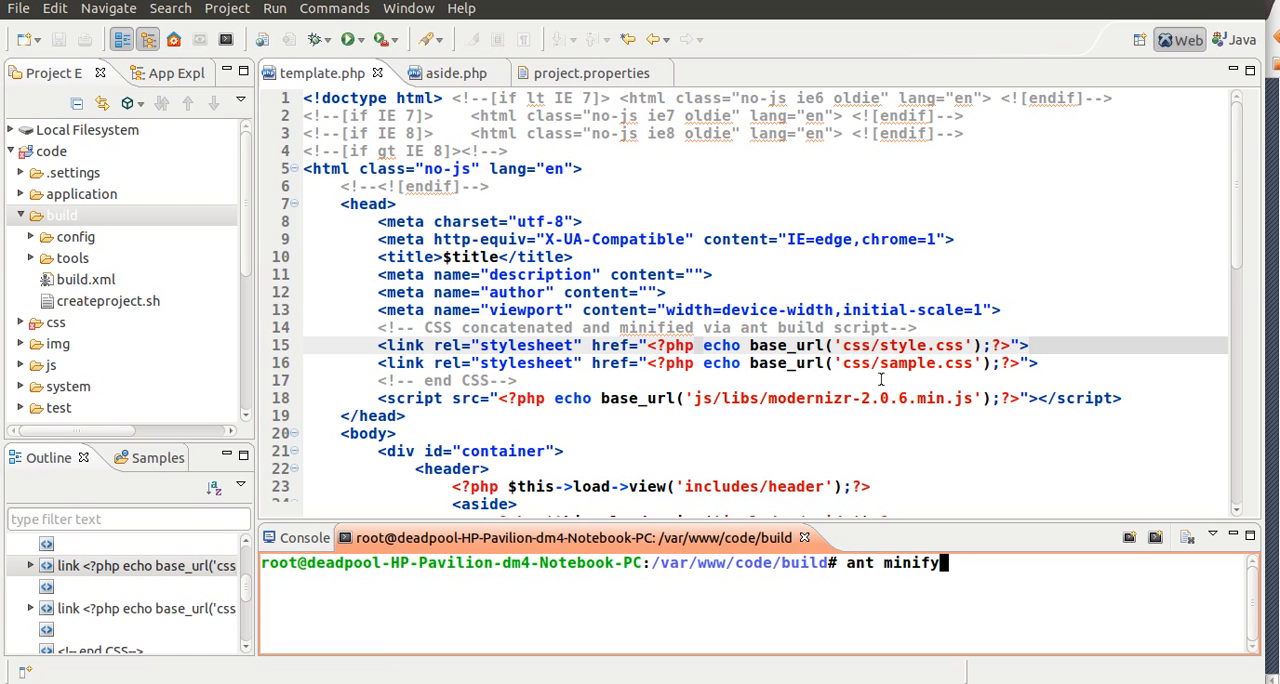
key("Return")
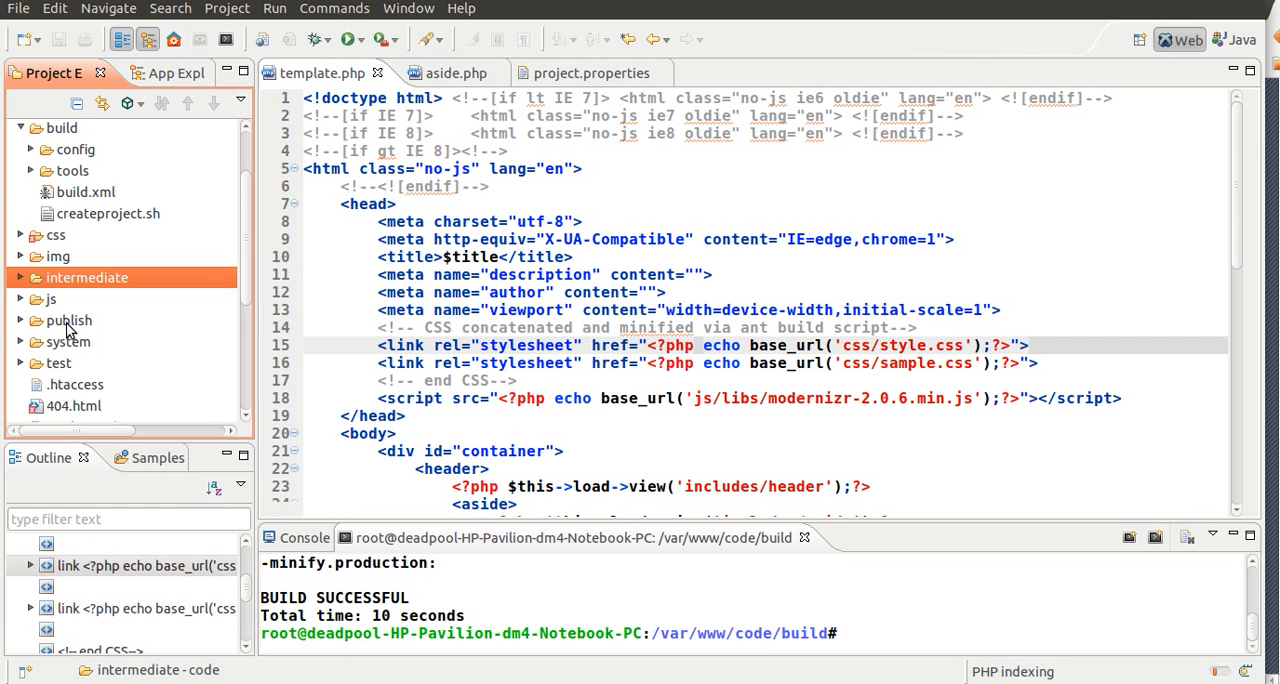
- Inspect the publish folder's hash-named stylesheet and sample.css, both minified to one line
left_click(20, 320)
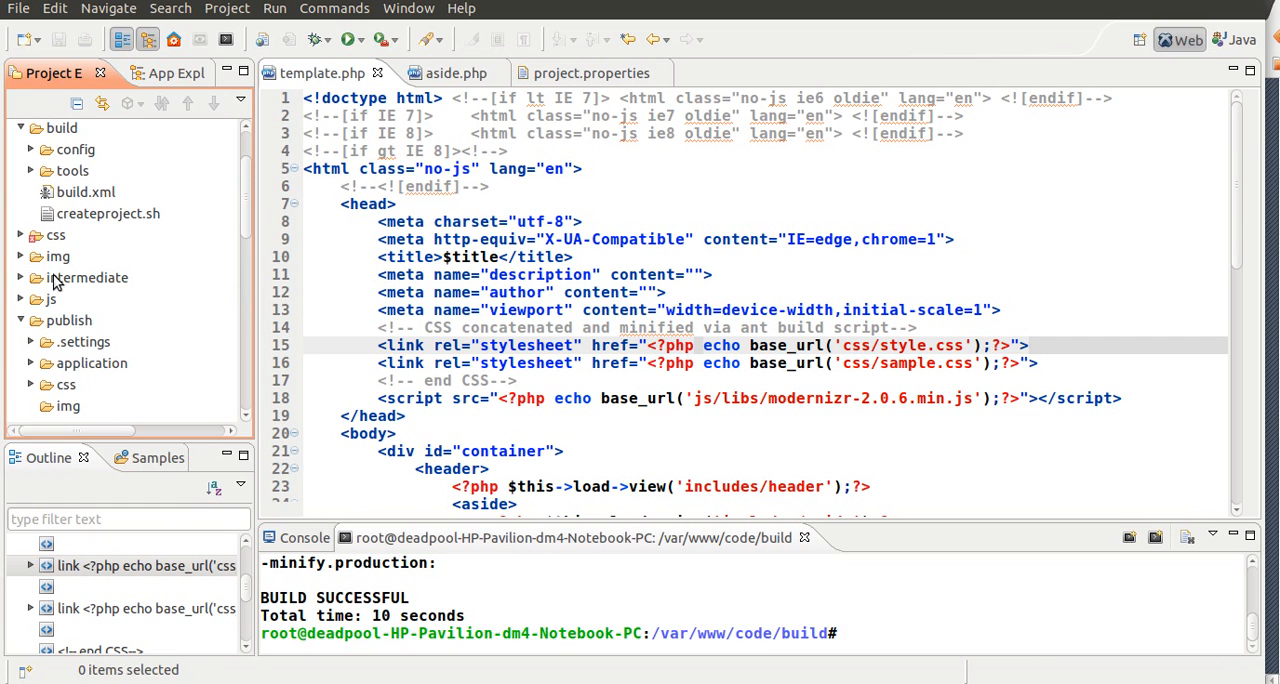
scroll("down", 3)
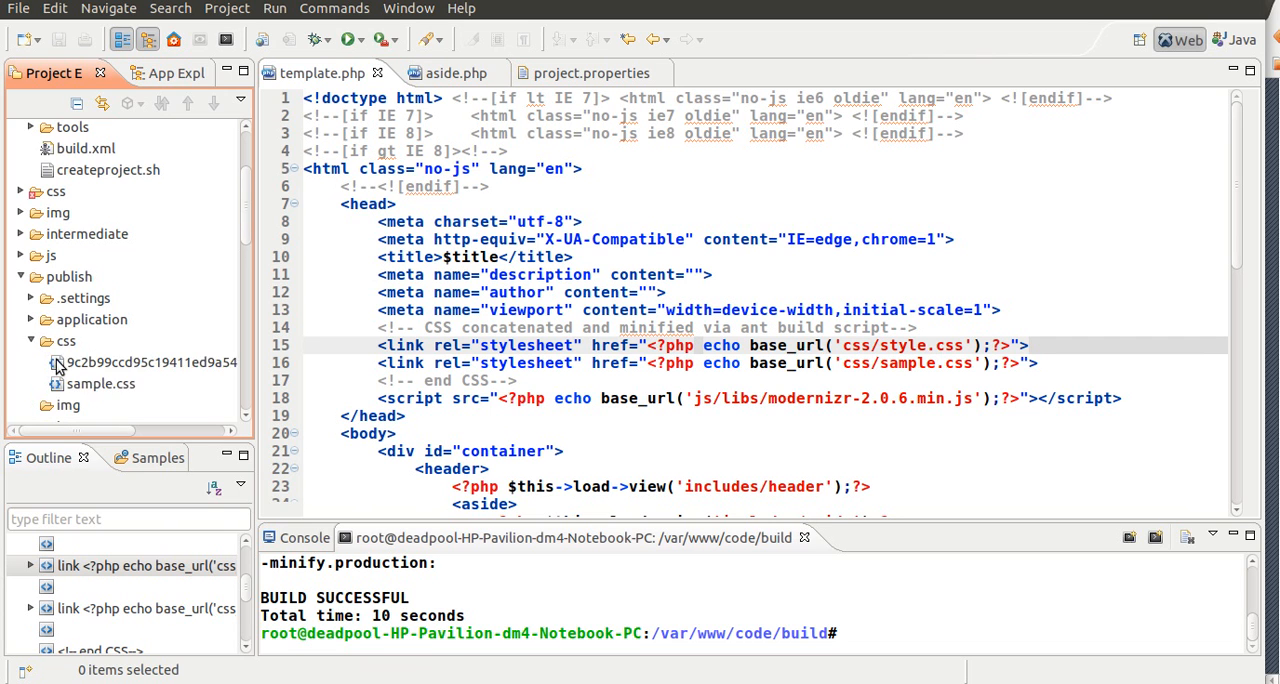
left_click(150, 362)
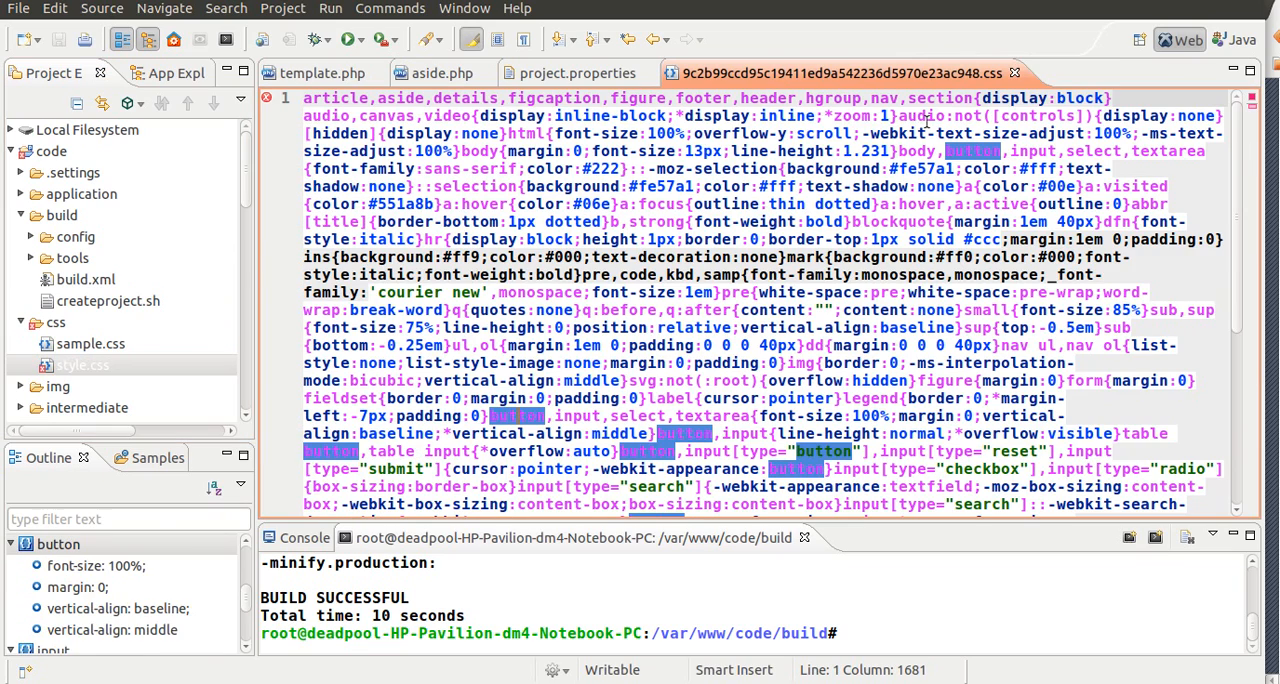
left_click(314, 72)
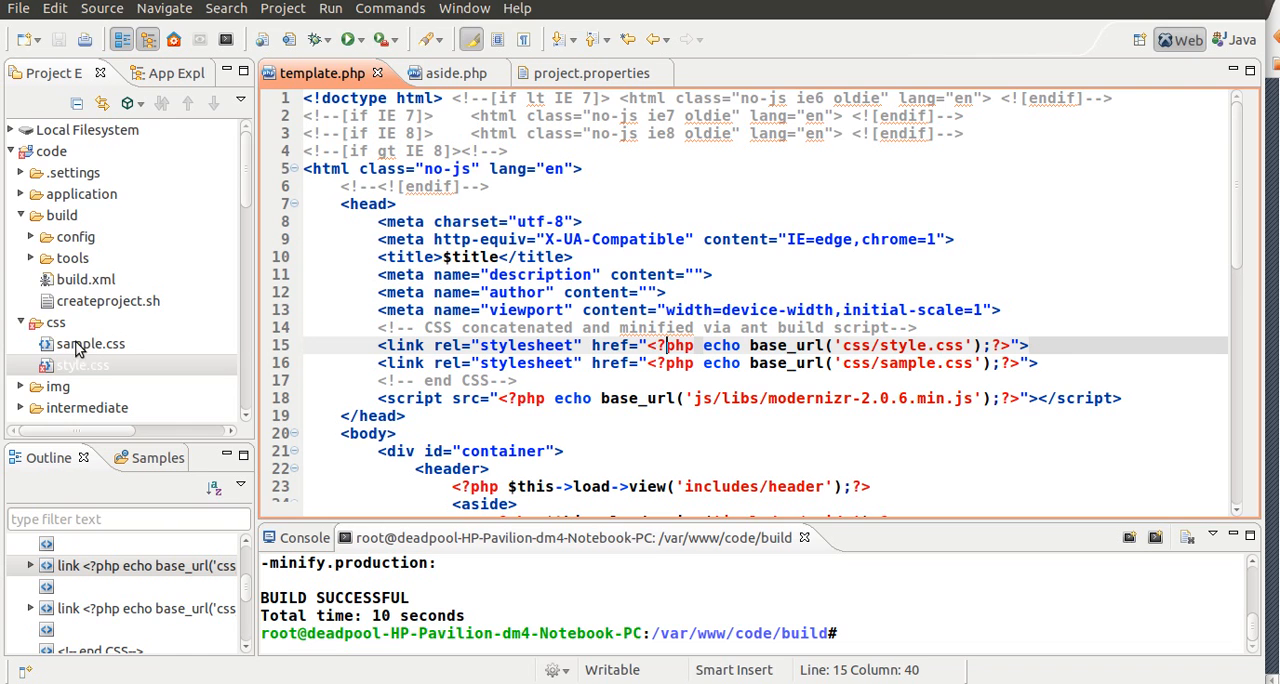
scroll("down", 3)
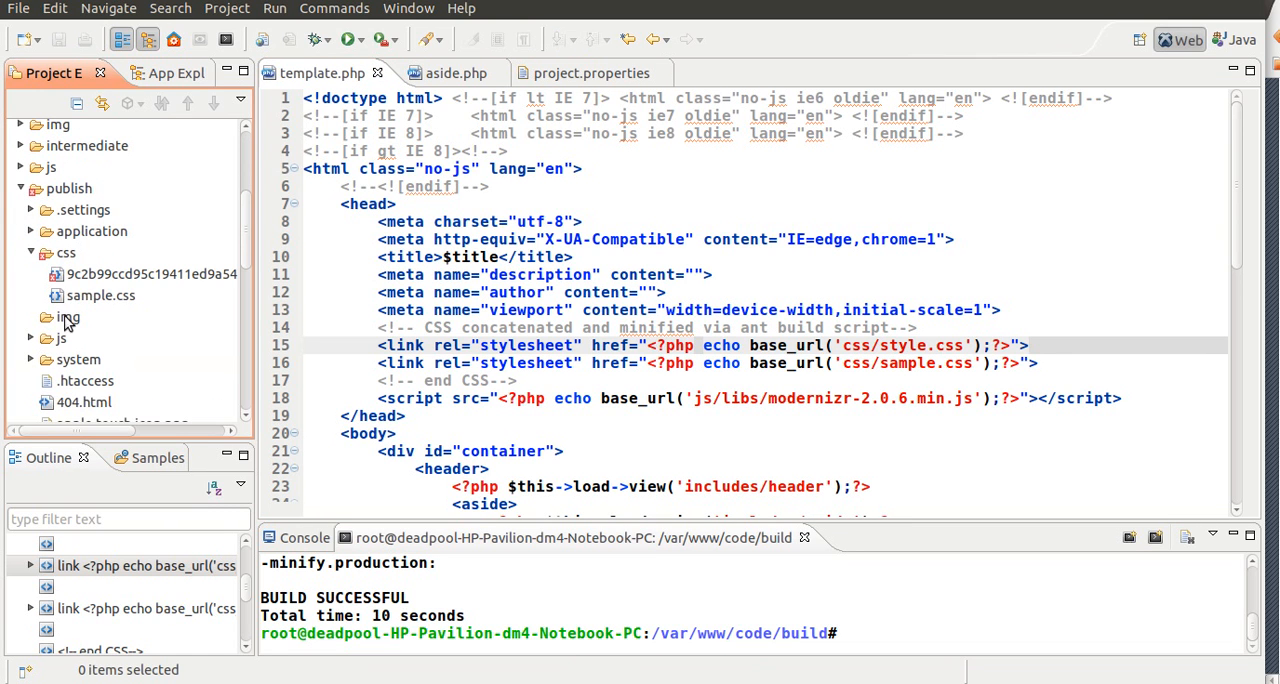
left_click(100, 296)
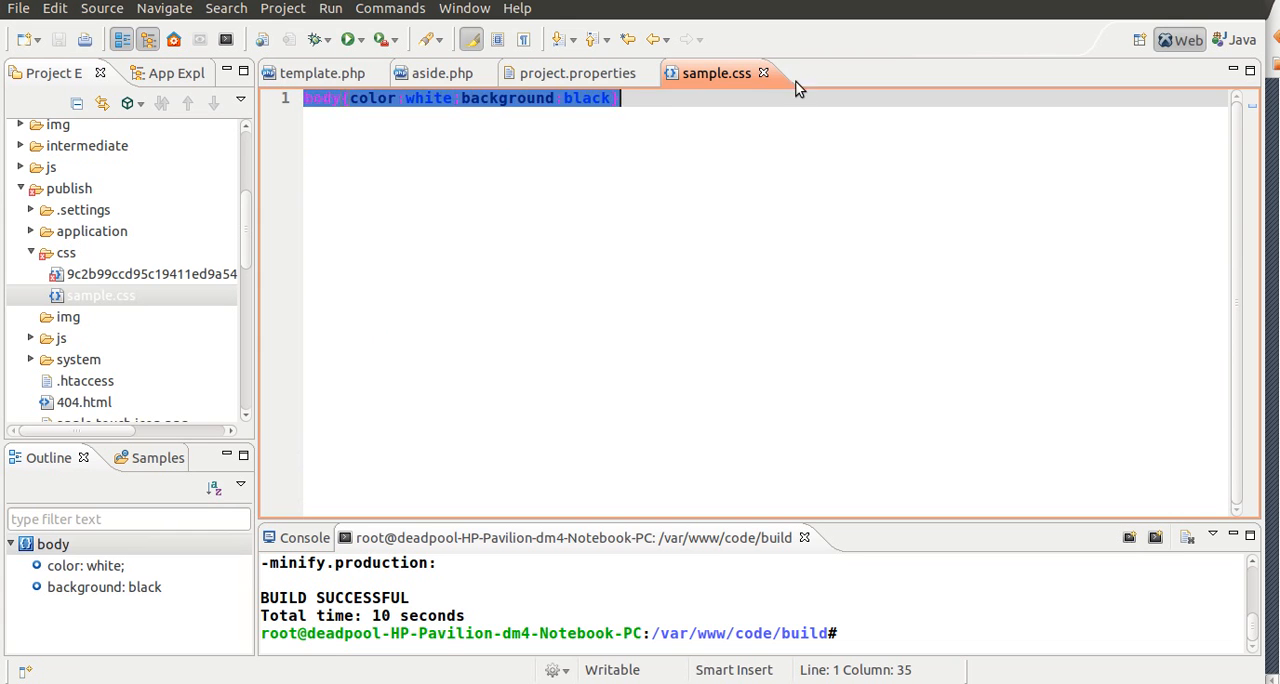
left_click(320, 72)
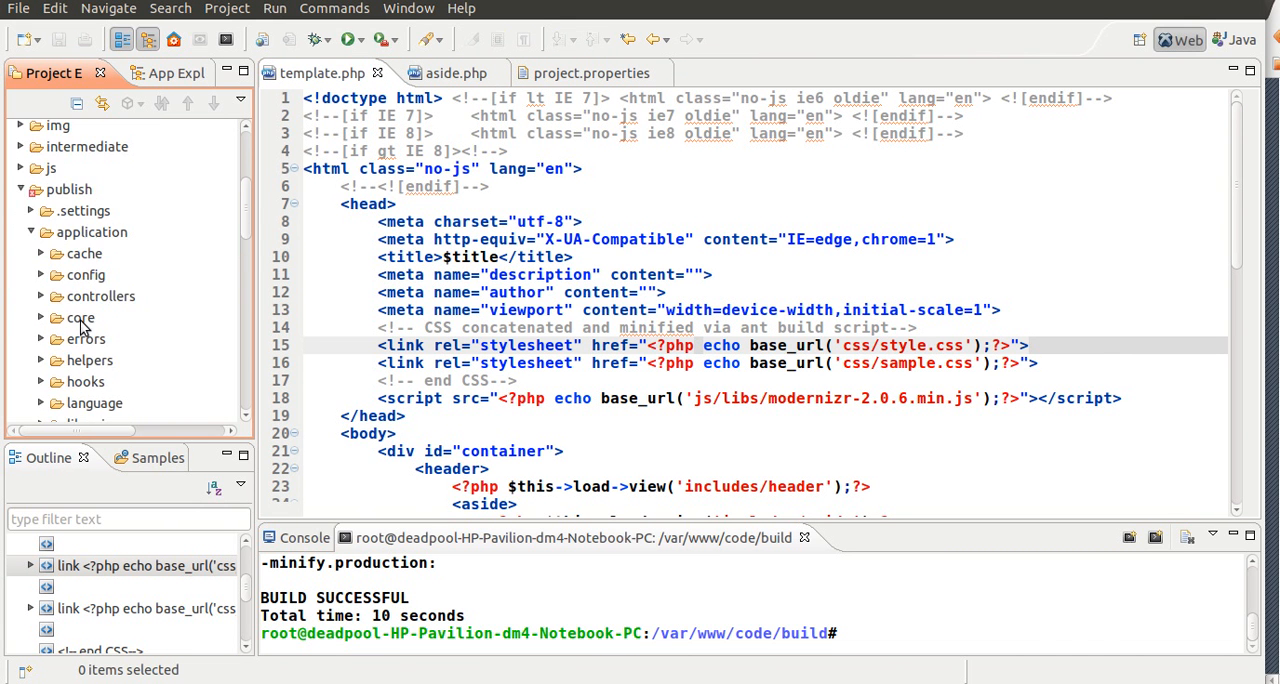
- Inspect the published controllers/home.php and views/includes/aside.php, then return to template.php
left_click(104, 296)
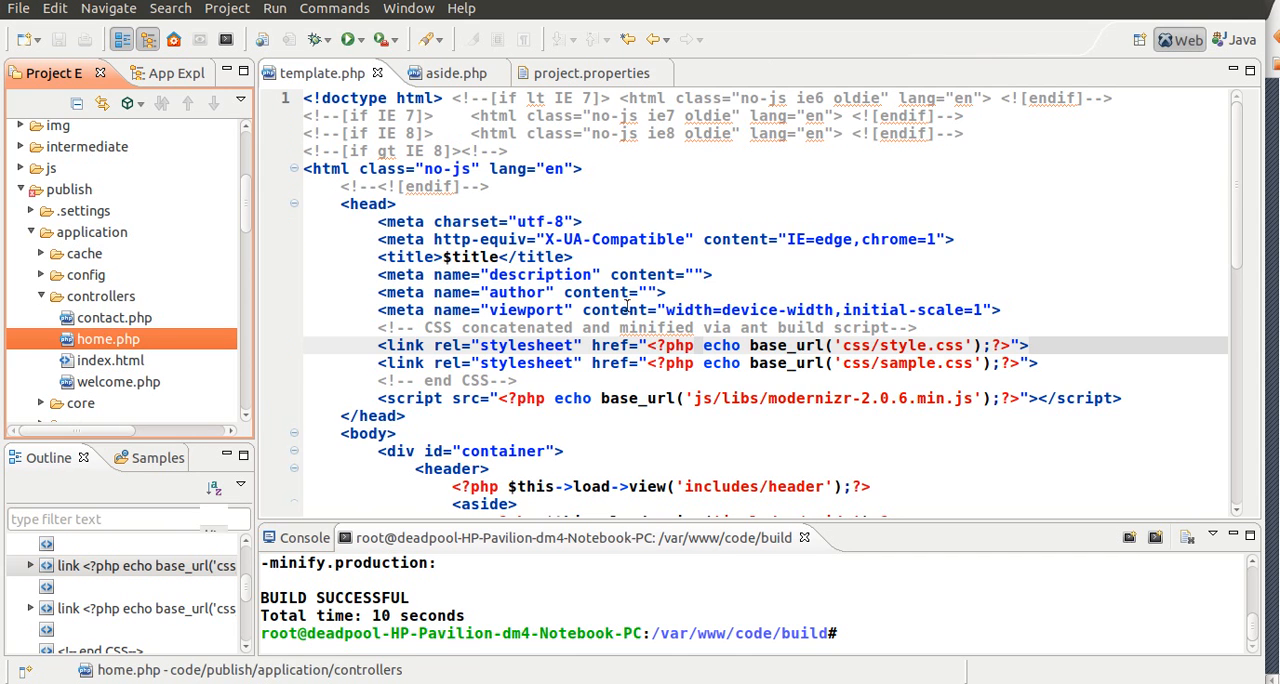
double_click(108, 338)
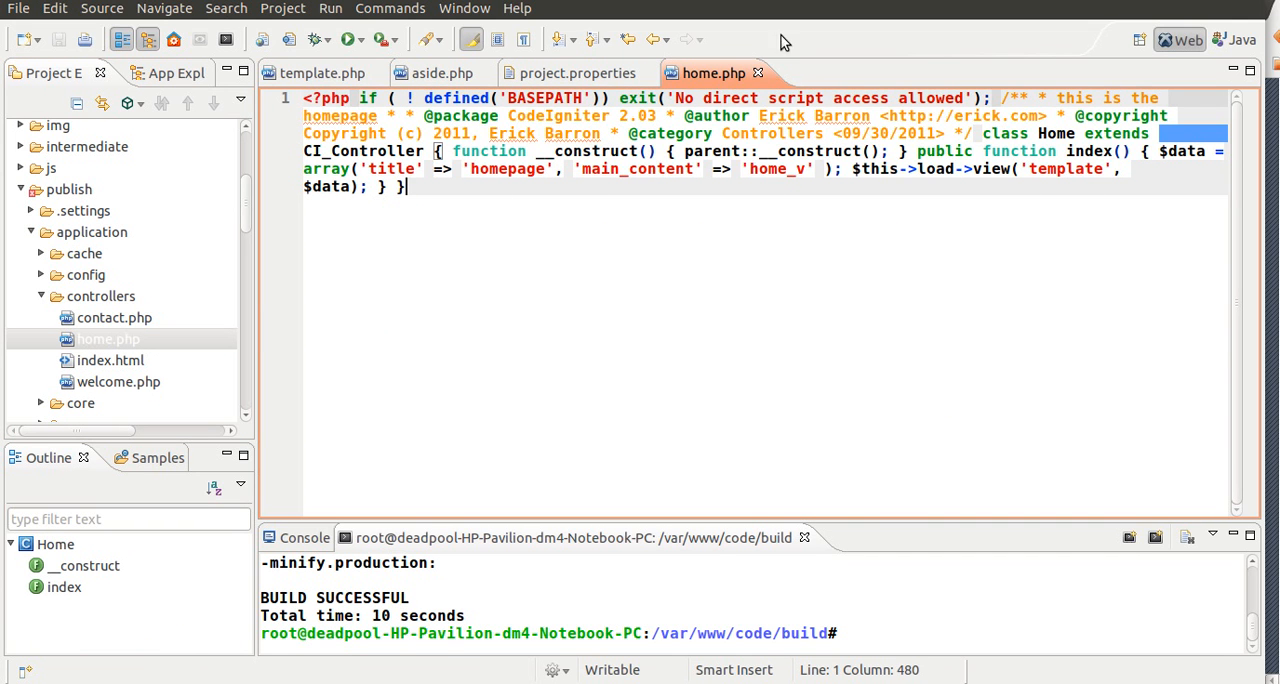
left_click(318, 72)
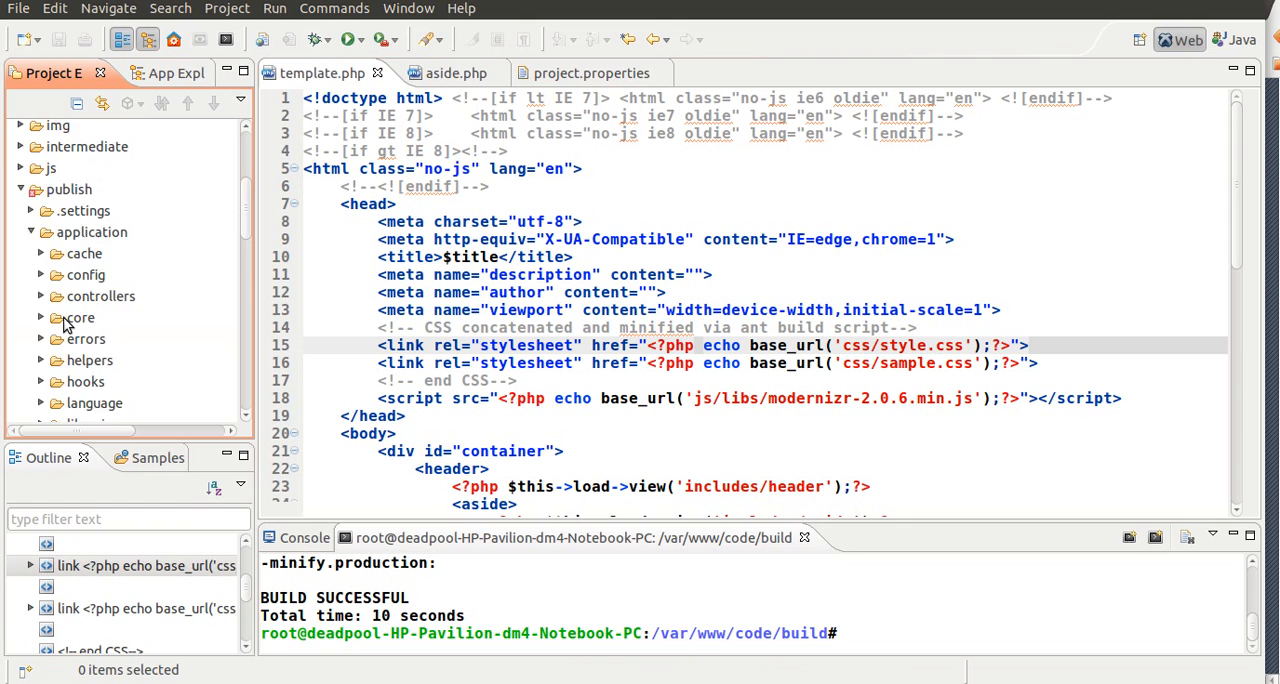
scroll("down", 3)
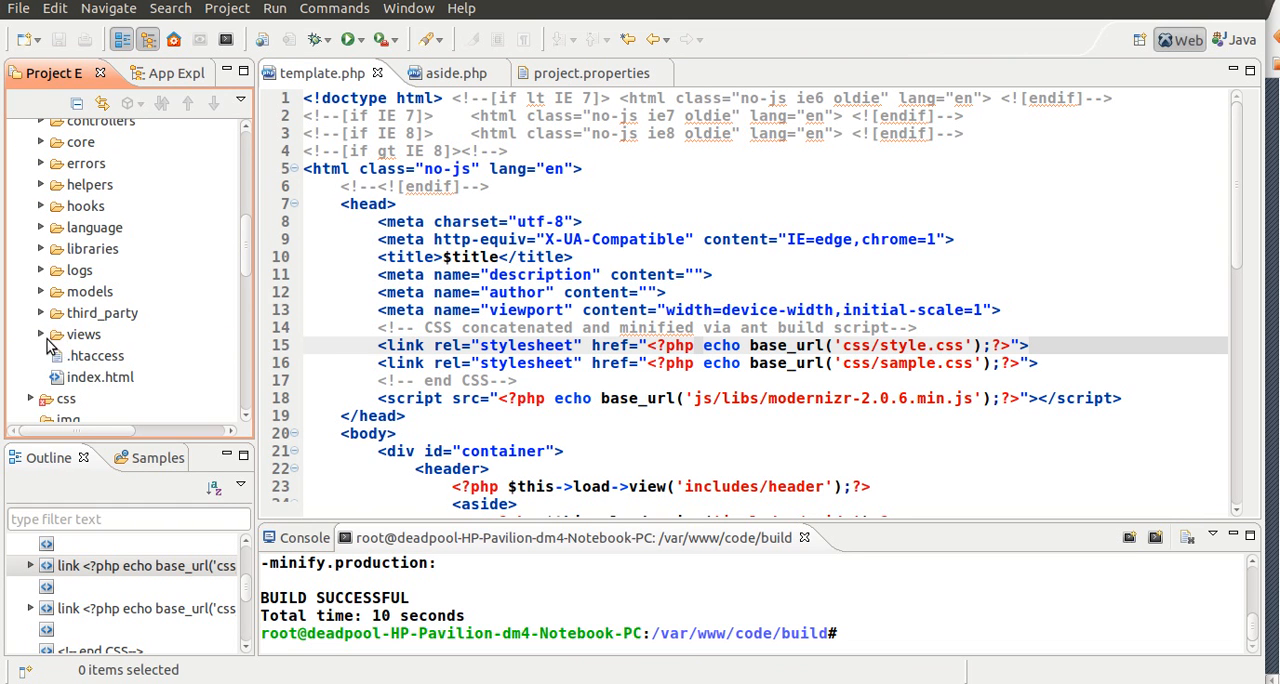
left_click(44, 334)
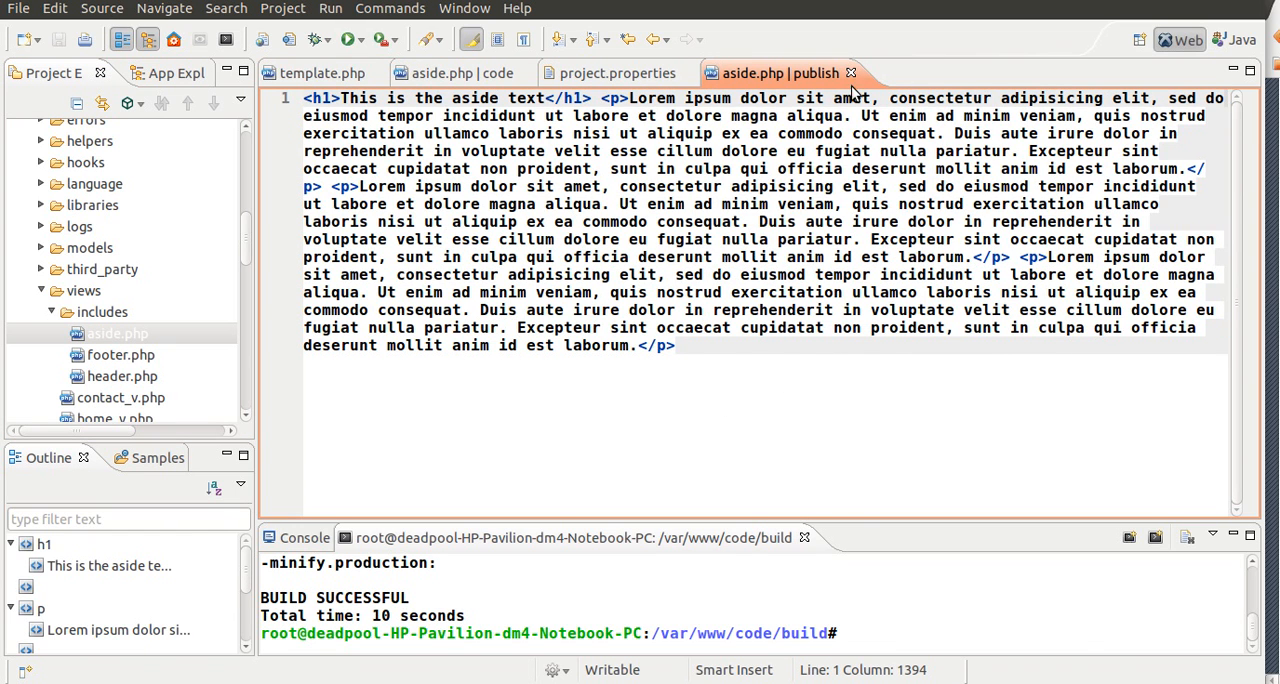
left_click(320, 72)
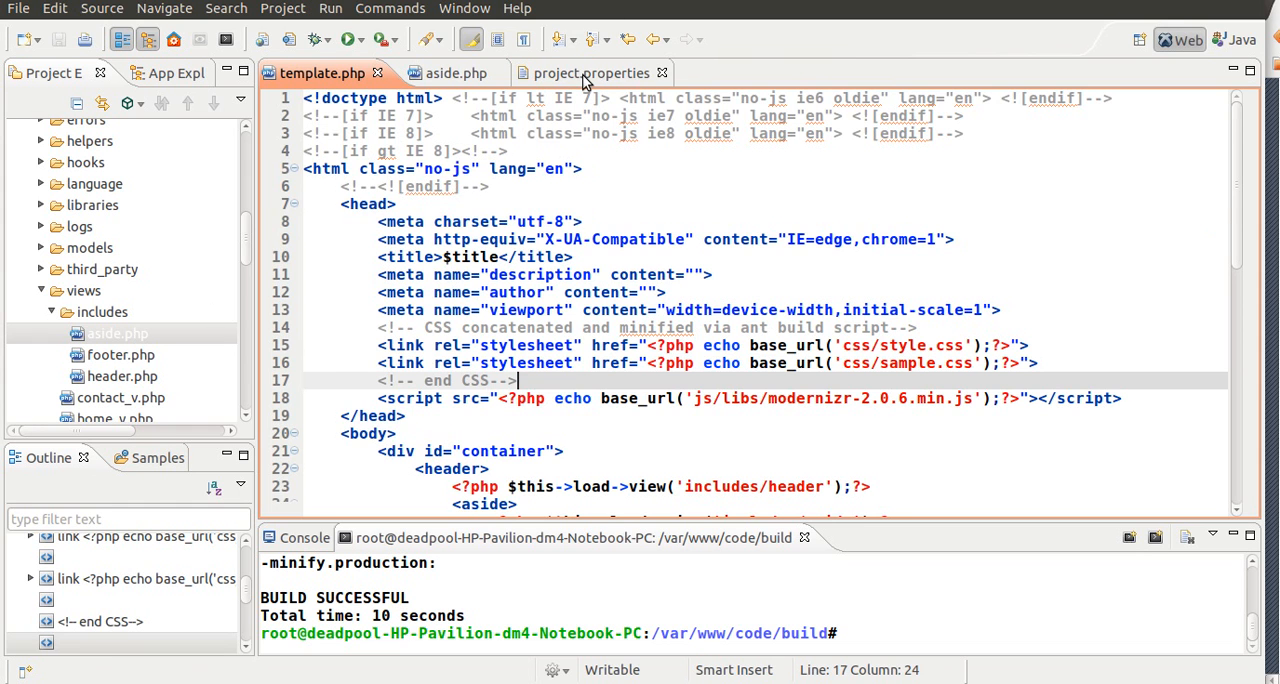
- Return to project.properties and scroll to the file.pages list of template, aside and controller paths
left_click(588, 72)
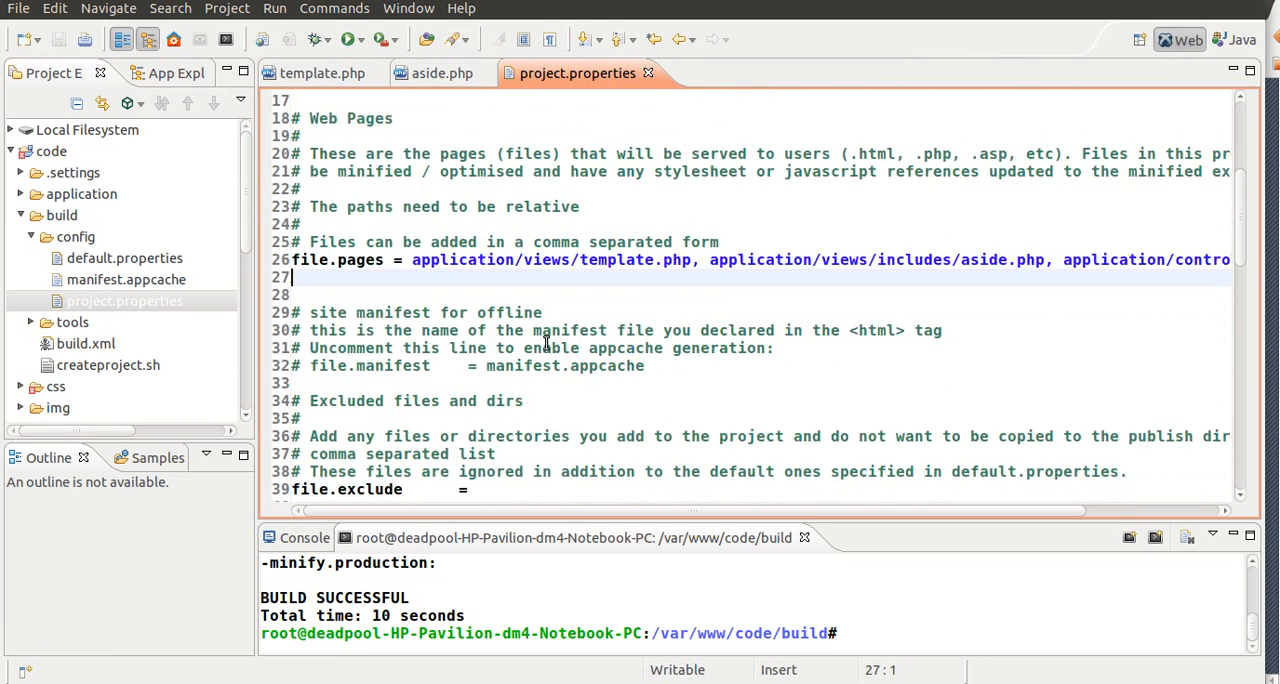
scroll("down", 3)
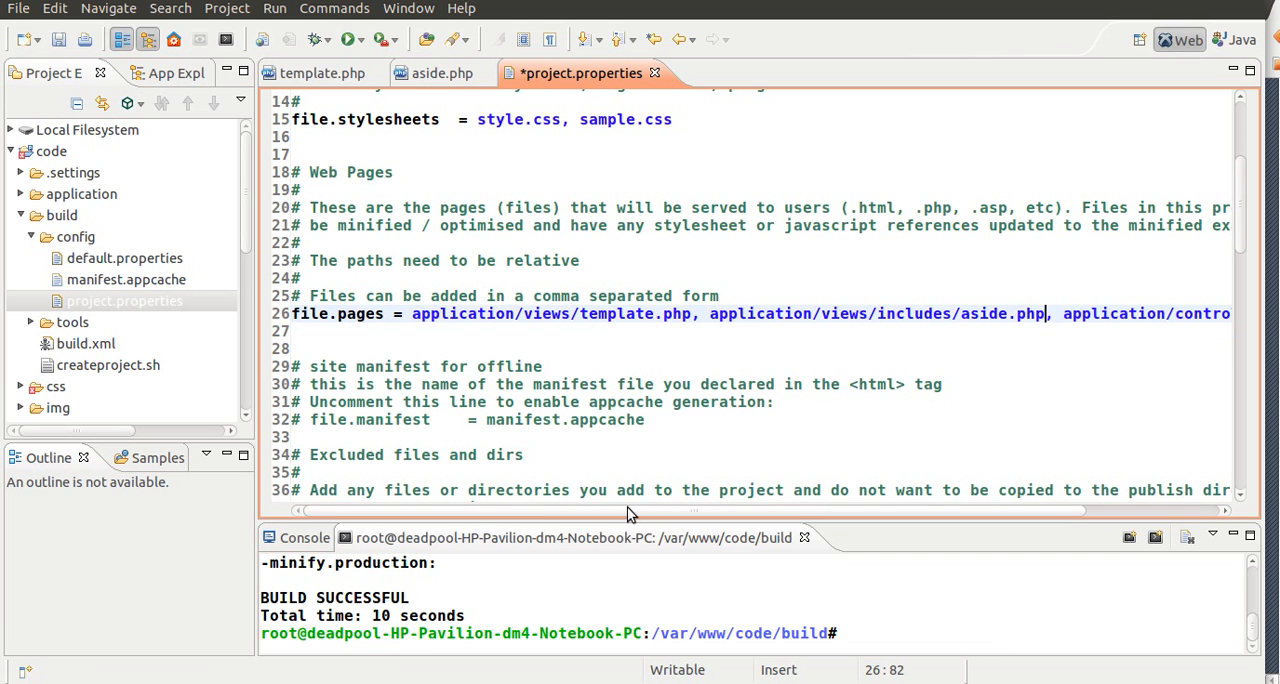
mouse_move(396, 476)
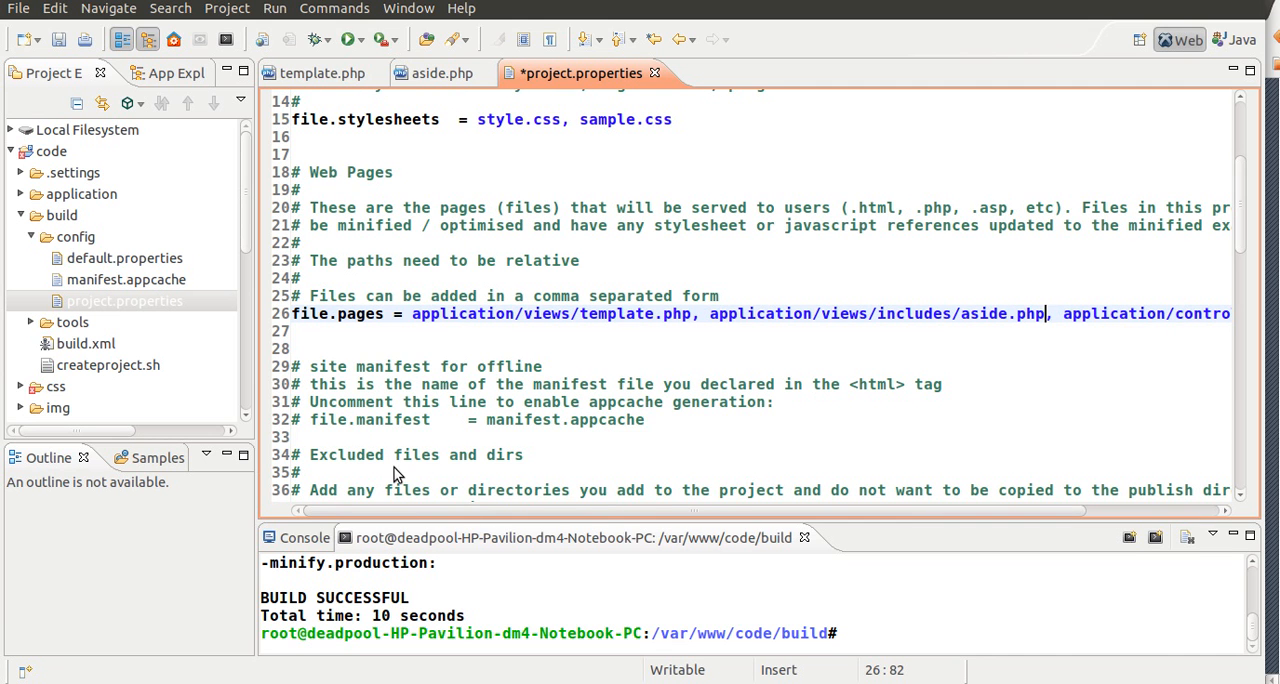
mouse_move(624, 514)
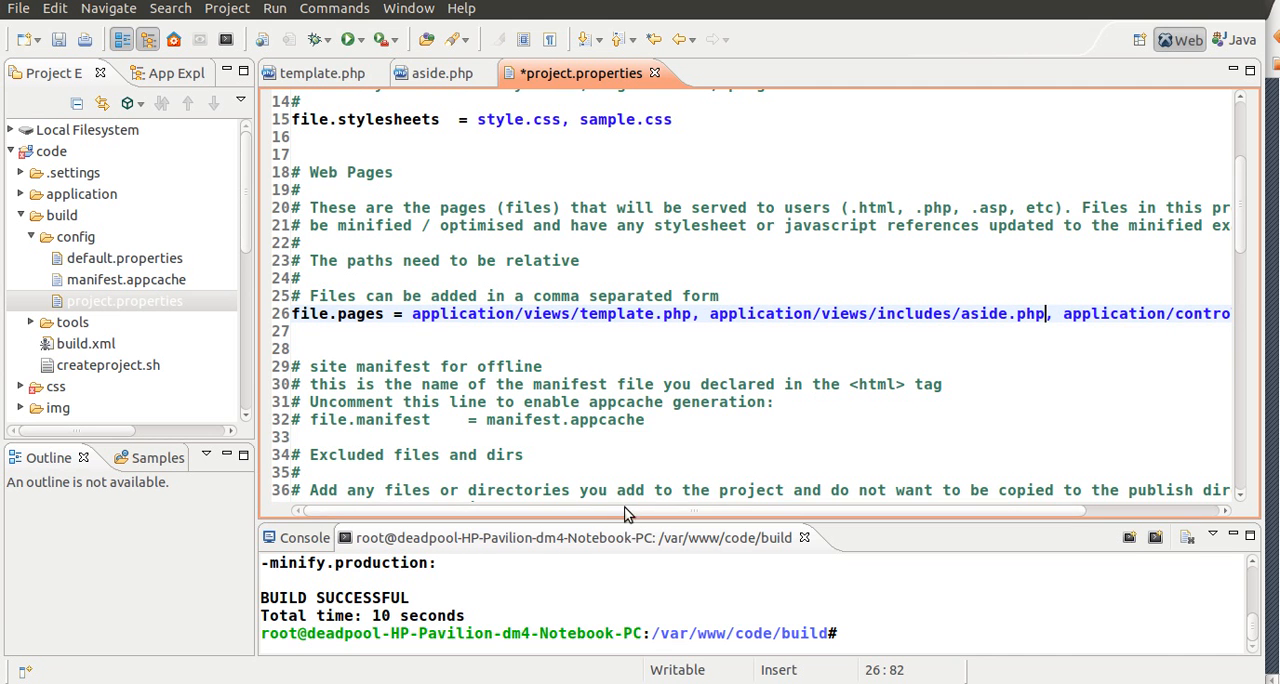